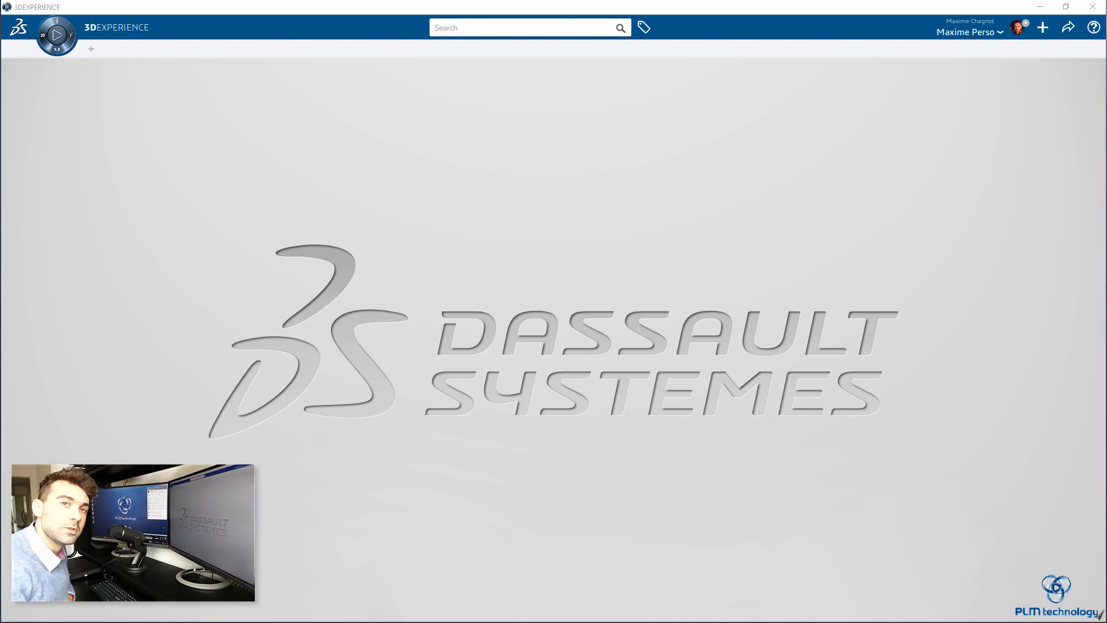
mouse_move(769, 306)
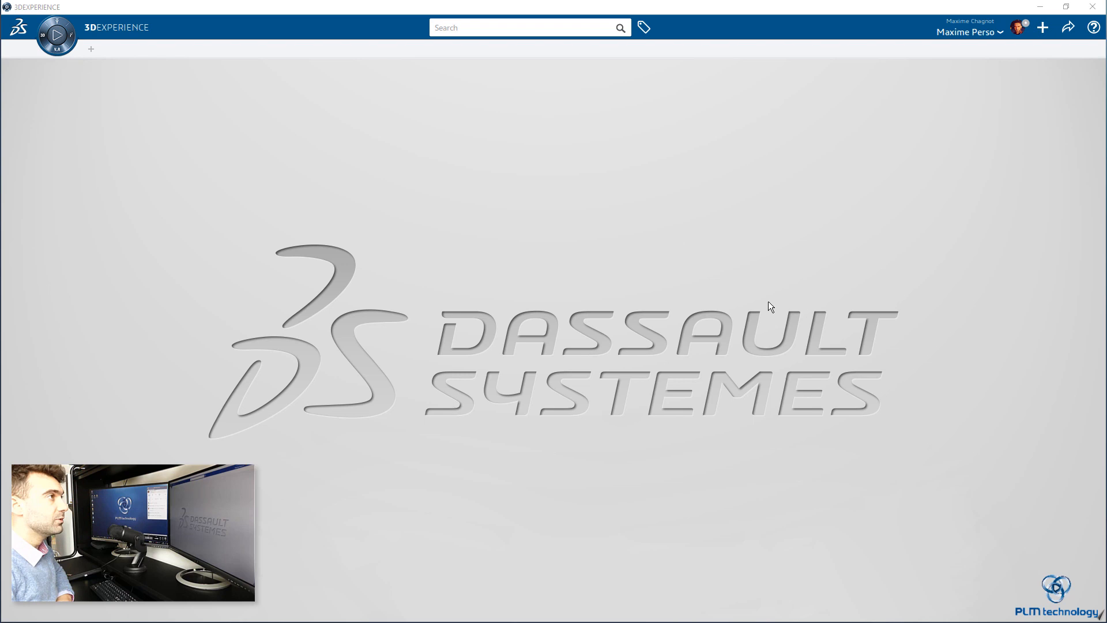
Create a Physical Product titled 'Assembly Plate' from the + menu.
click(1042, 27)
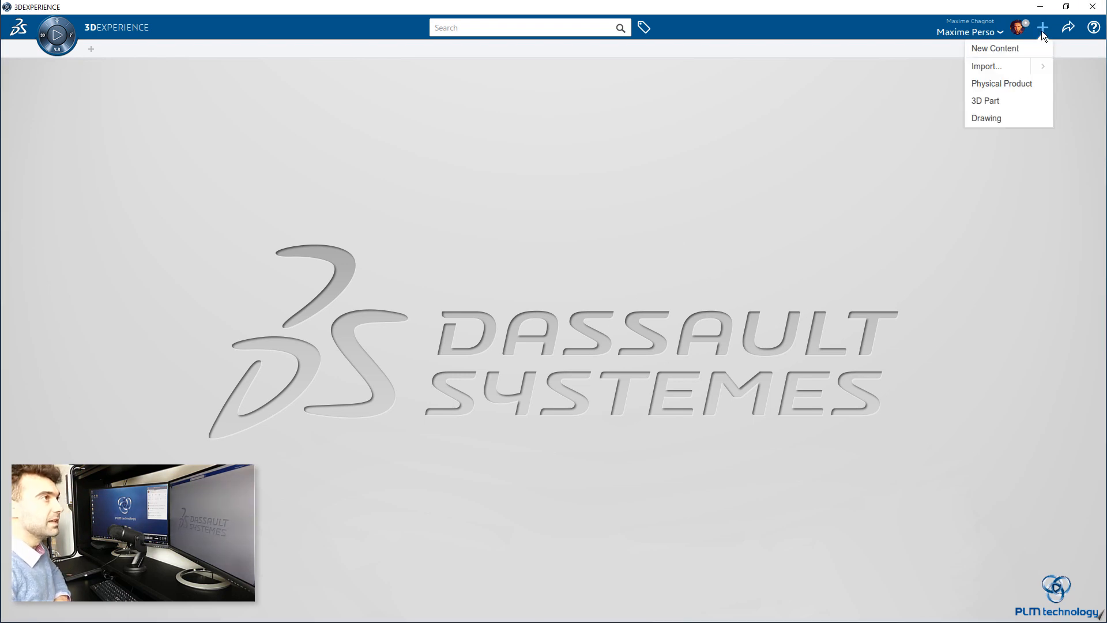
click(1002, 83)
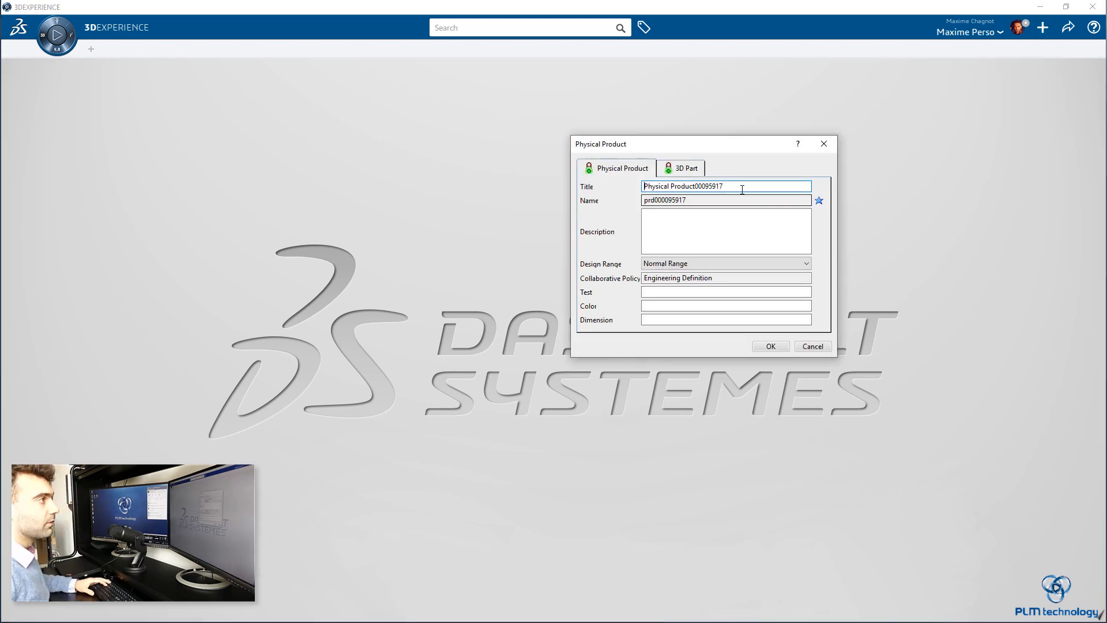
triple_click(726, 186)
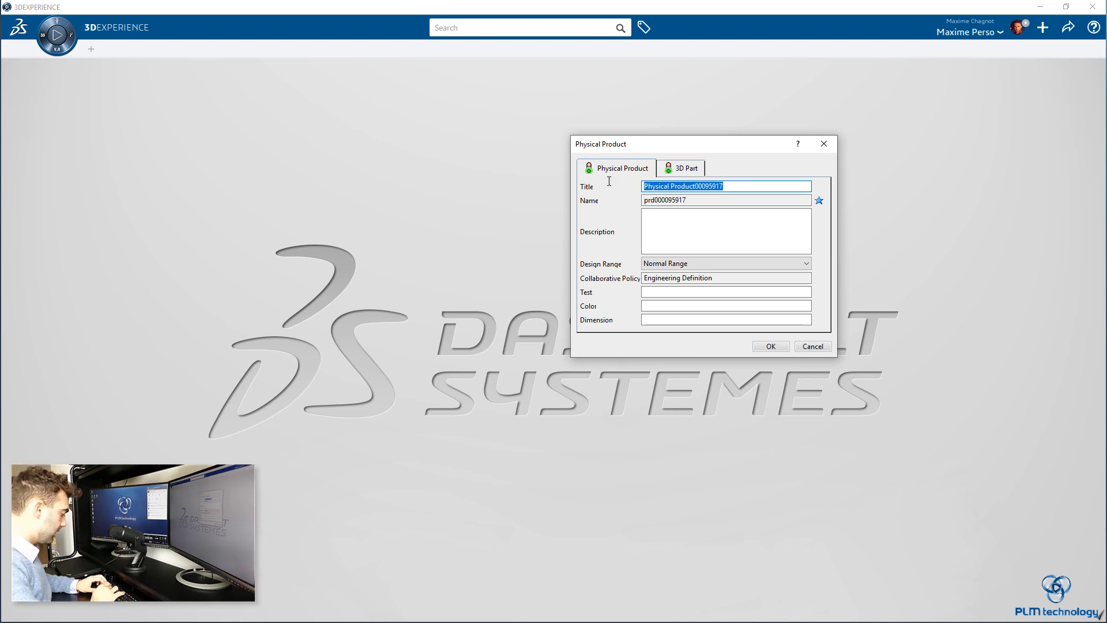
text(Assembly)
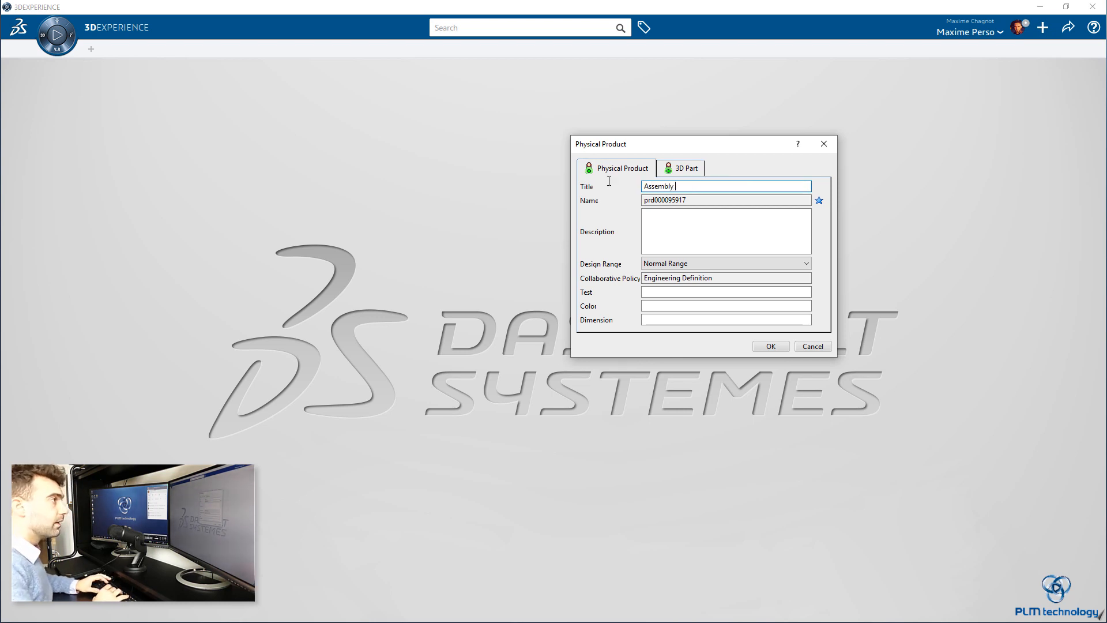
text(Plate)
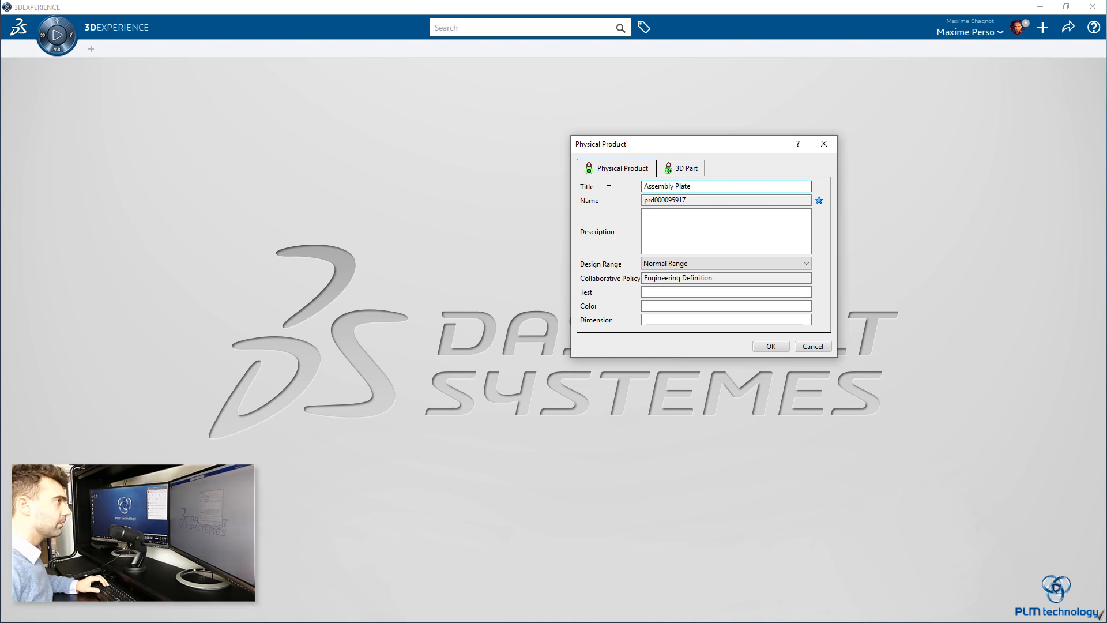
click(769, 346)
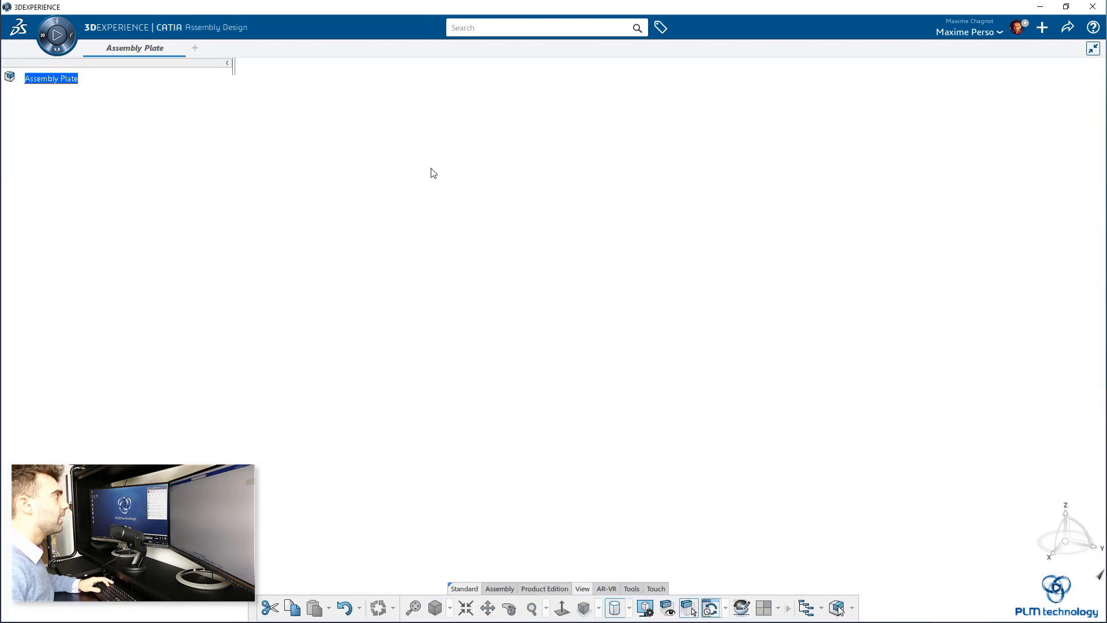
Search for the Rectangular profile, open it, and drag it into Assembly Plate.
click(537, 27)
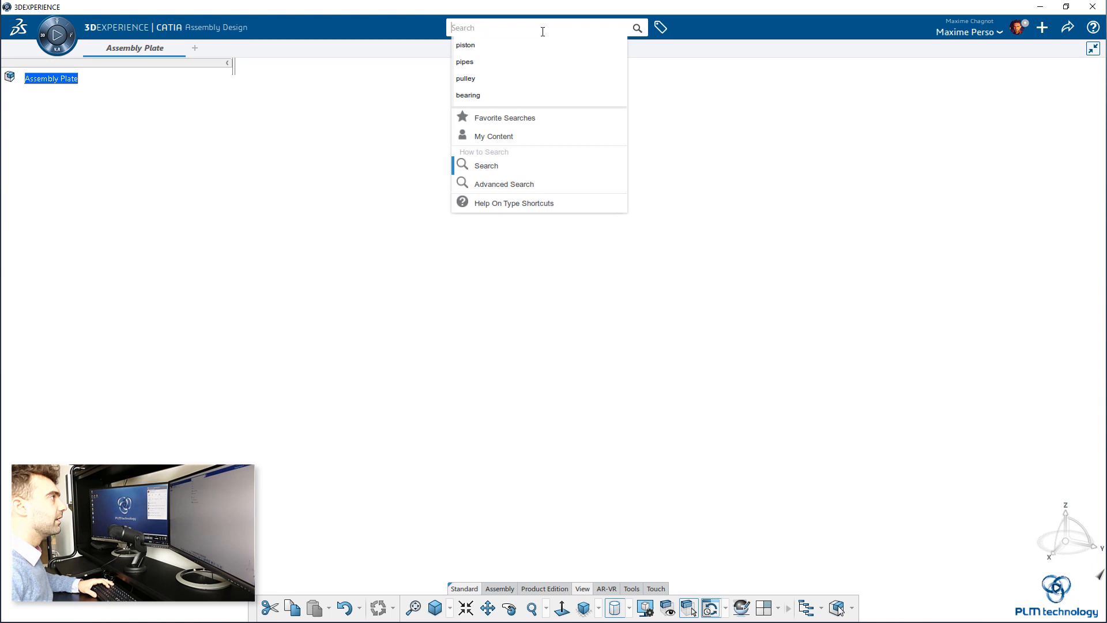
mouse_move(506, 27)
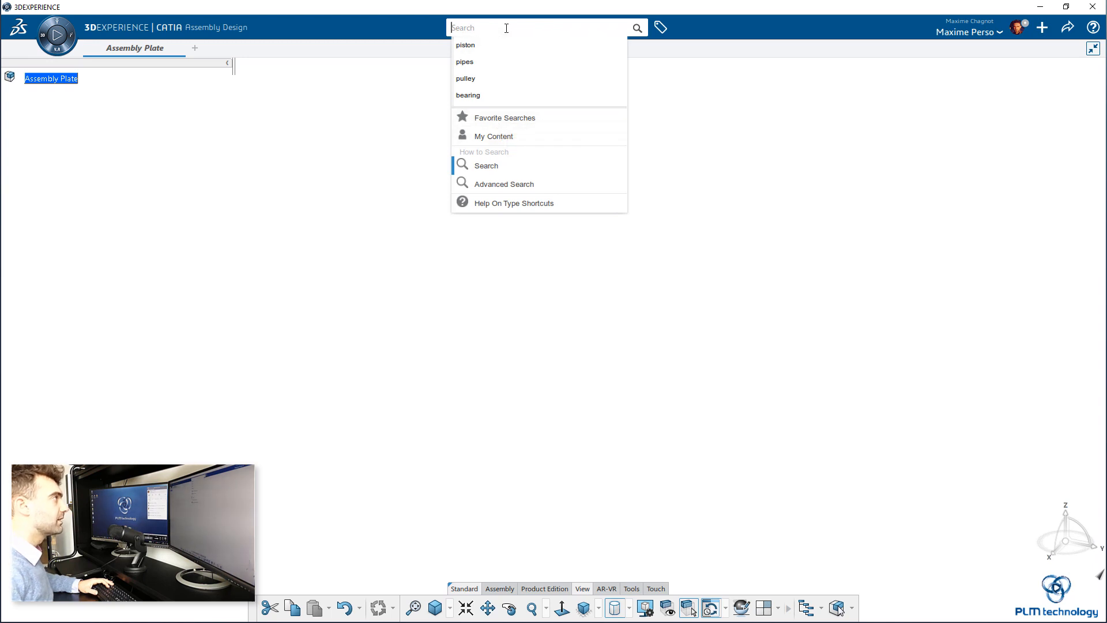
text(rectangluy)
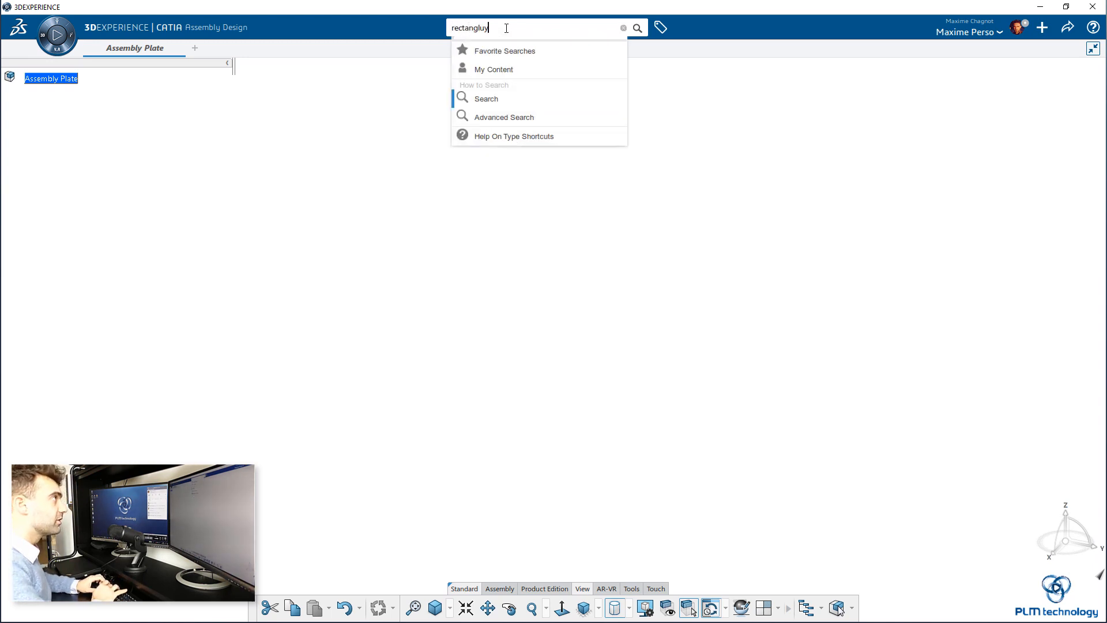
key(BackSpace)
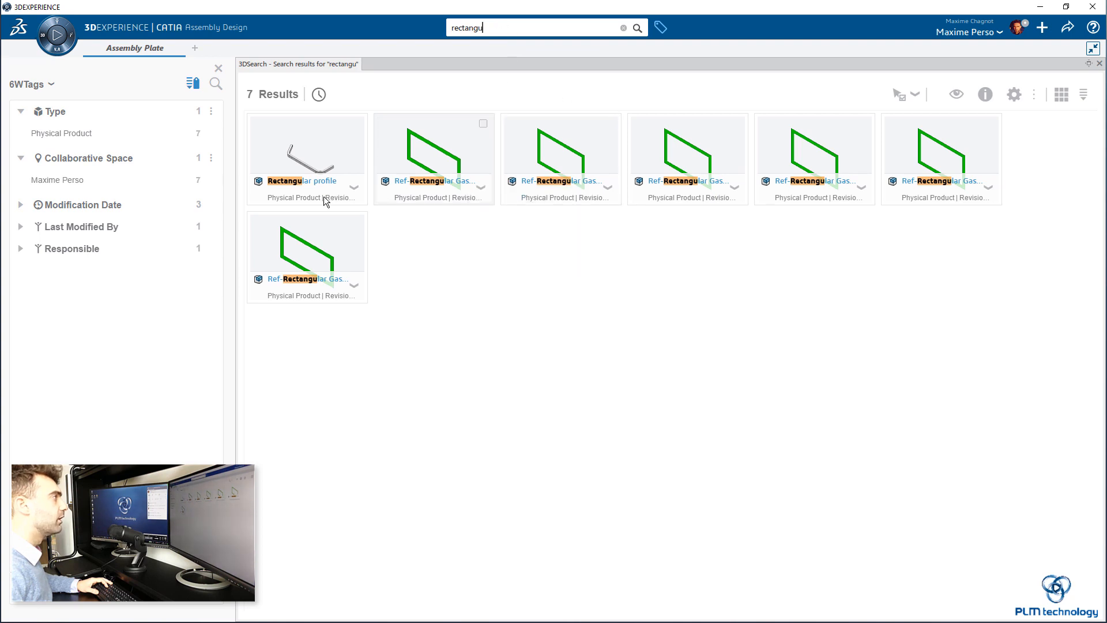
click(306, 148)
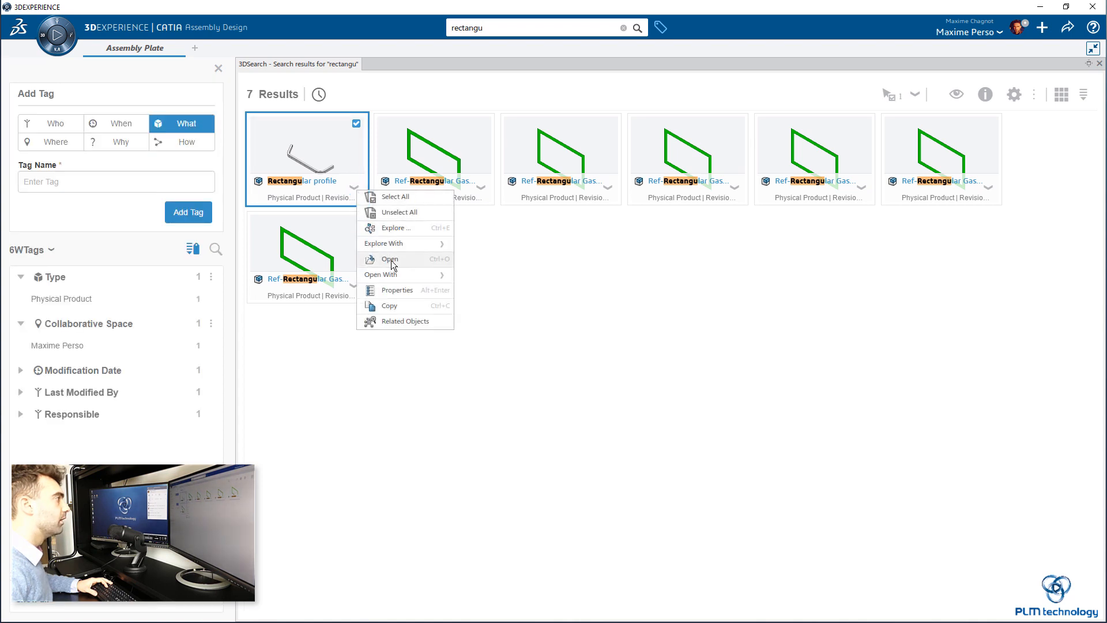
click(389, 258)
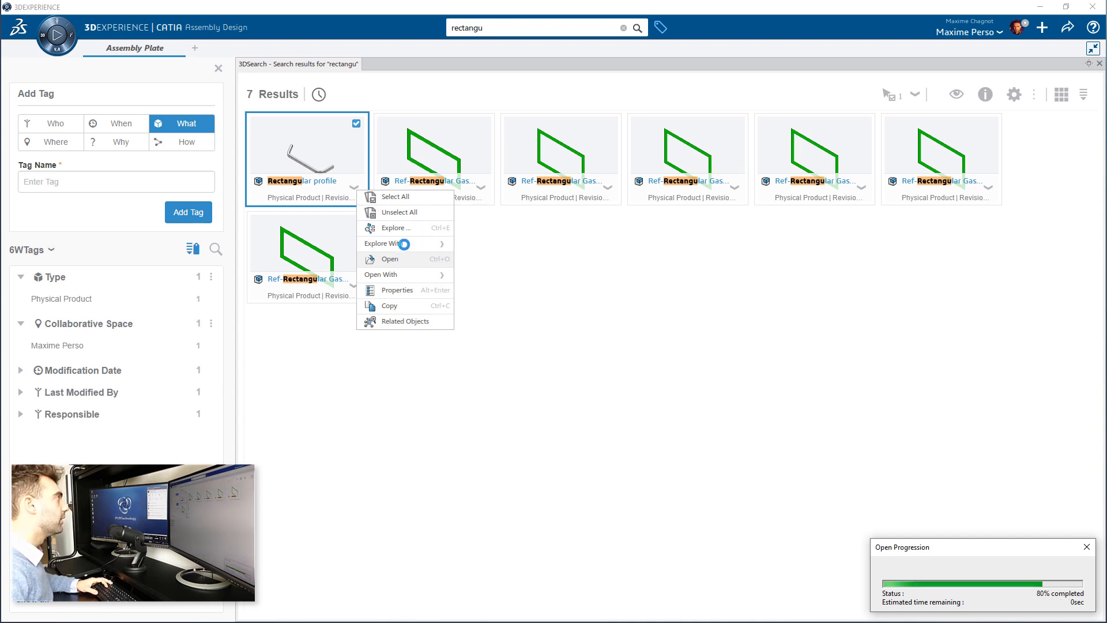
click(389, 258)
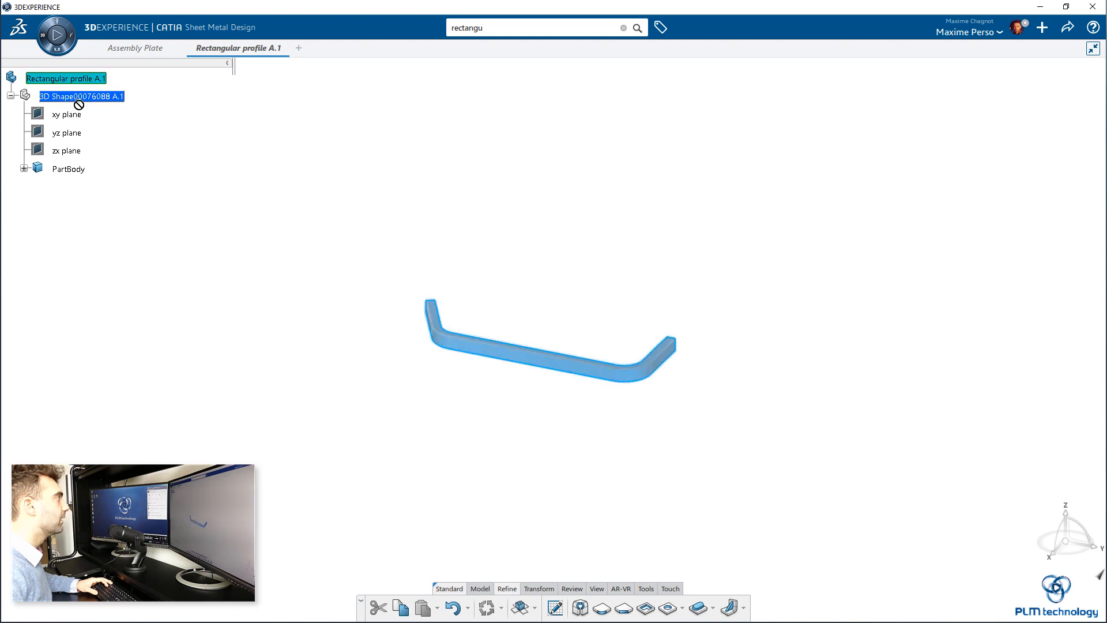
click(135, 48)
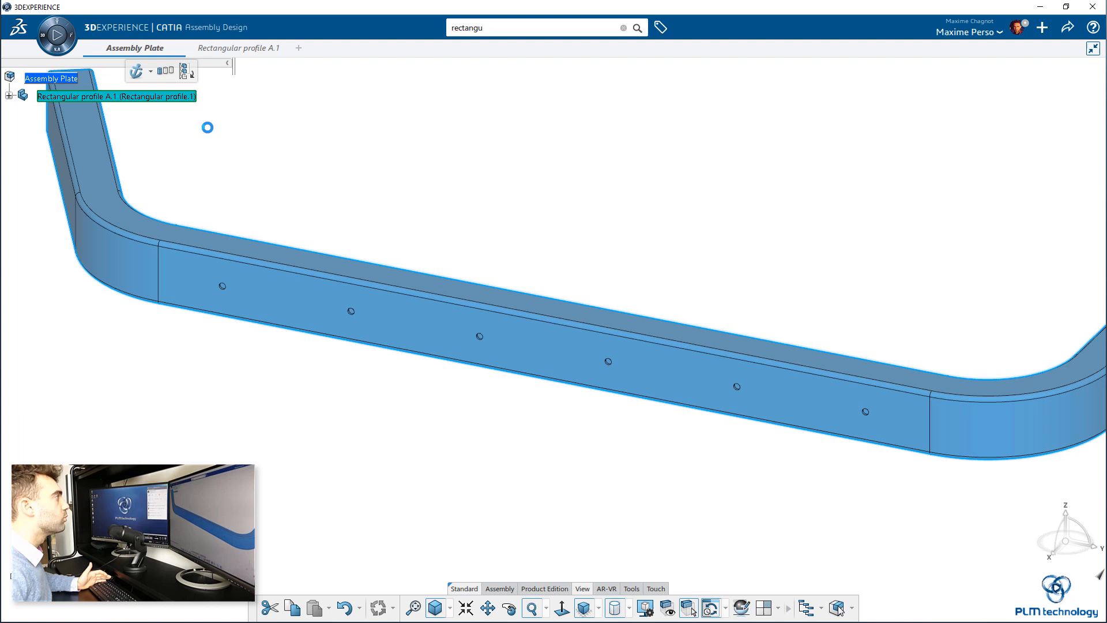
click(400, 217)
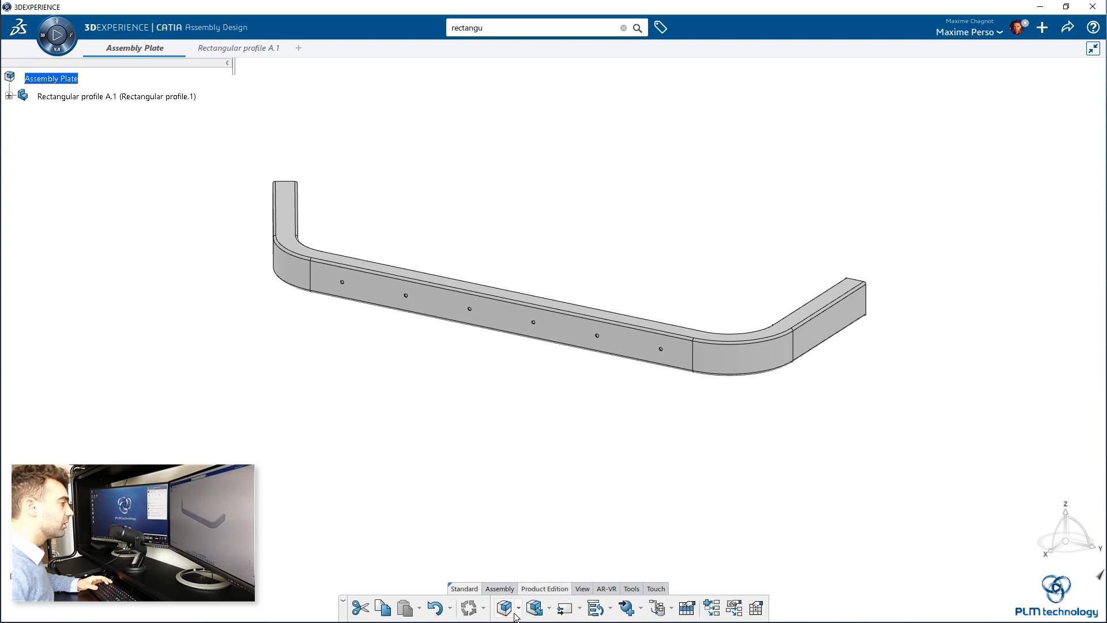
Insert the existing Bracket part, found by searching brackets, into Assembly Plate.
click(533, 608)
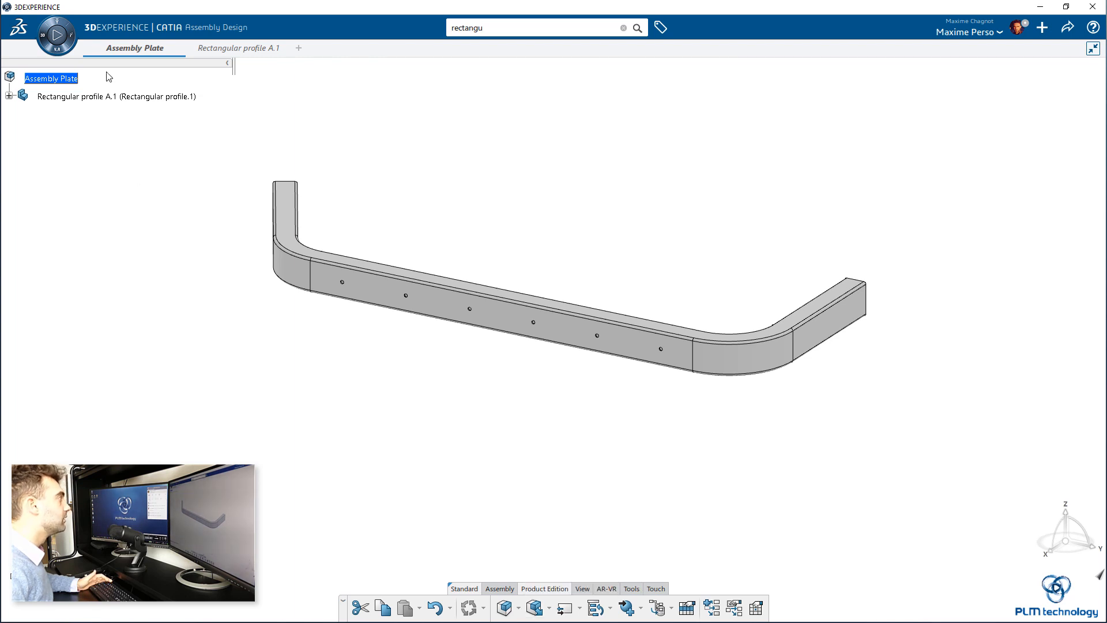
right_click(50, 78)
text(bracket)
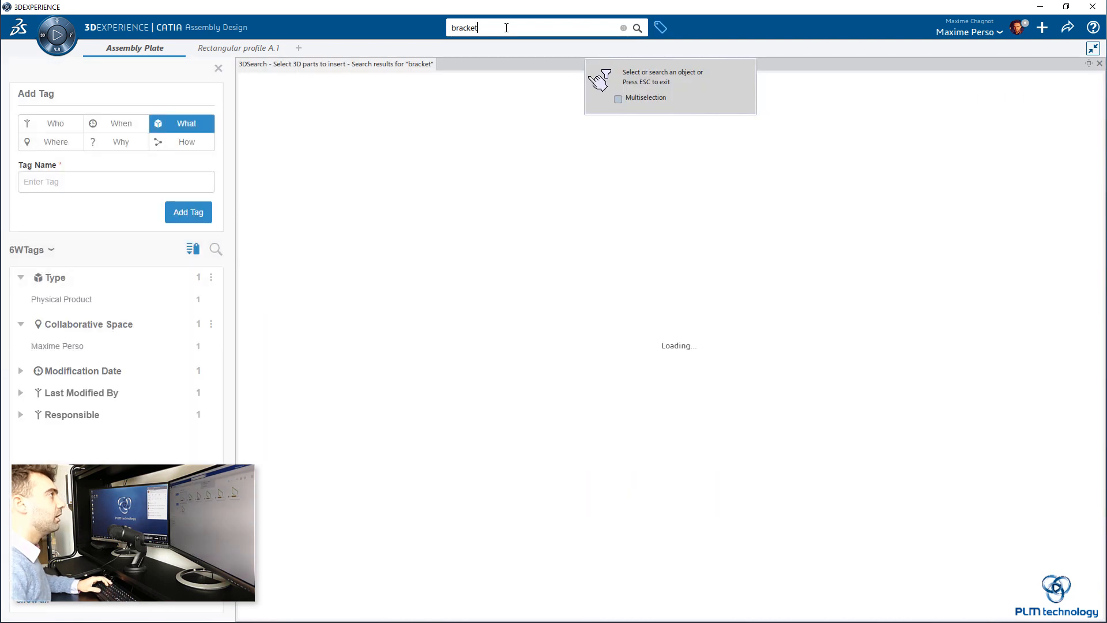
click(218, 68)
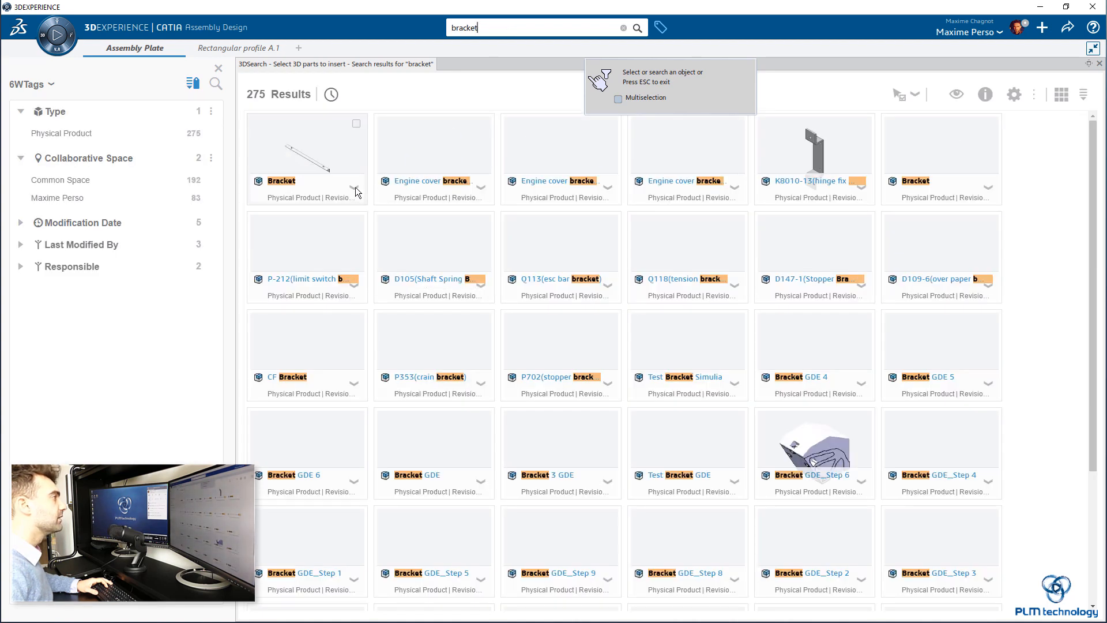
click(306, 156)
text(rectangu)
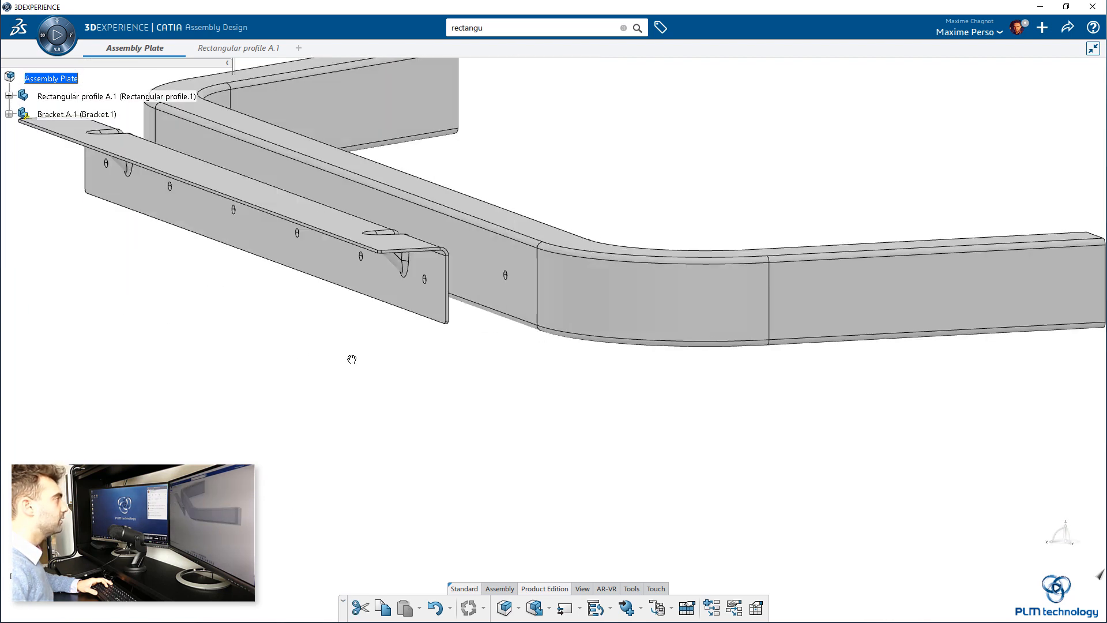
click(115, 97)
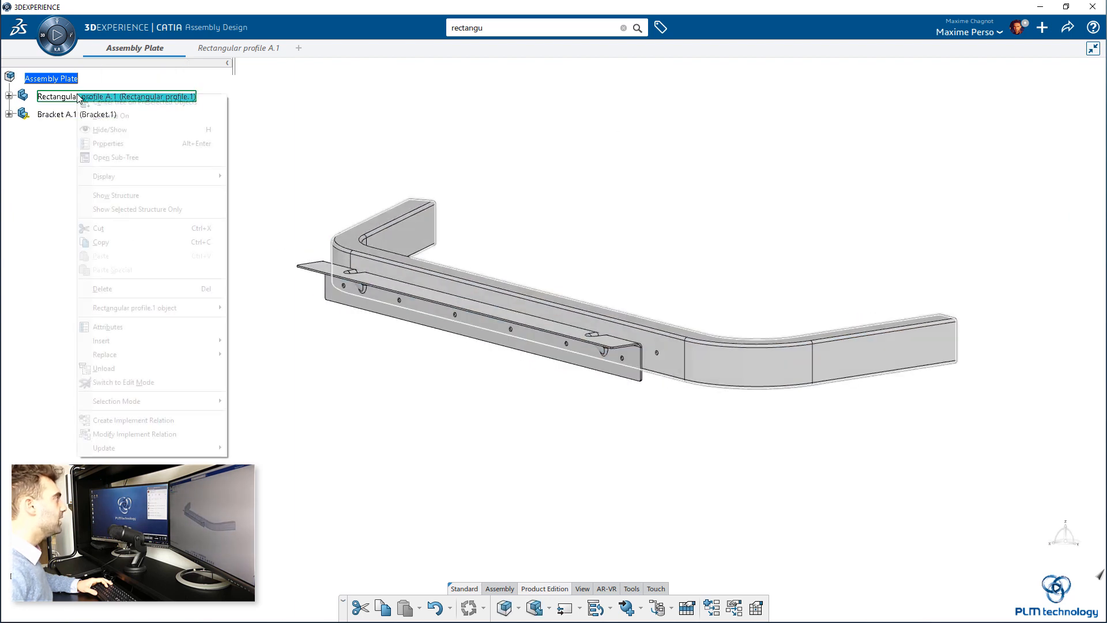
click(108, 144)
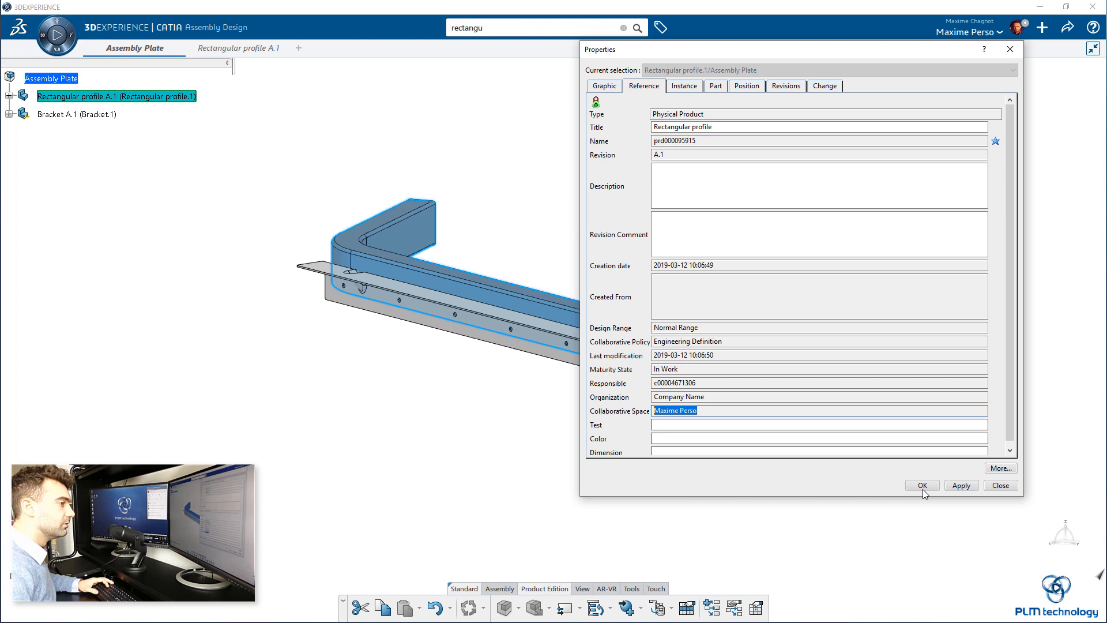
click(922, 485)
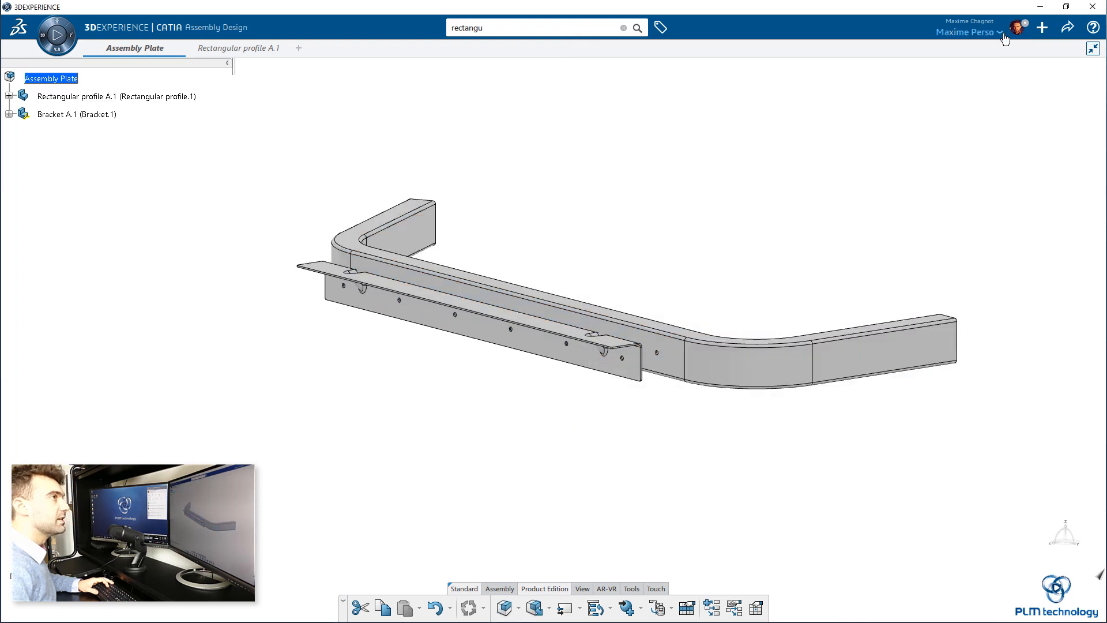
click(969, 32)
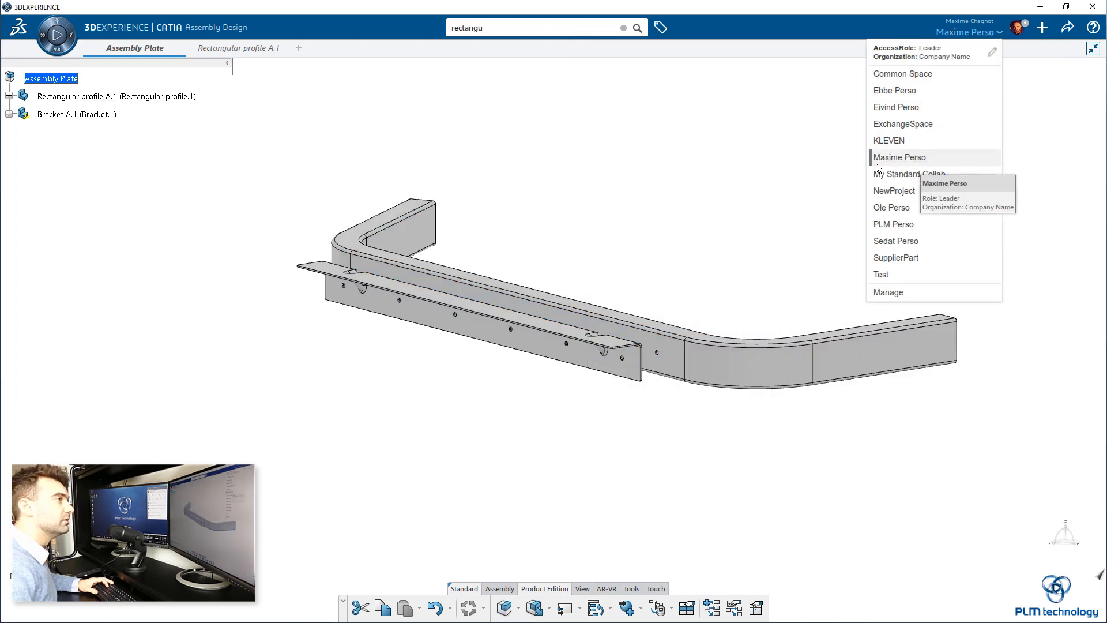
click(262, 129)
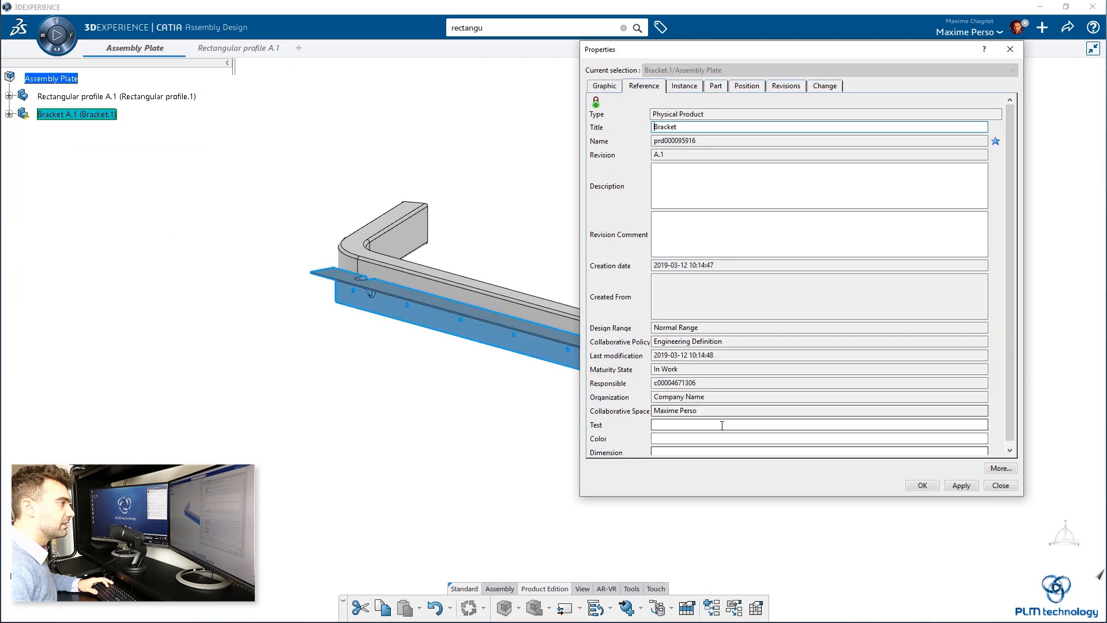
click(1000, 485)
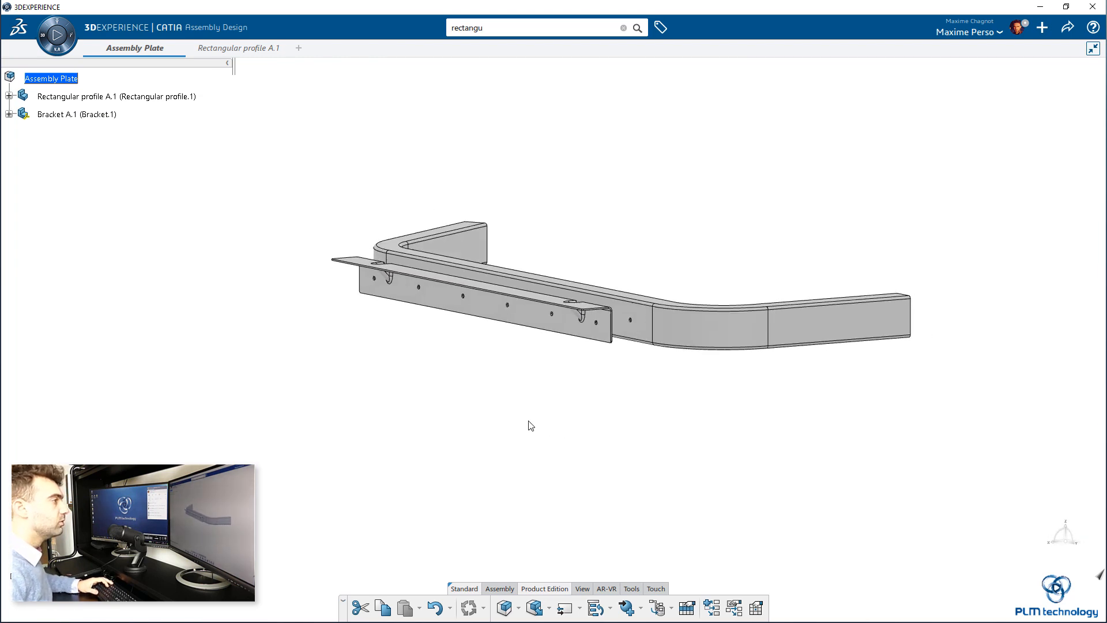
key(ctrl+s)
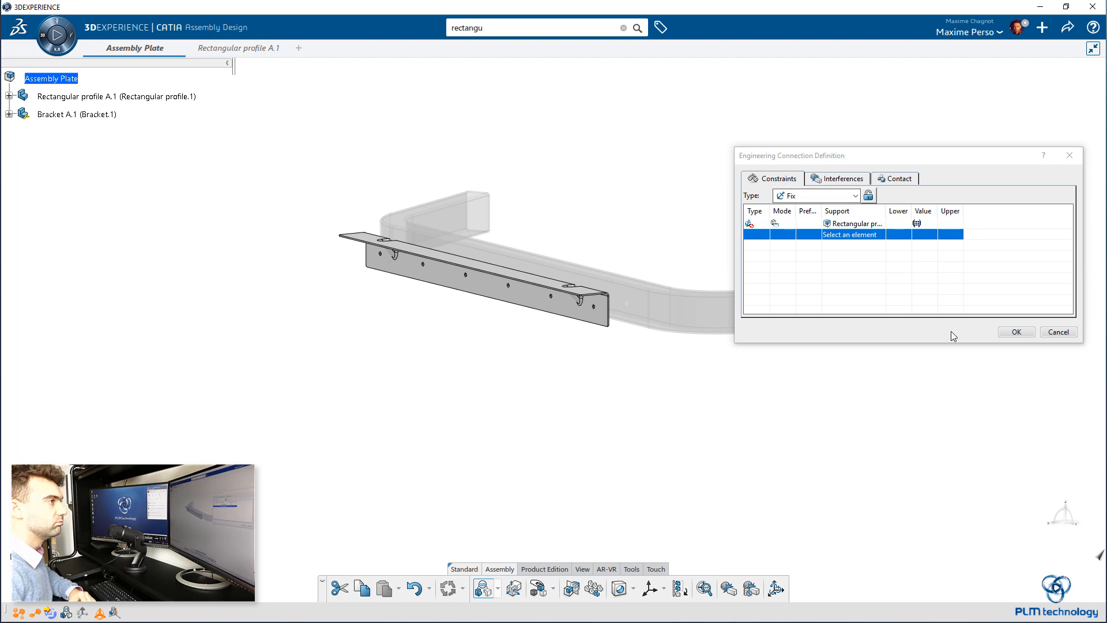
Fix the Rectangular profile and rigidly connect the Bracket to it via a hole axis.
click(1015, 332)
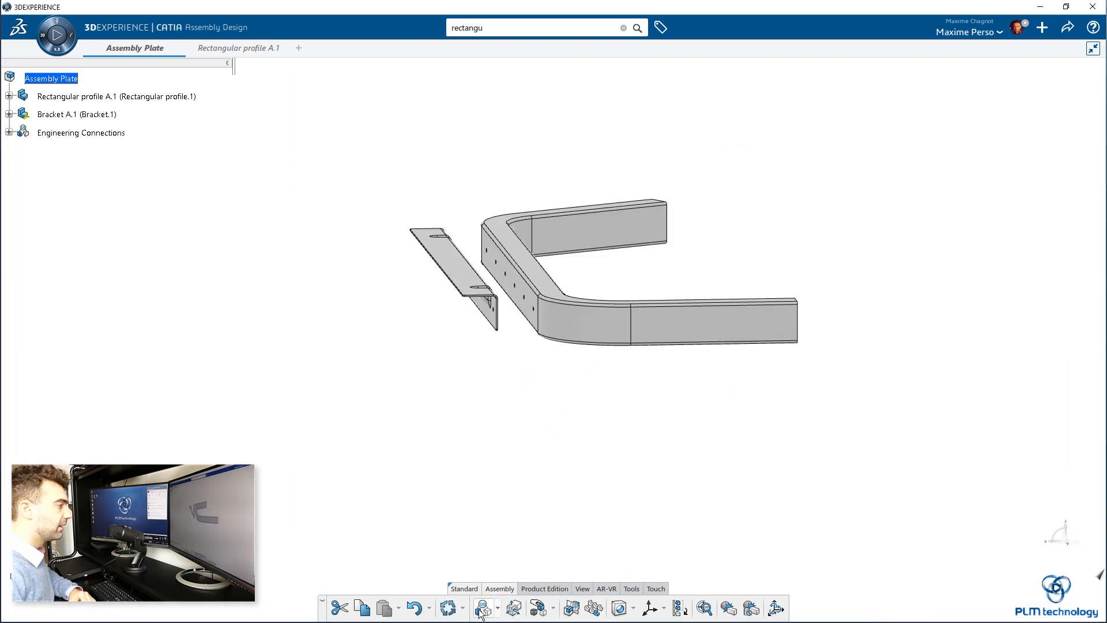
click(482, 607)
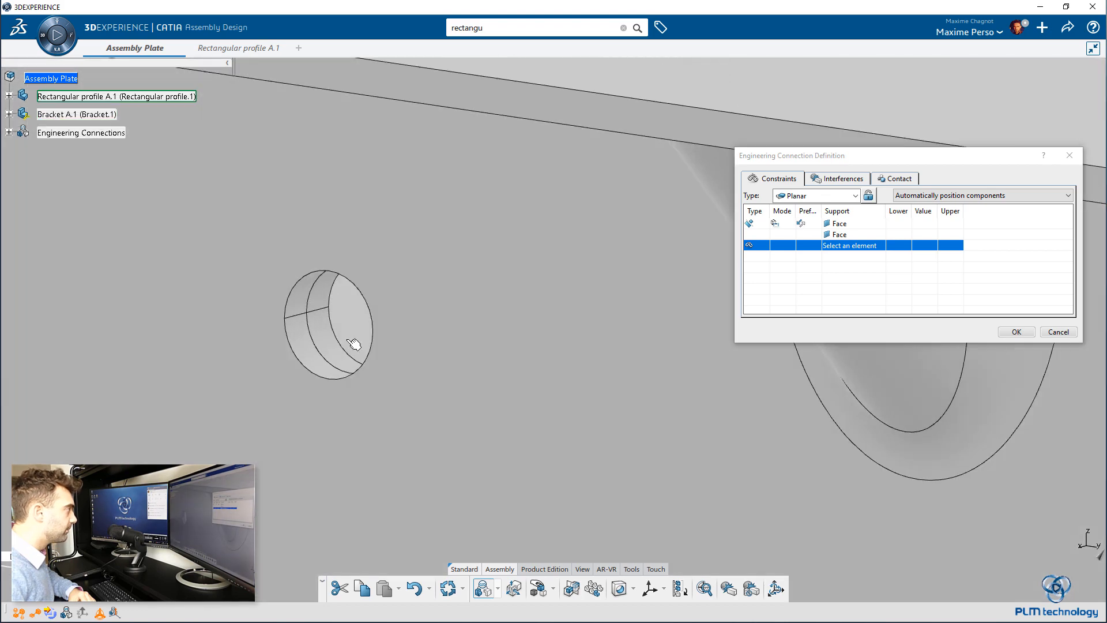
click(334, 306)
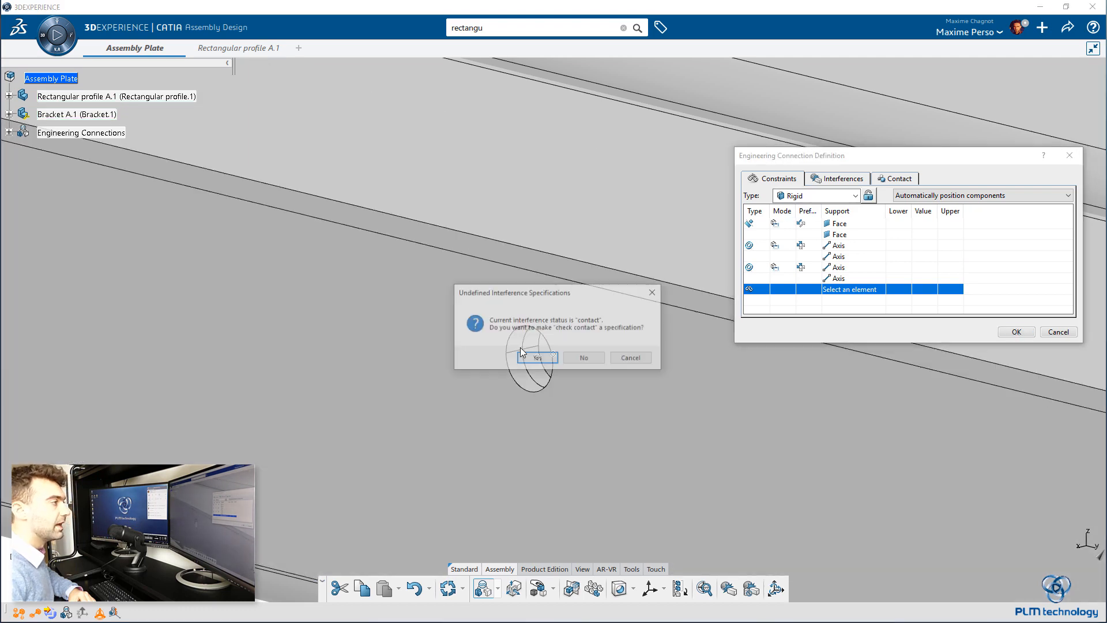
click(537, 358)
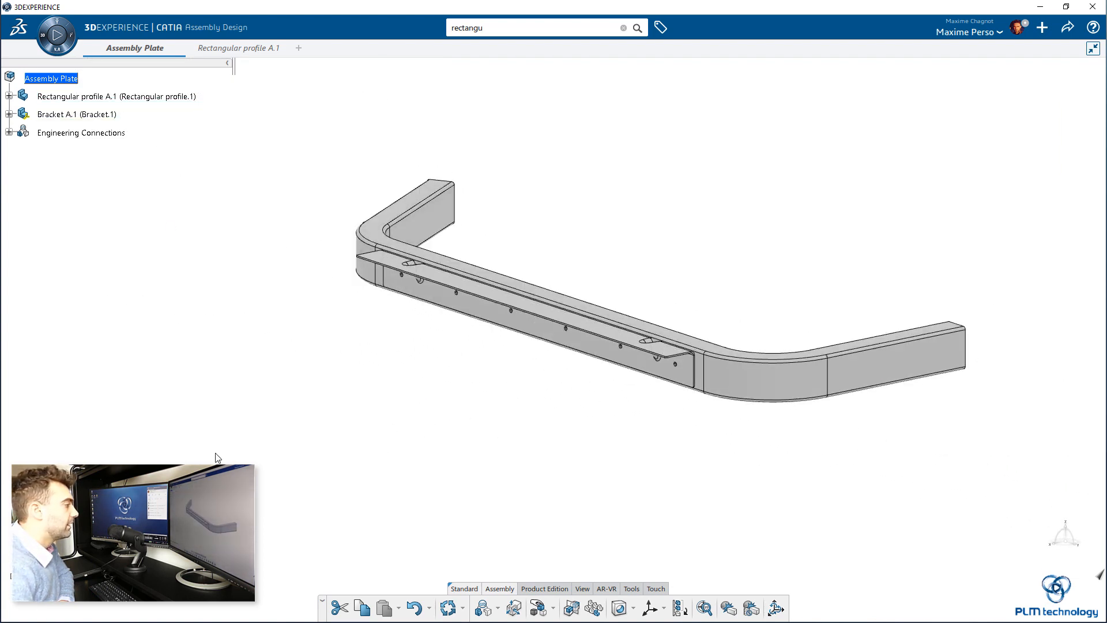
mouse_move(253, 271)
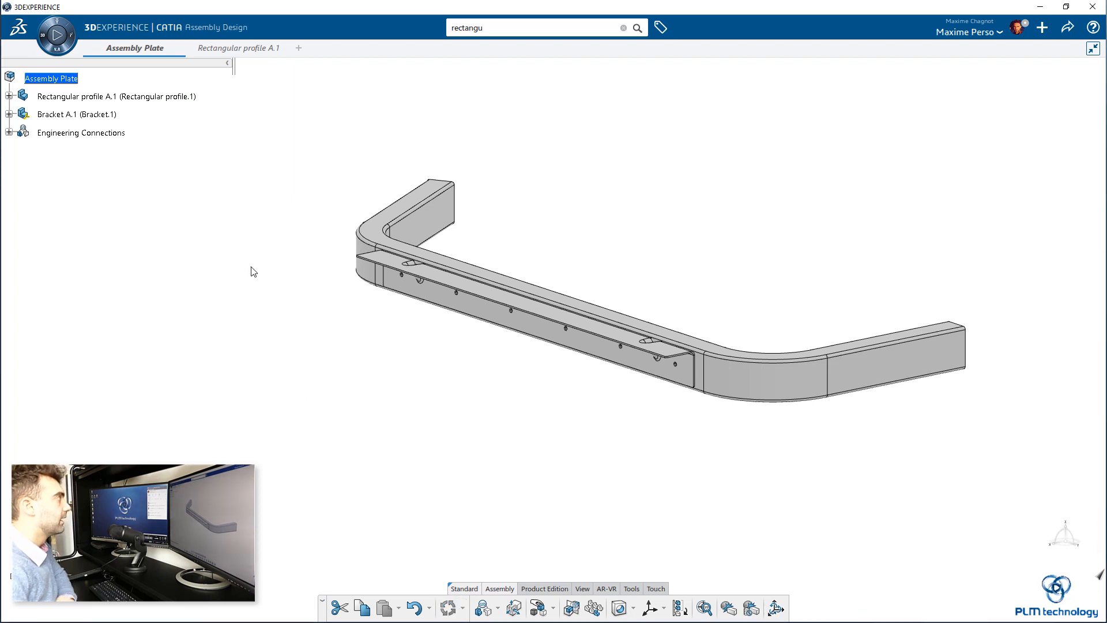
Save Assembly Plate as revision A.1.
click(1068, 27)
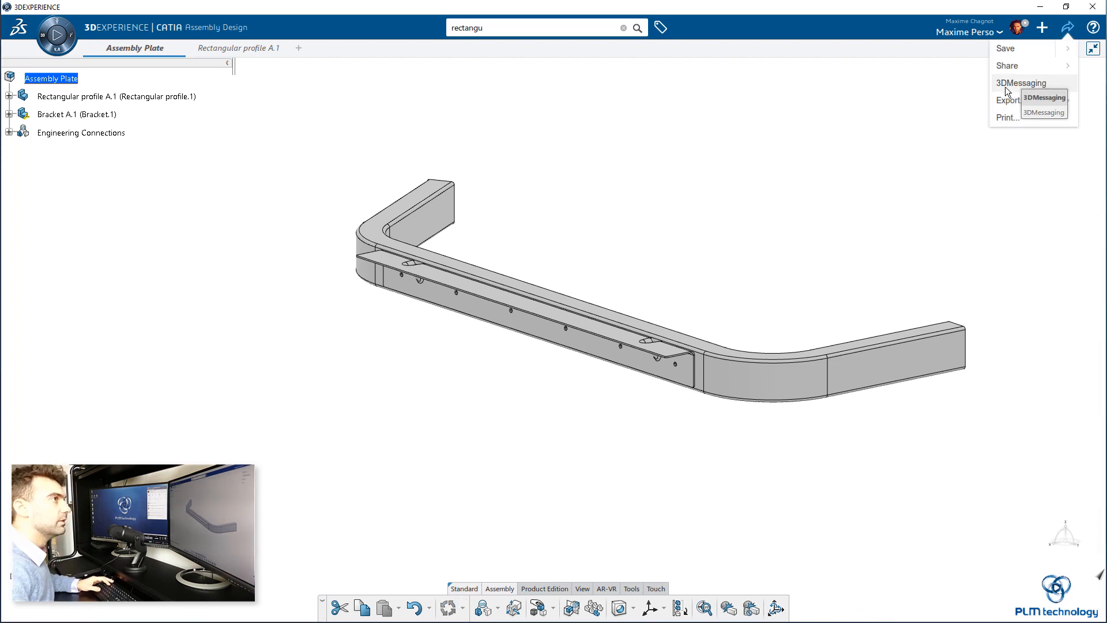
click(1004, 48)
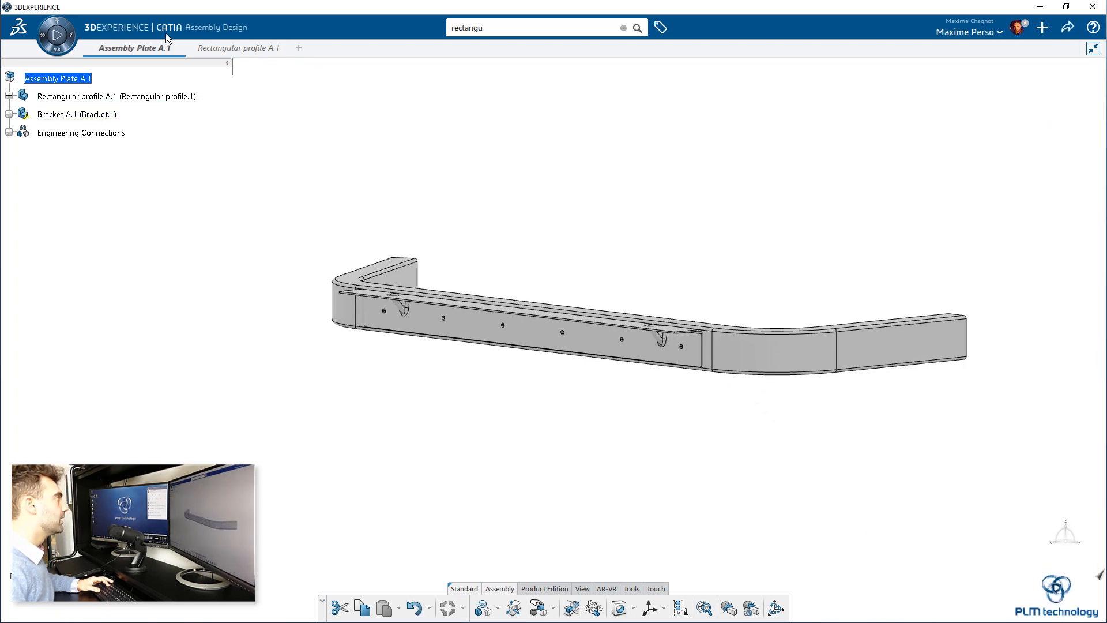
mouse_move(284, 48)
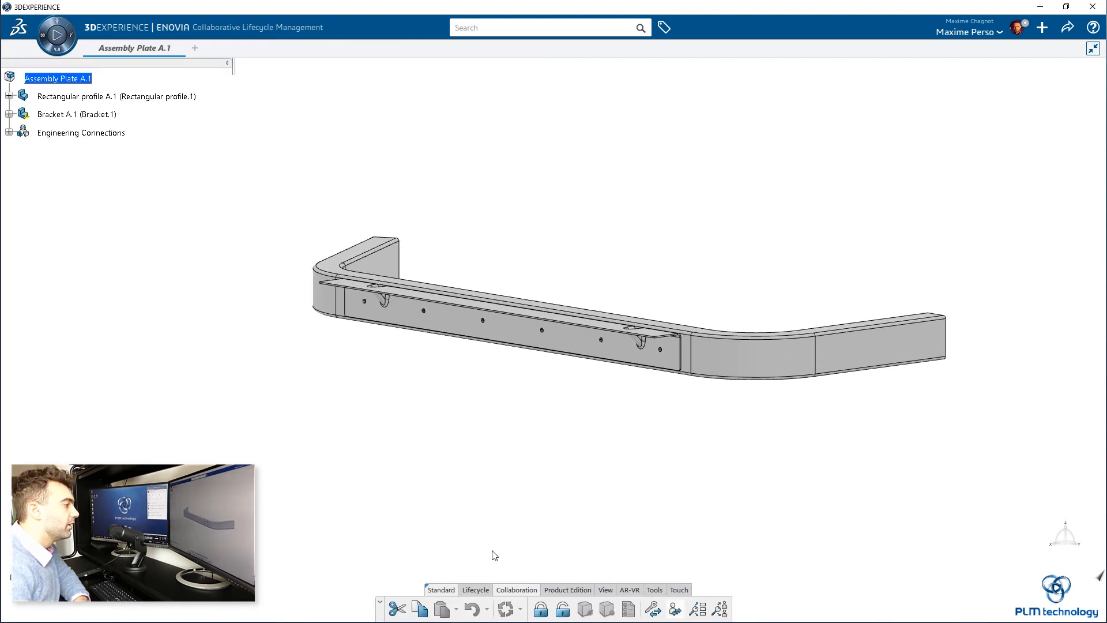
Transfer Bracket ownership to the Test collaborative space, searching identifier 'c0'.
click(567, 589)
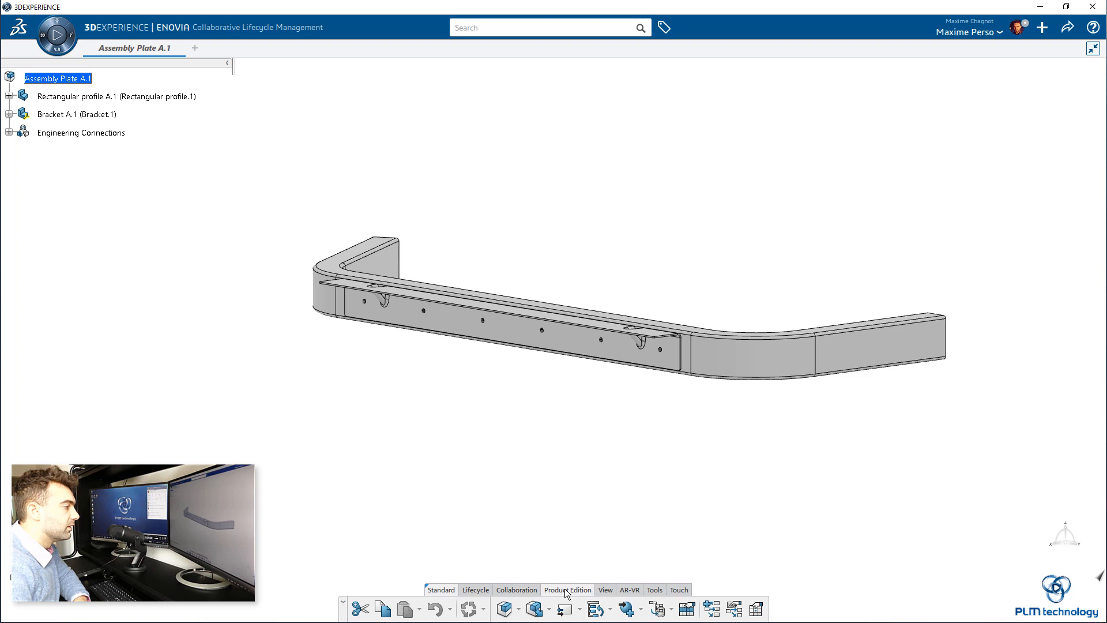
click(516, 590)
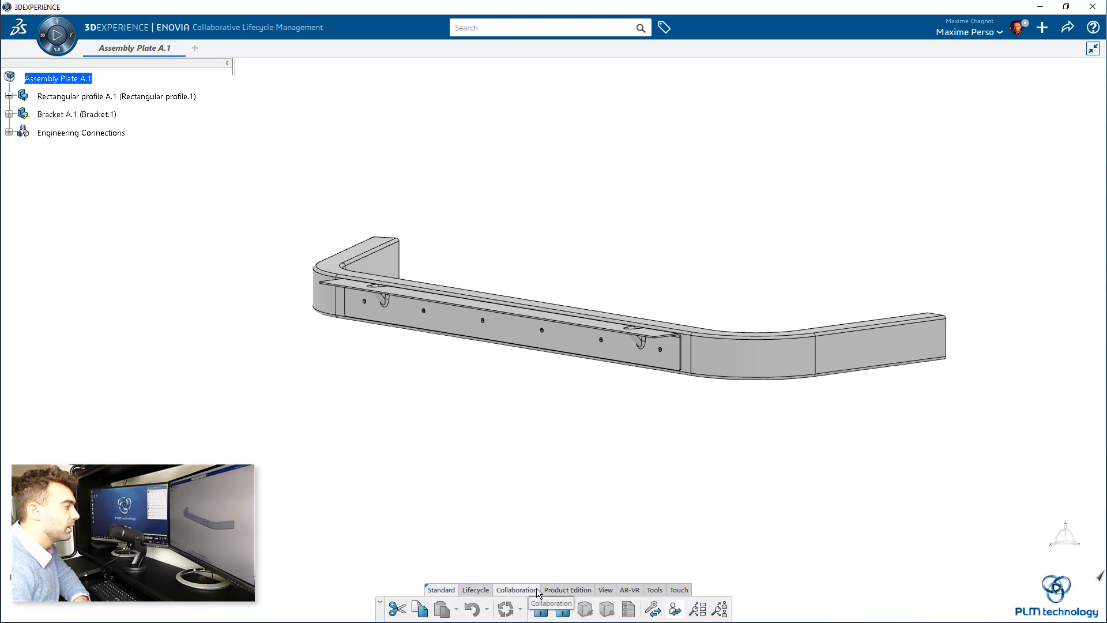
mouse_move(653, 610)
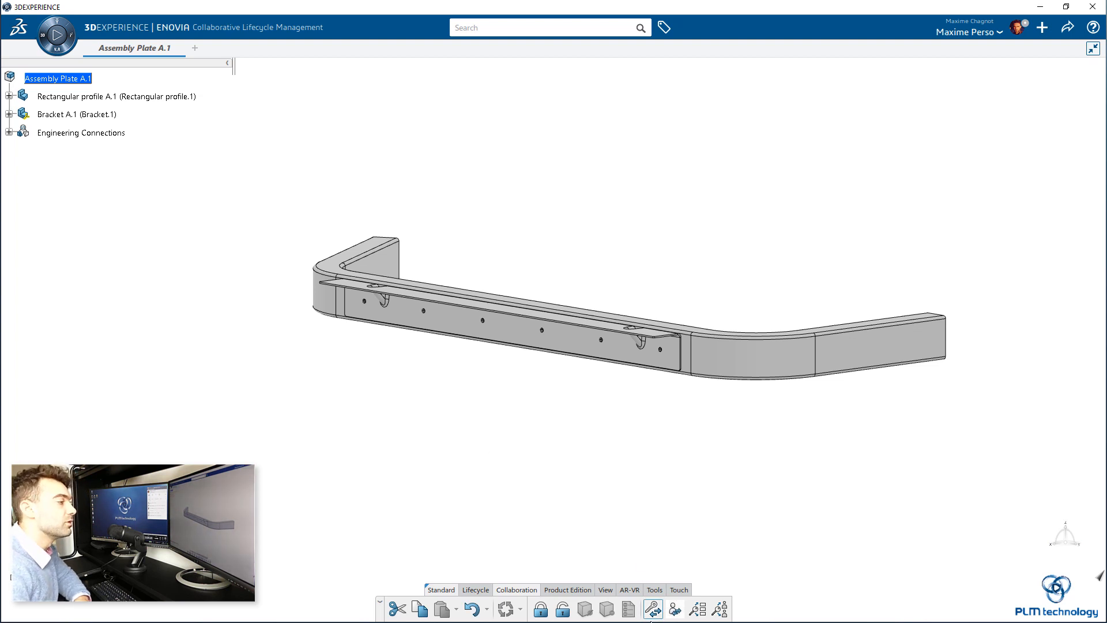
click(77, 114)
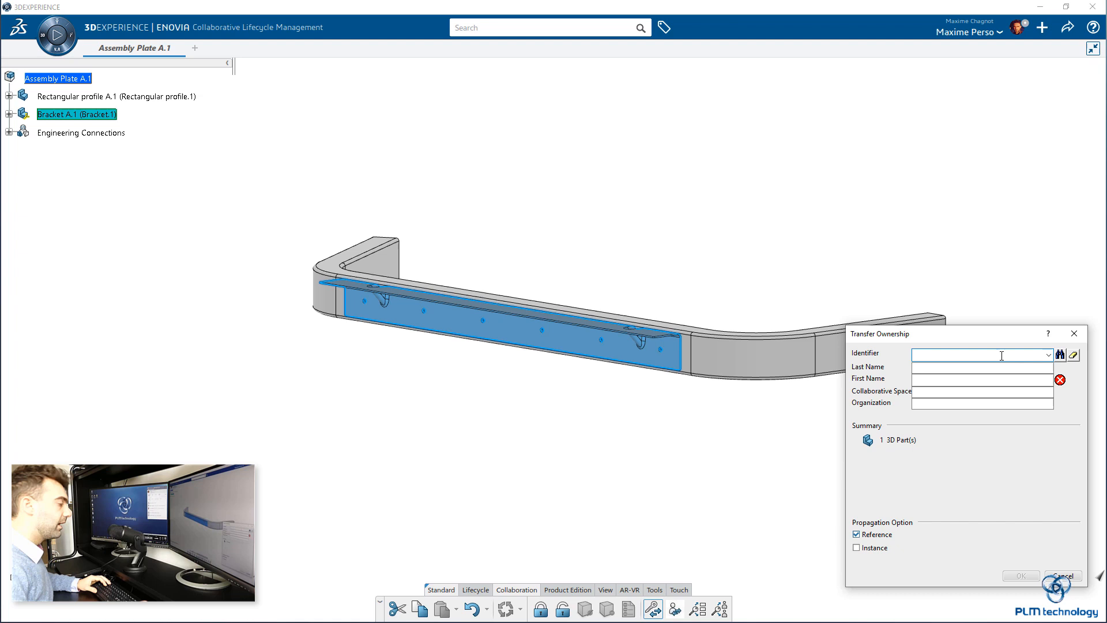
text(c0)
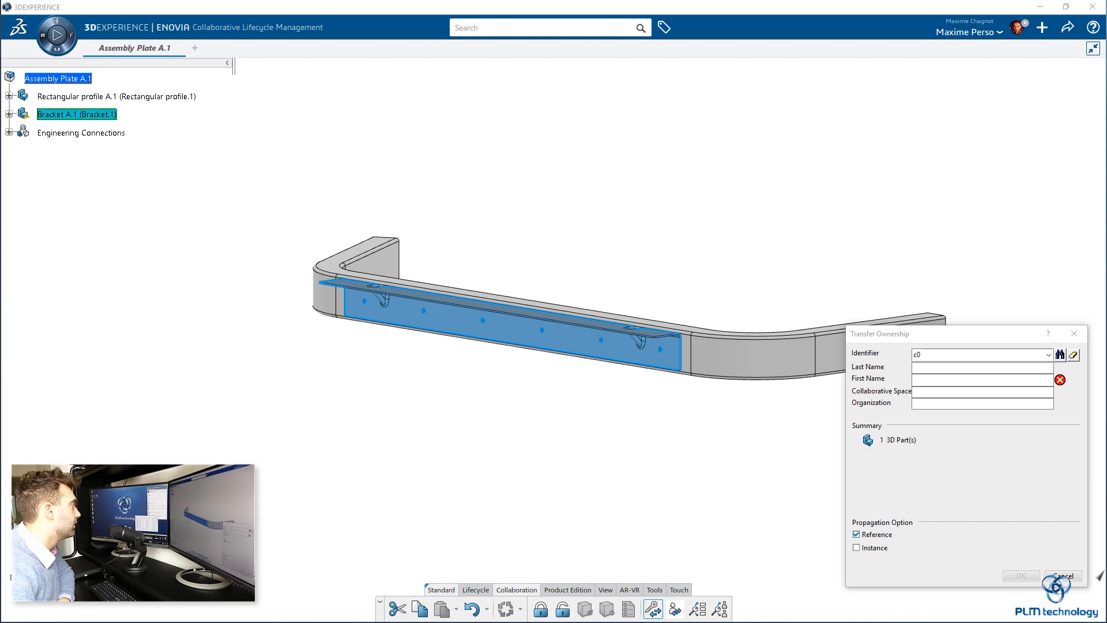
click(1060, 355)
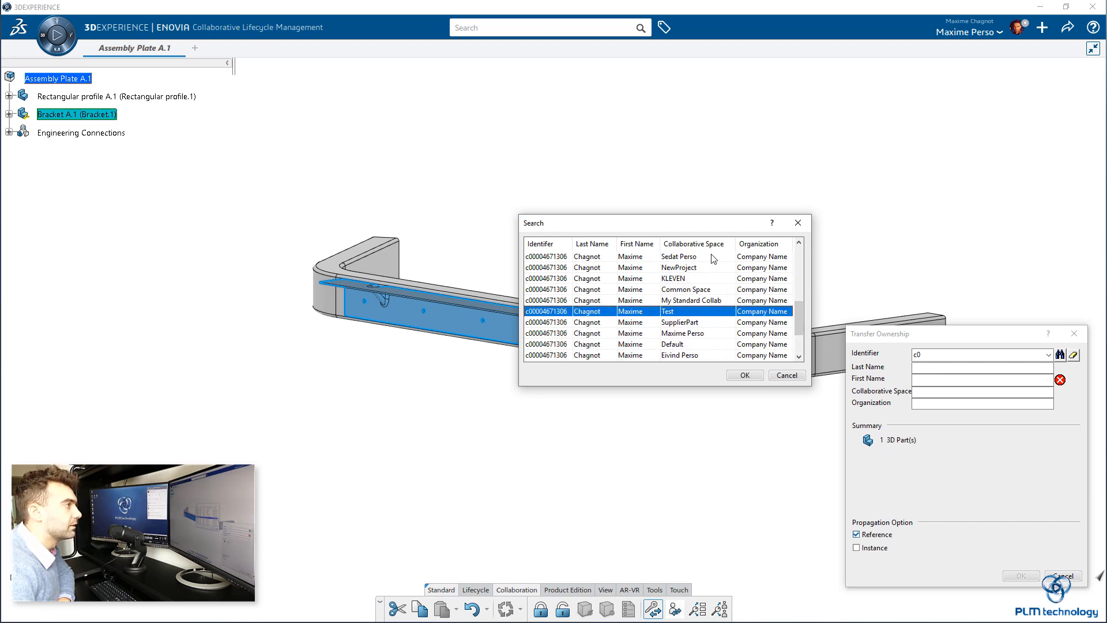
mouse_move(662, 321)
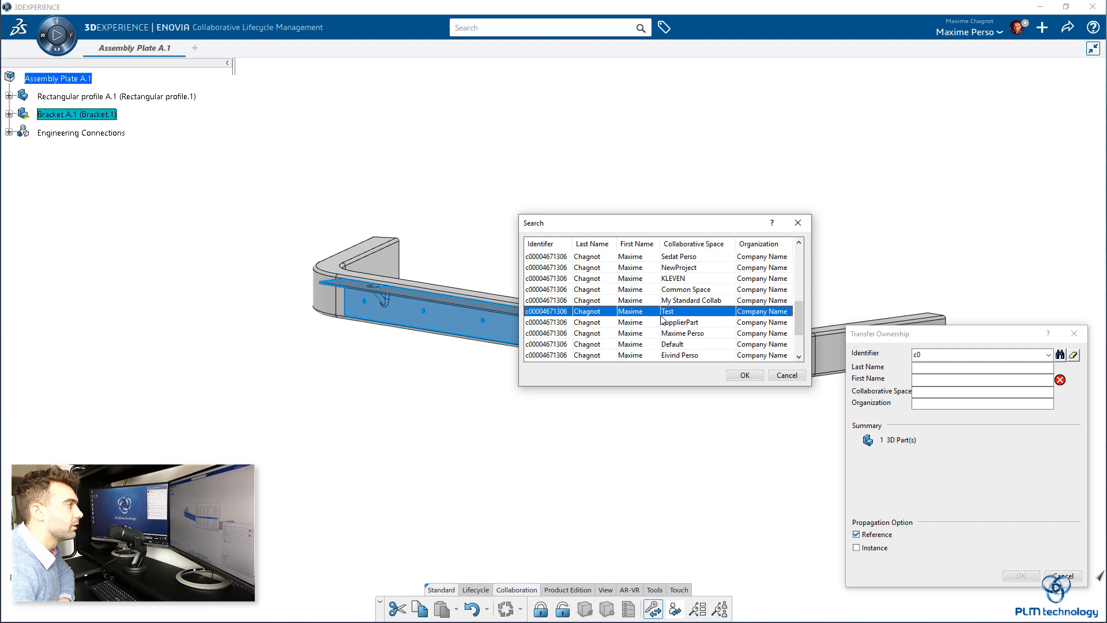
click(744, 375)
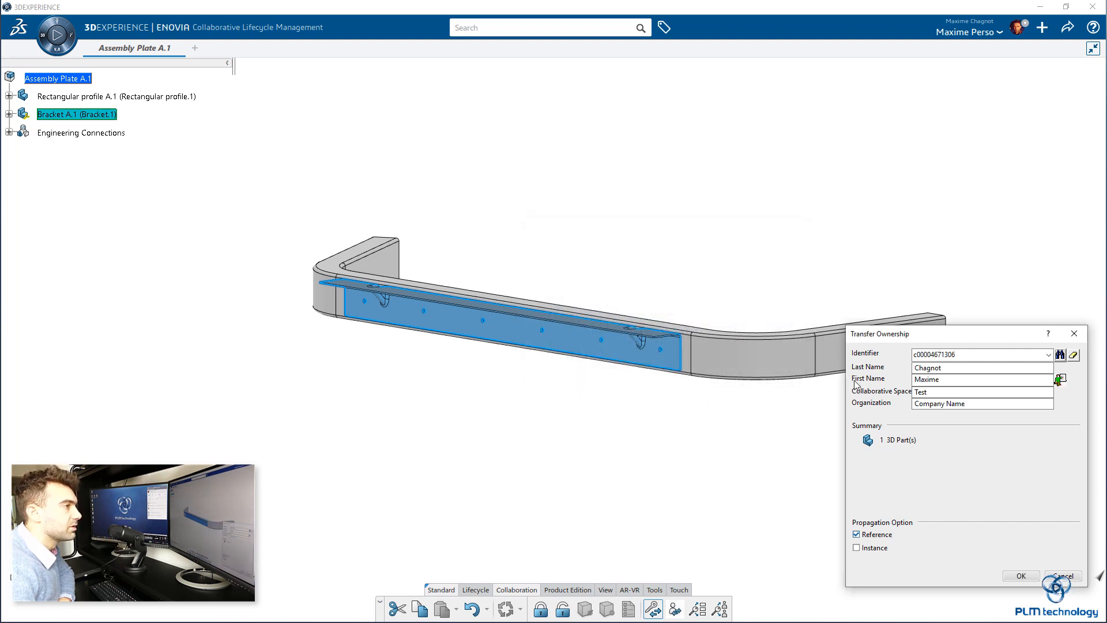
mouse_move(929, 488)
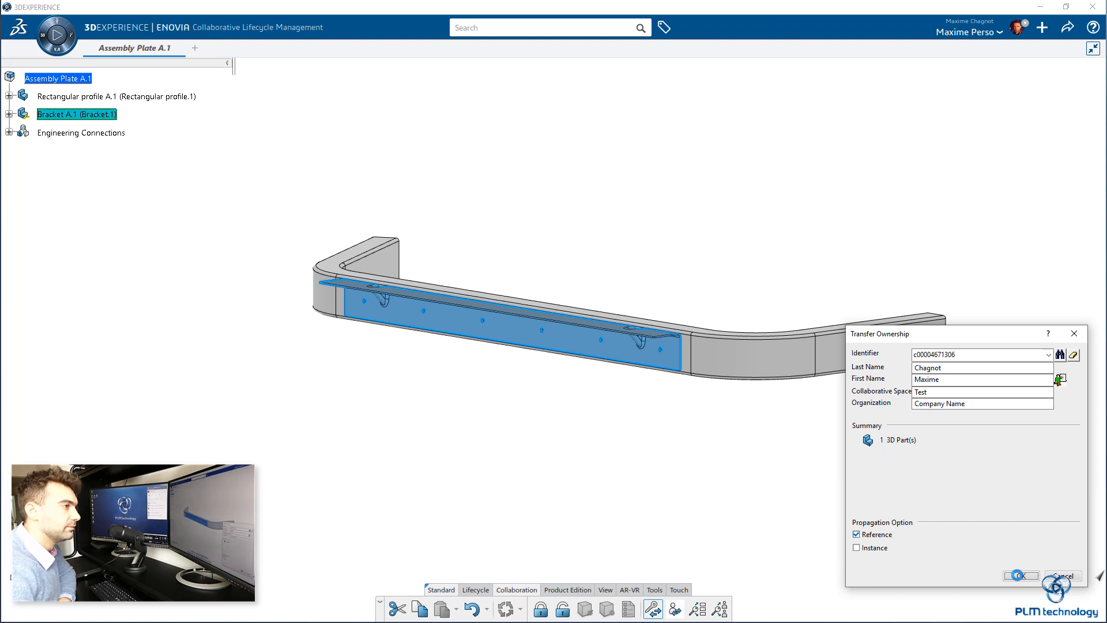
click(1018, 575)
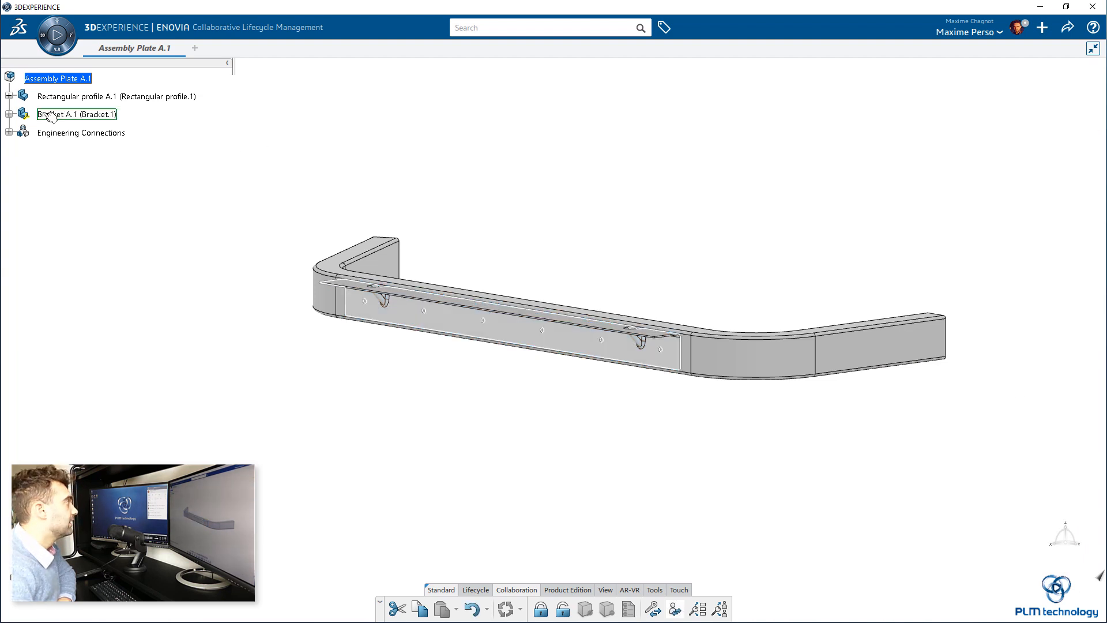
right_click(77, 113)
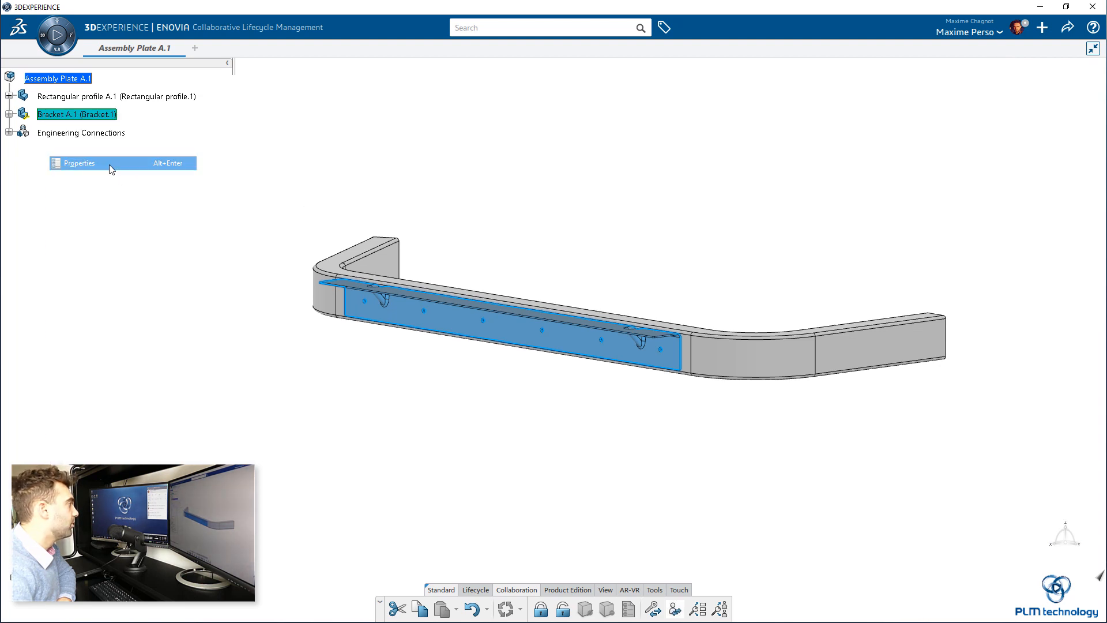
click(79, 164)
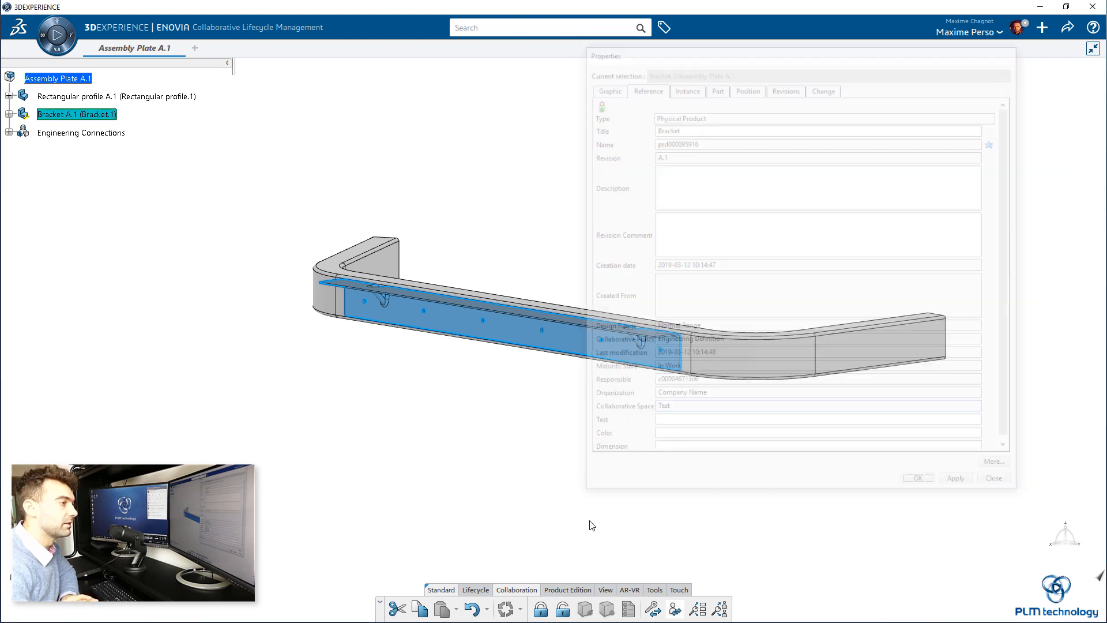
click(994, 479)
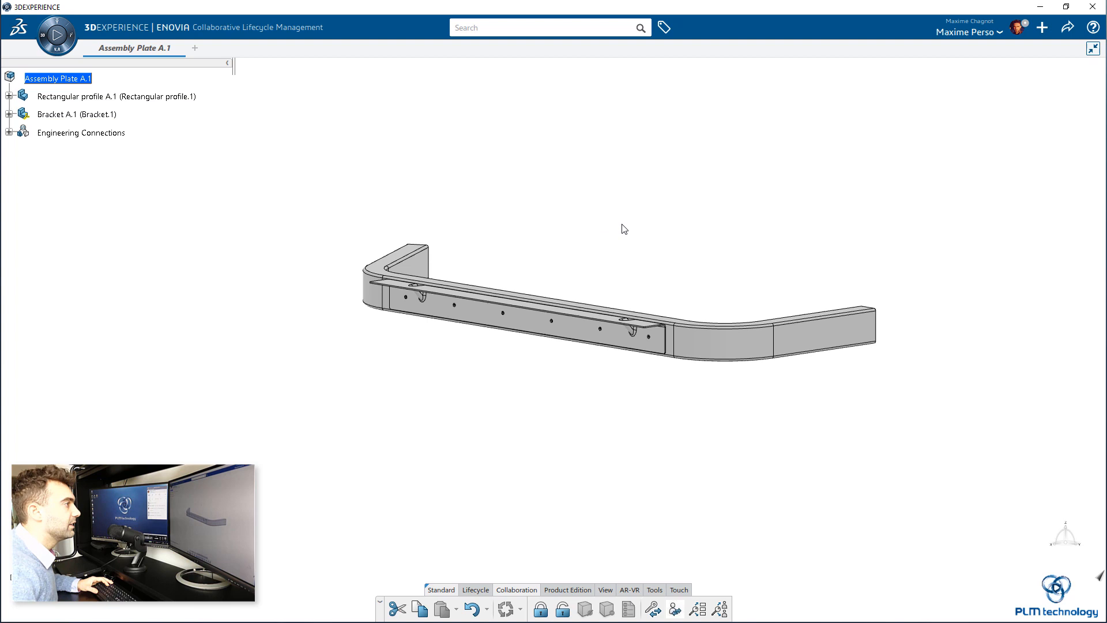
mouse_move(1044, 25)
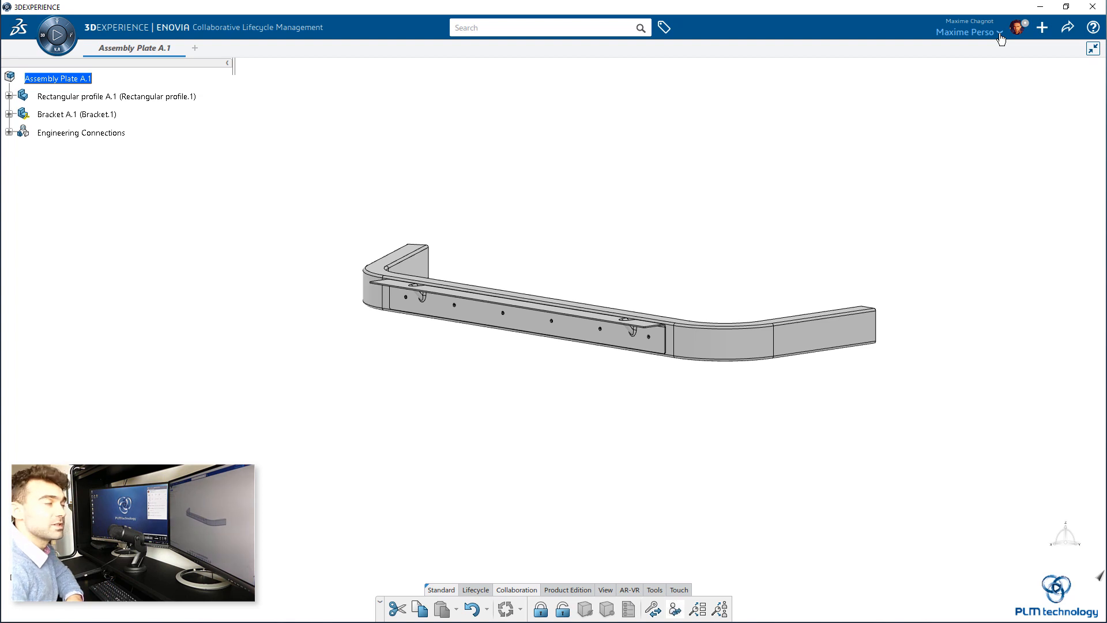
Switch the active collaborative space from Maxime Perso to My Standard Collab.
click(968, 33)
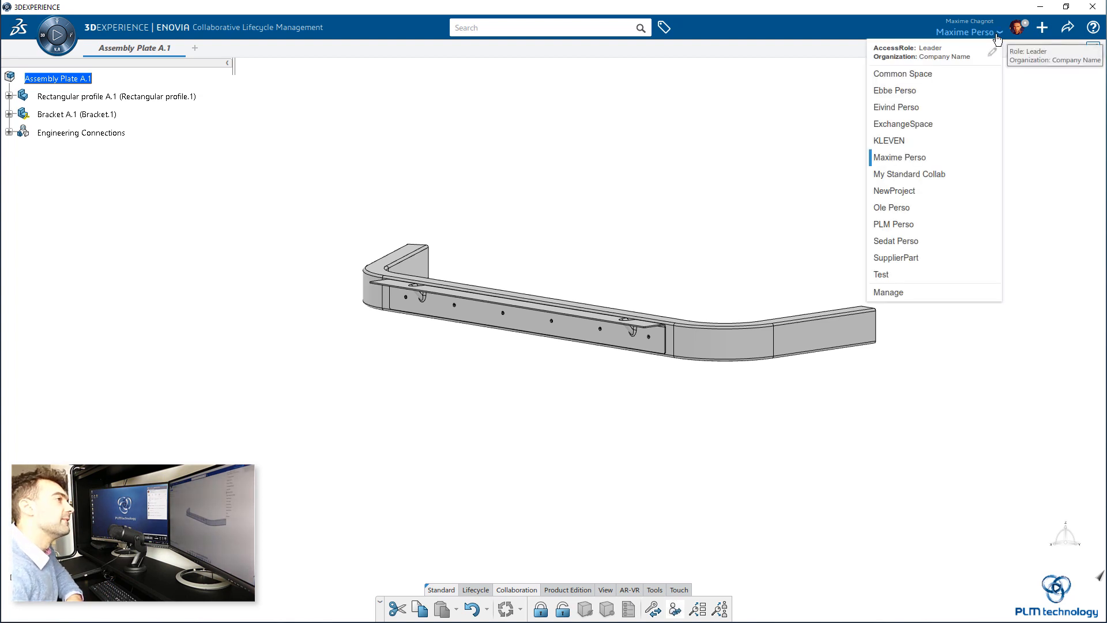
mouse_move(910, 174)
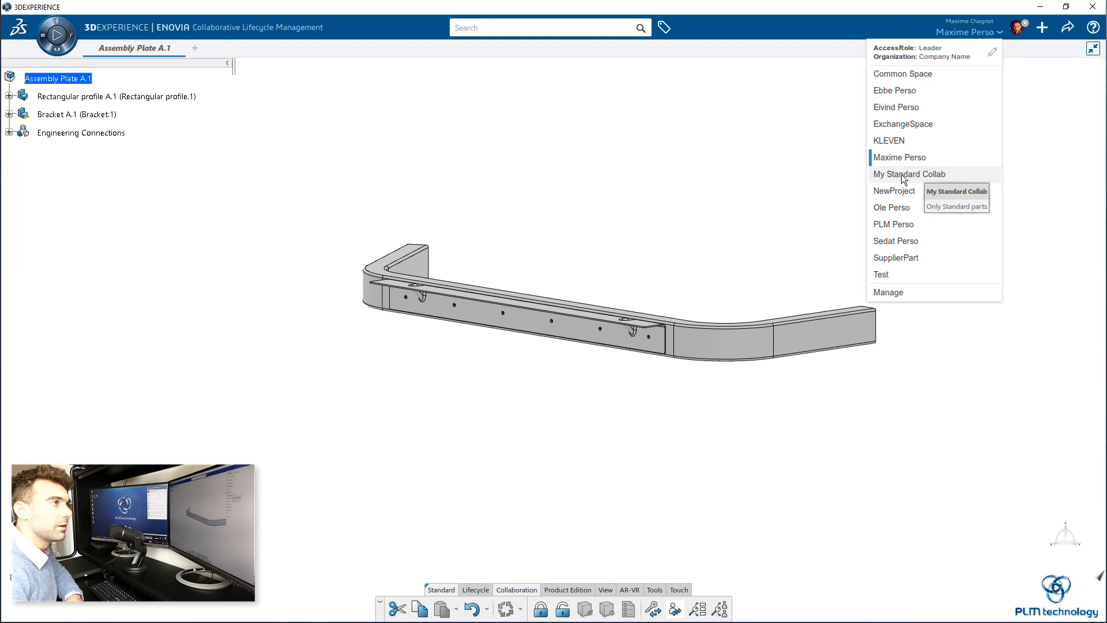
click(909, 174)
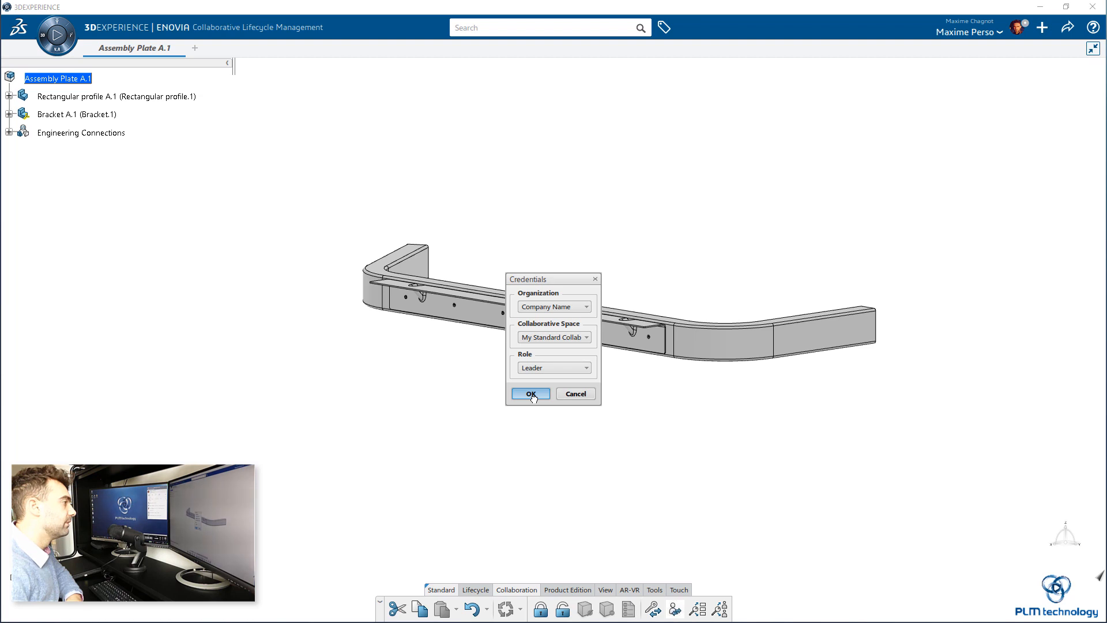
click(531, 394)
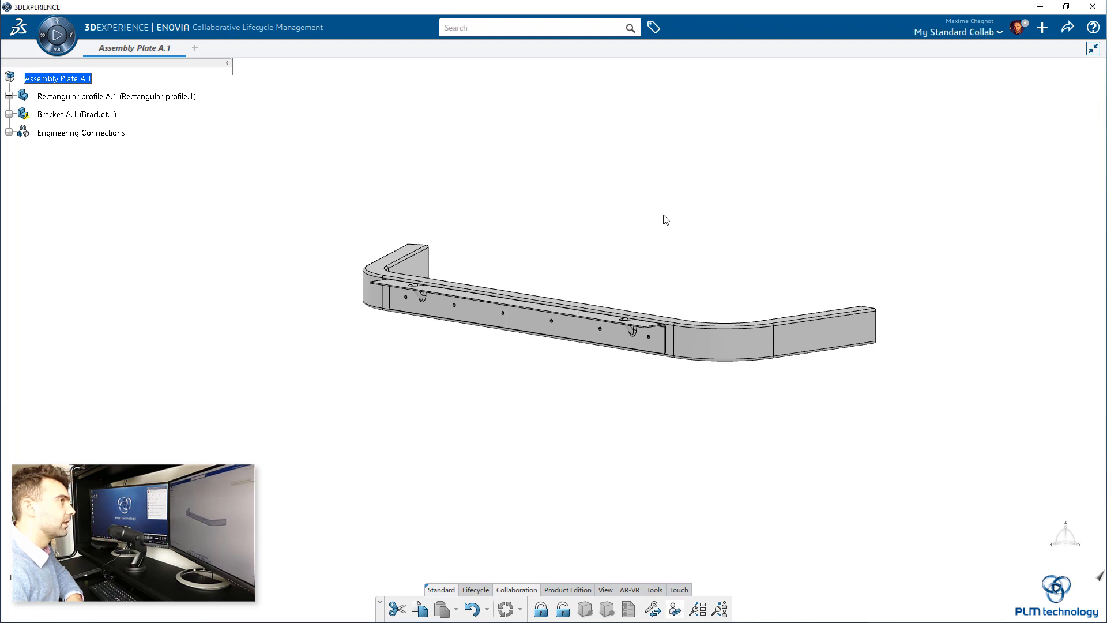
mouse_move(840, 159)
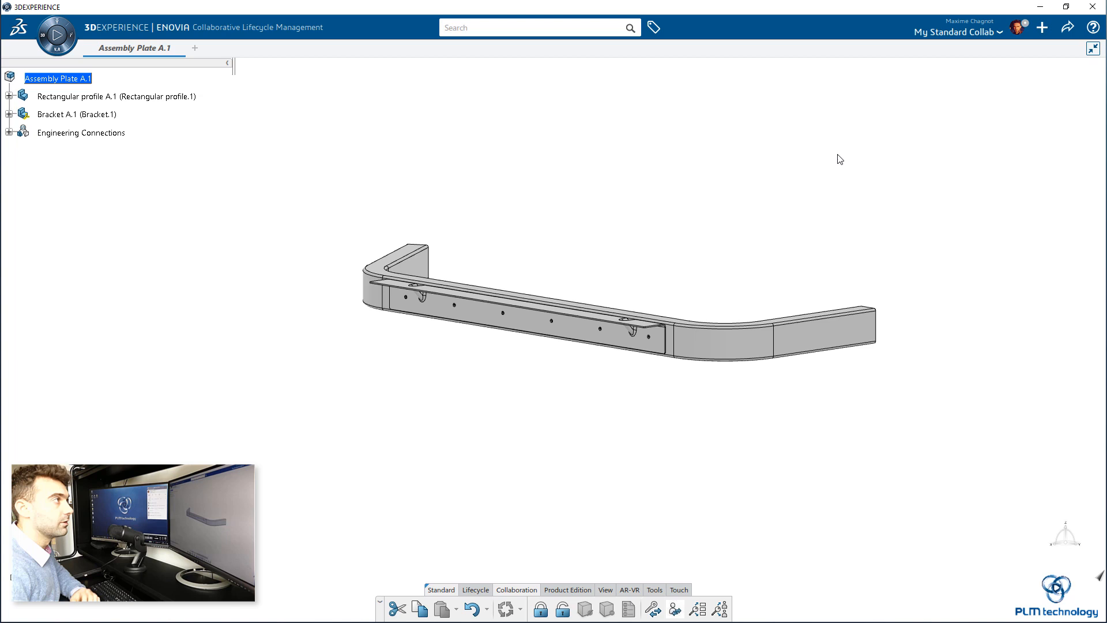
Create a 3D Part titled 'Rivet' from the + menu.
click(1041, 27)
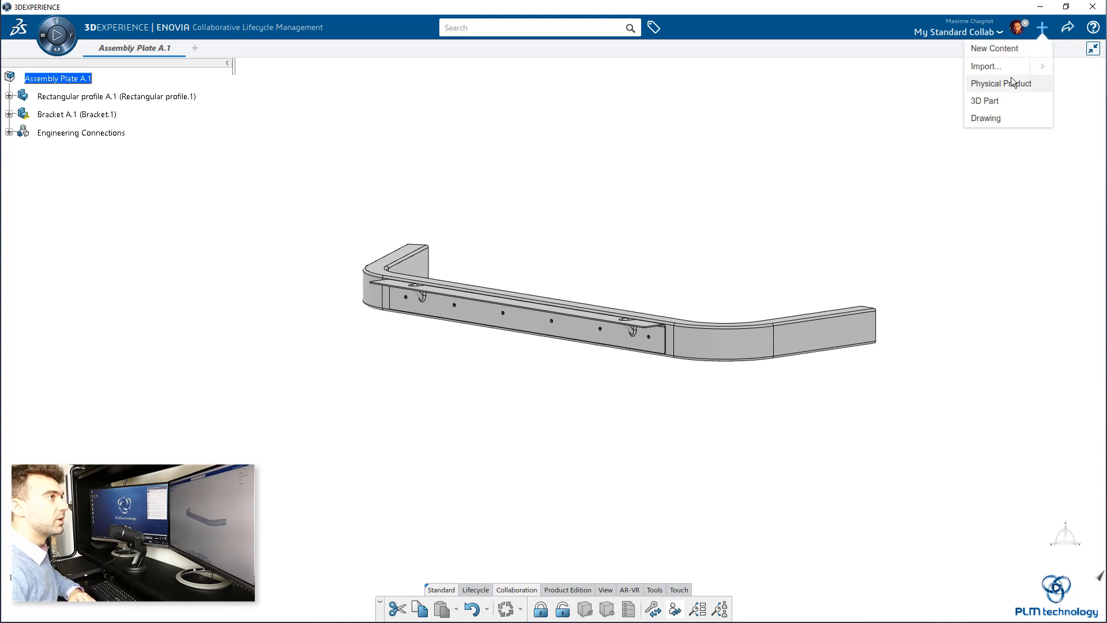
click(984, 101)
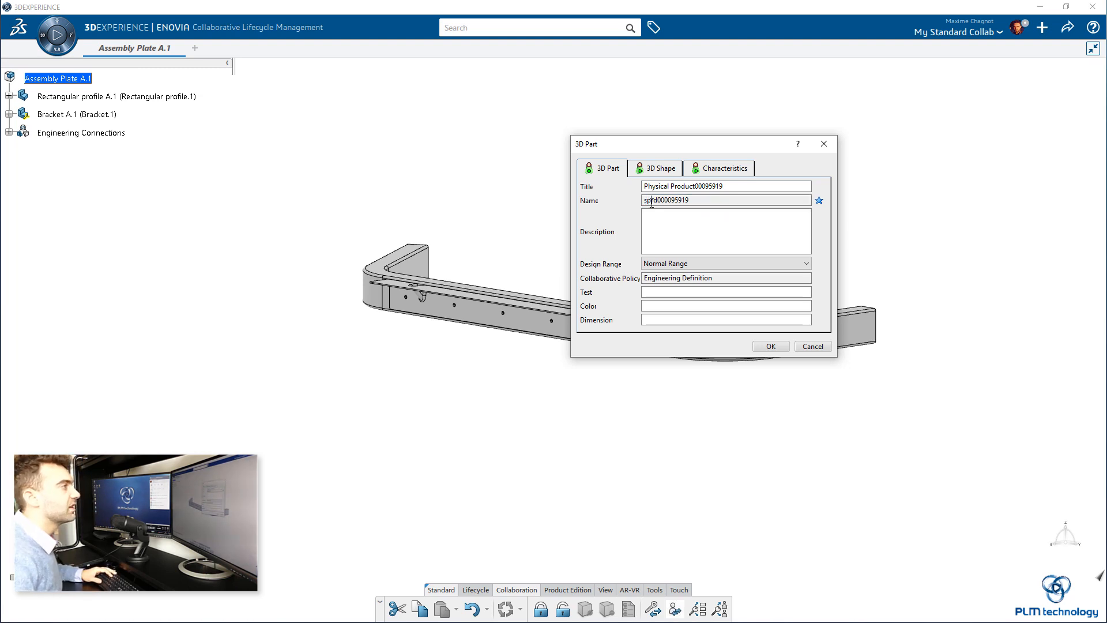
triple_click(726, 186)
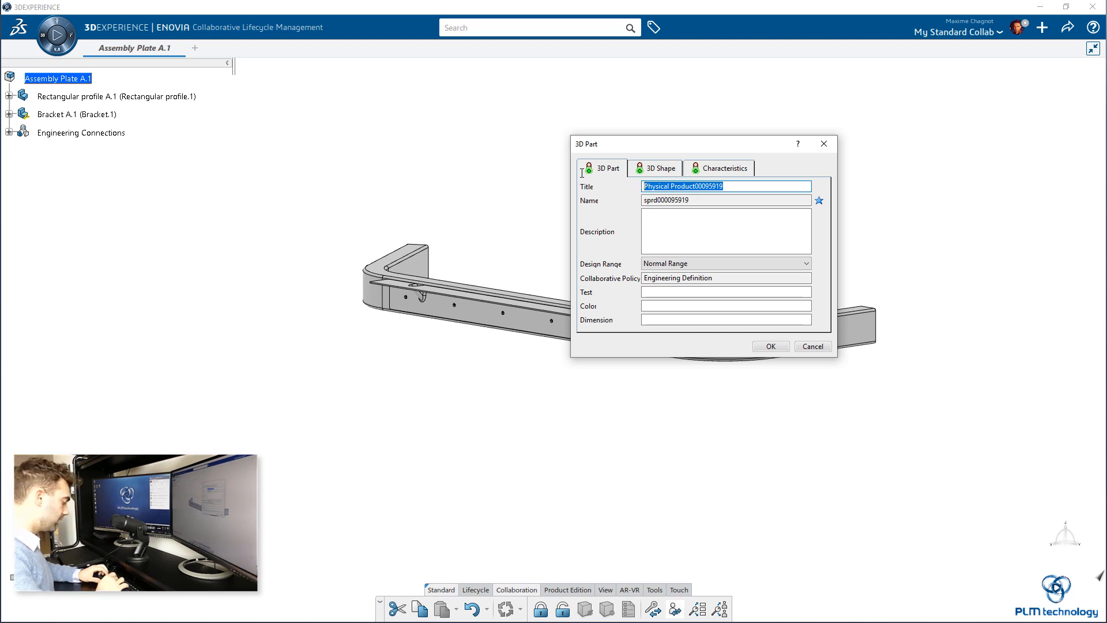
text(Rivet)
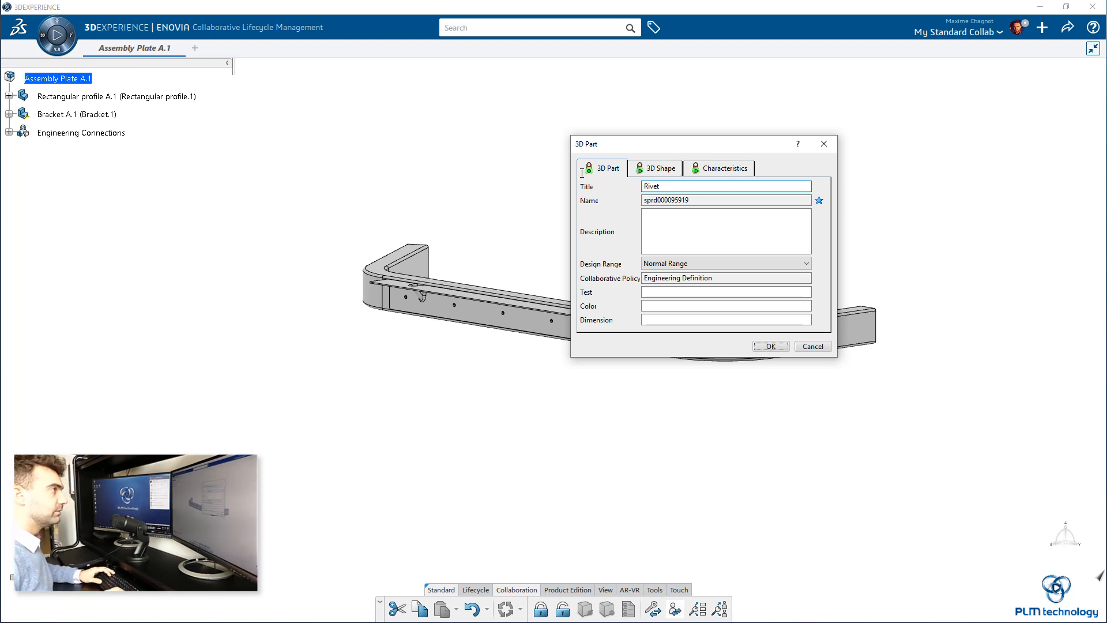
click(770, 346)
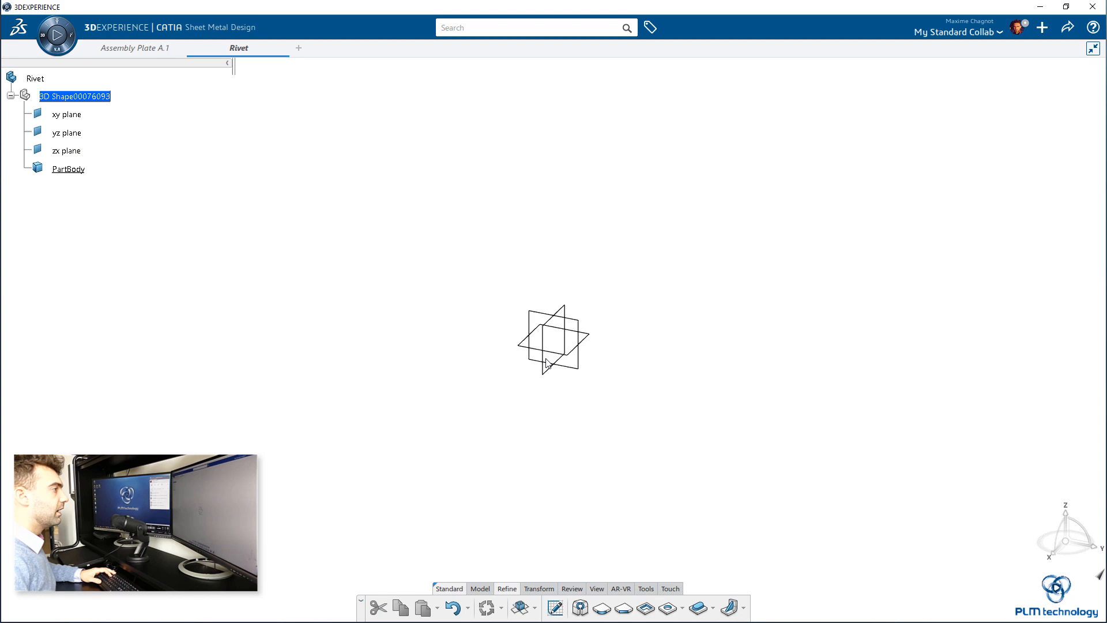
Start a sketch on the yz plane and dimension the shank length to 4.
click(66, 133)
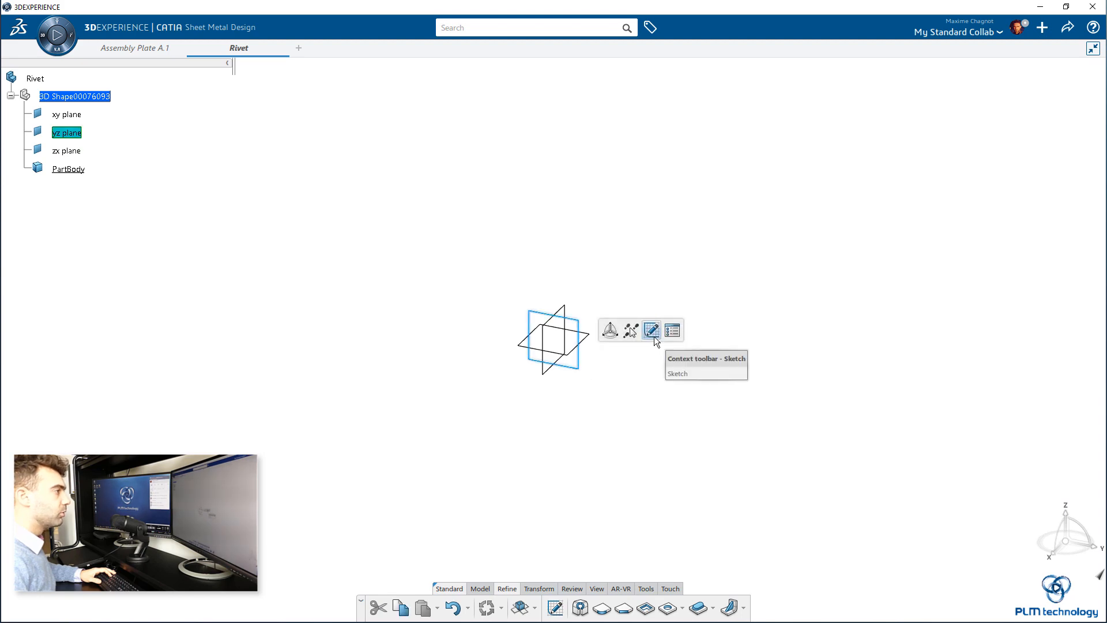
click(651, 330)
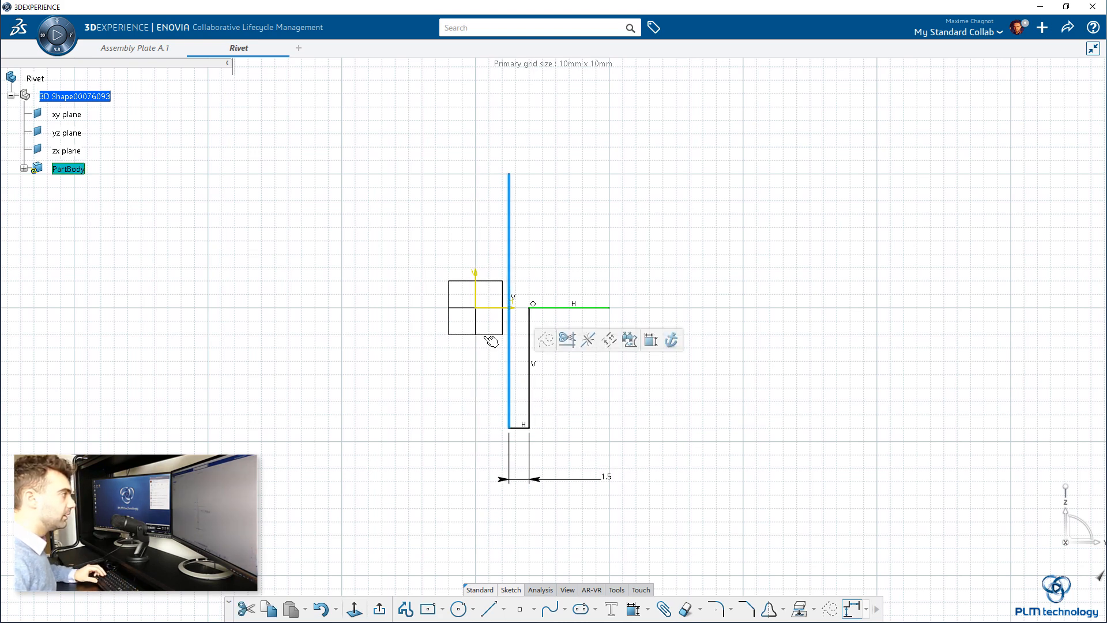
right_click(513, 304)
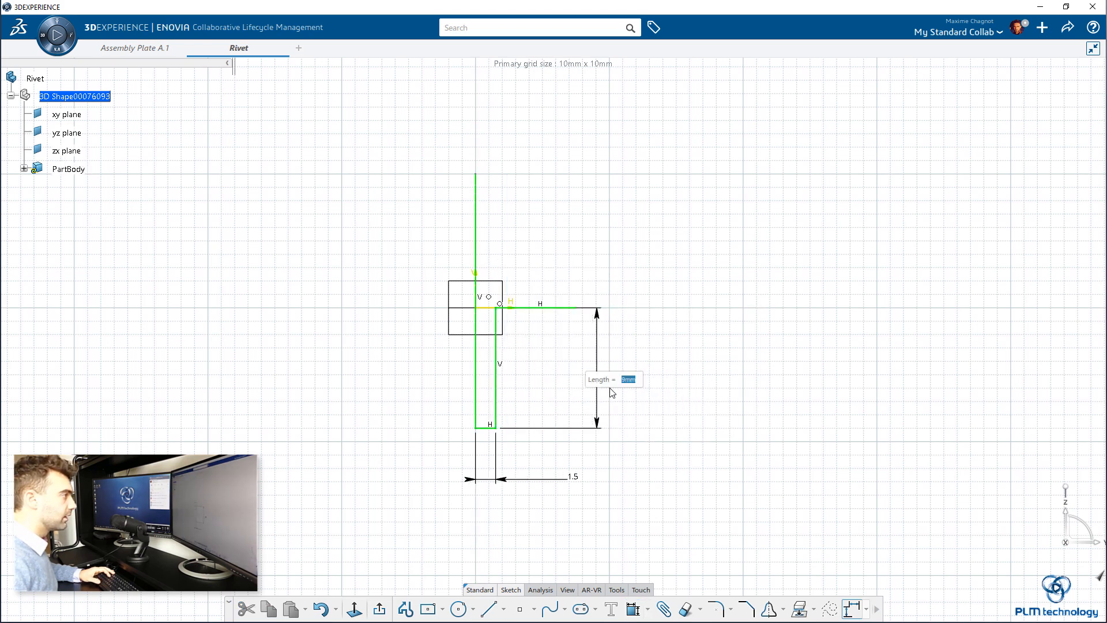
text(4)
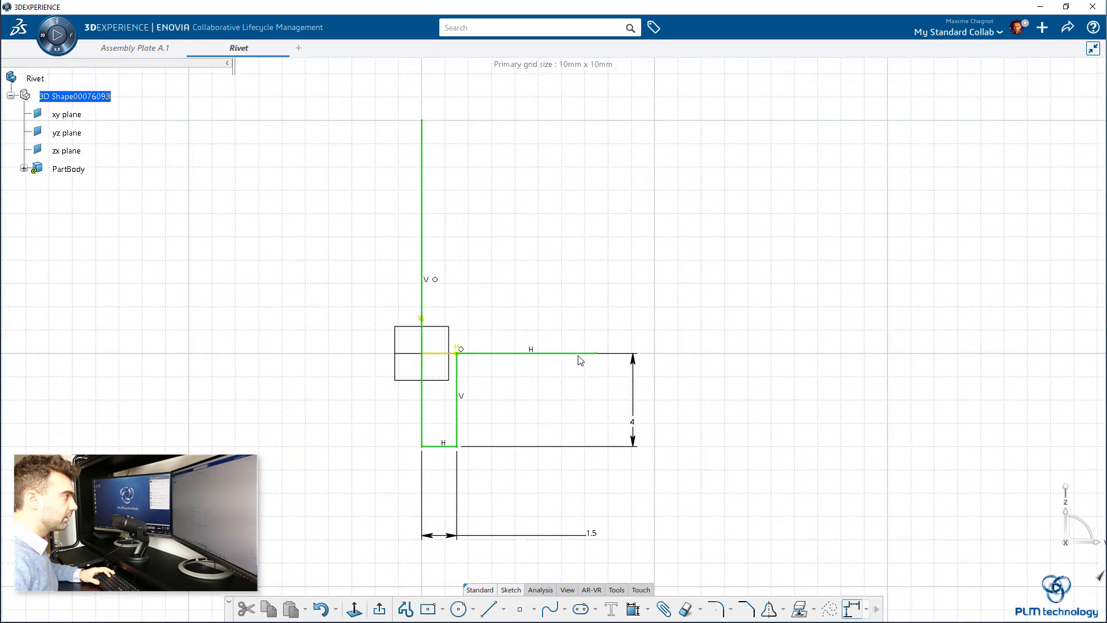
Dimension the rivet head to 5 mm width and 5 mm height.
click(69, 169)
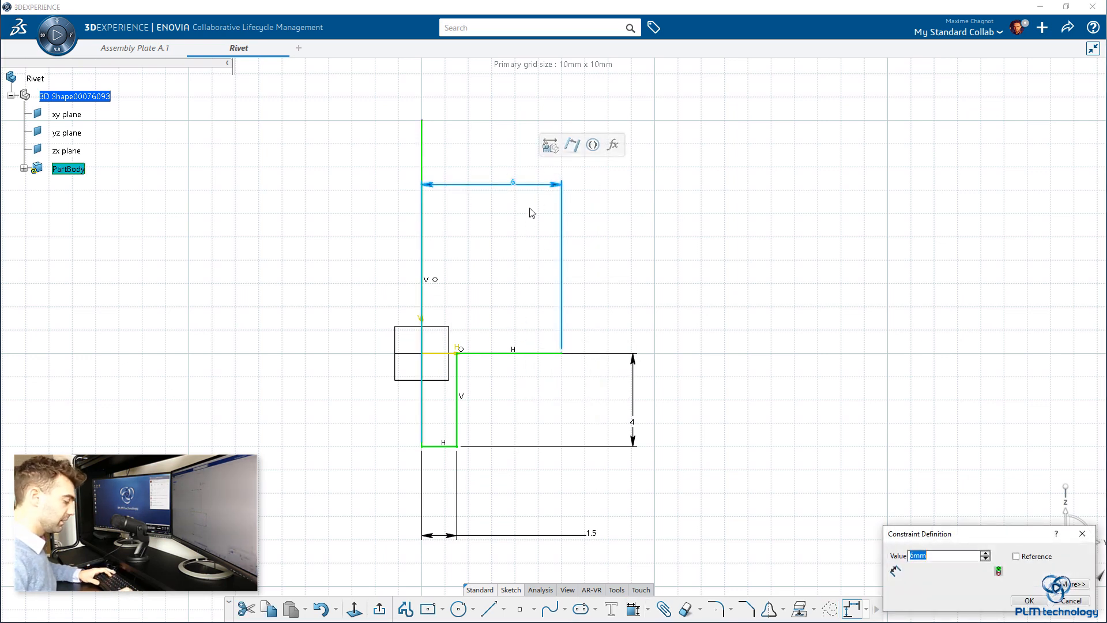
click(1028, 601)
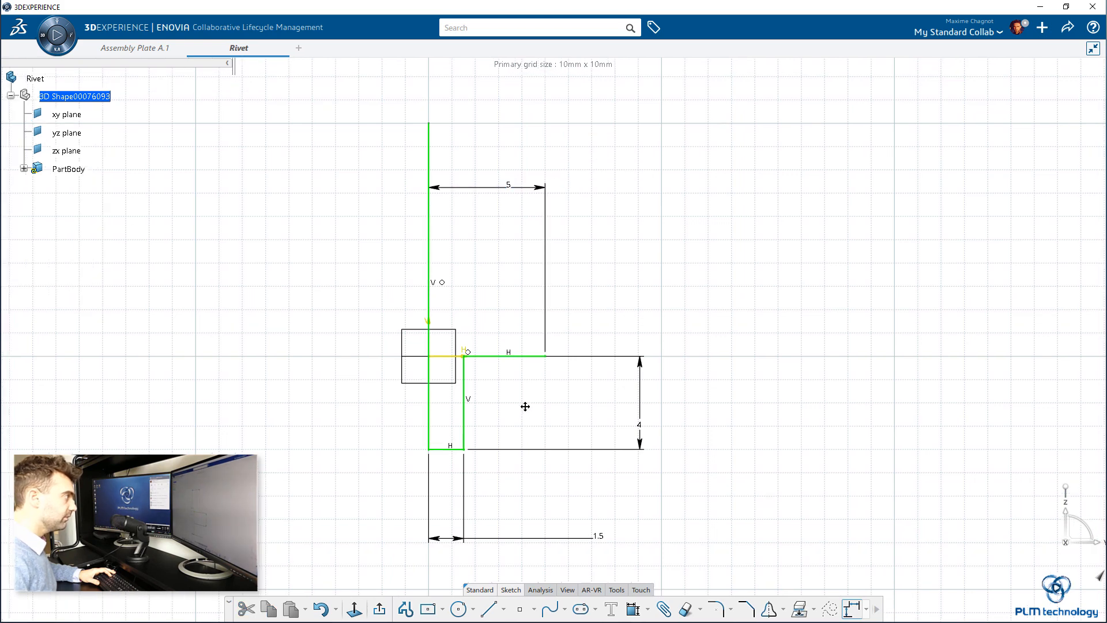
mouse_move(553, 210)
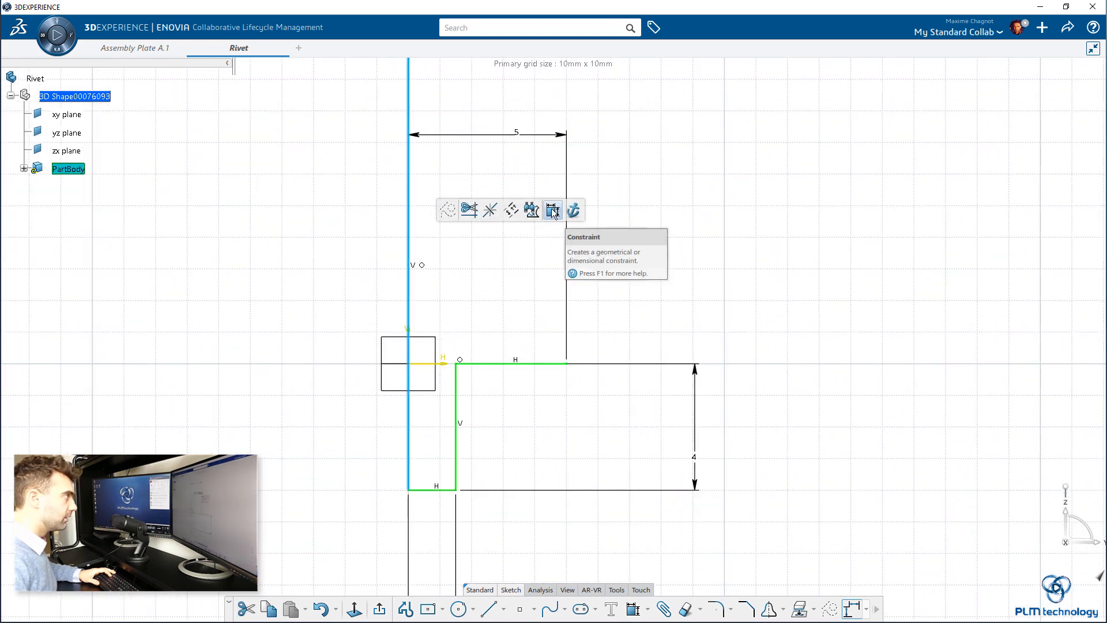
click(553, 210)
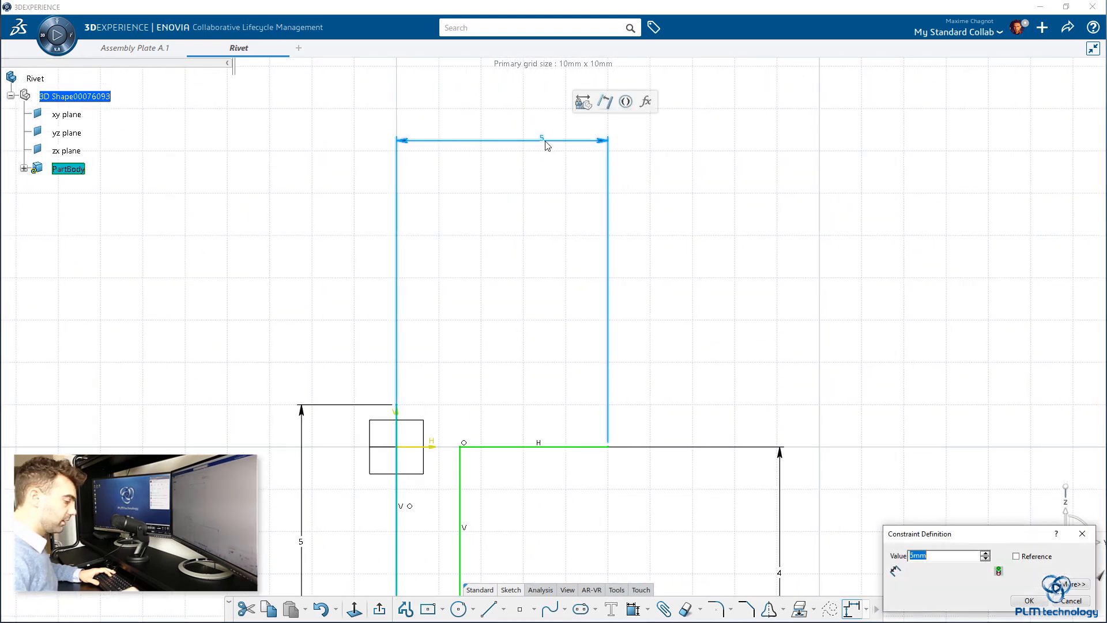
click(1029, 600)
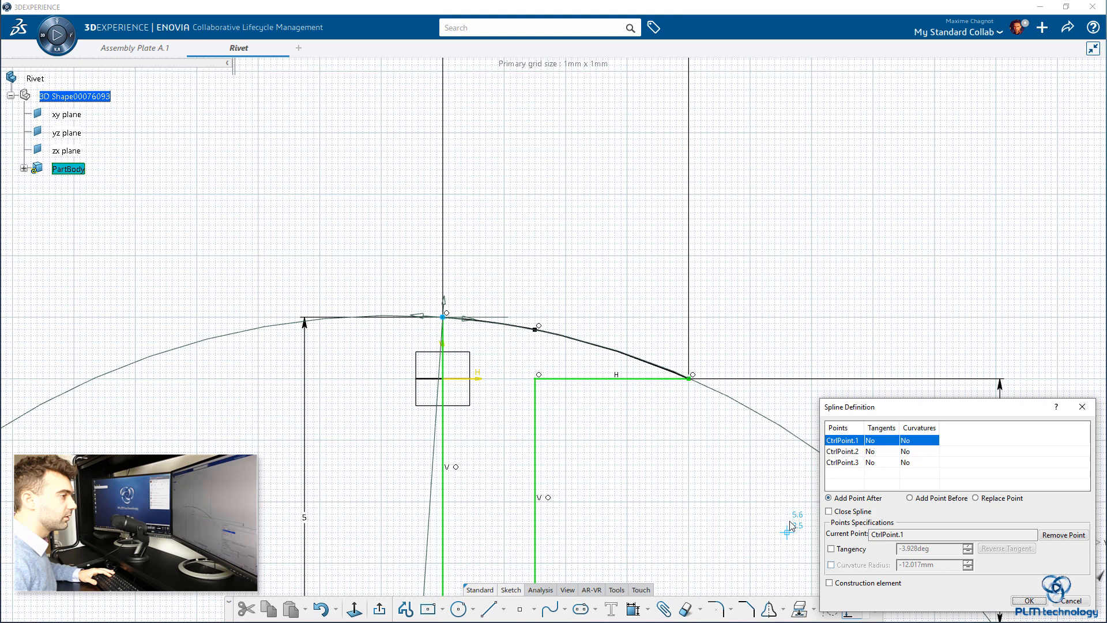
Finish and constrain the curved head-top spline, then exit the sketch.
click(831, 548)
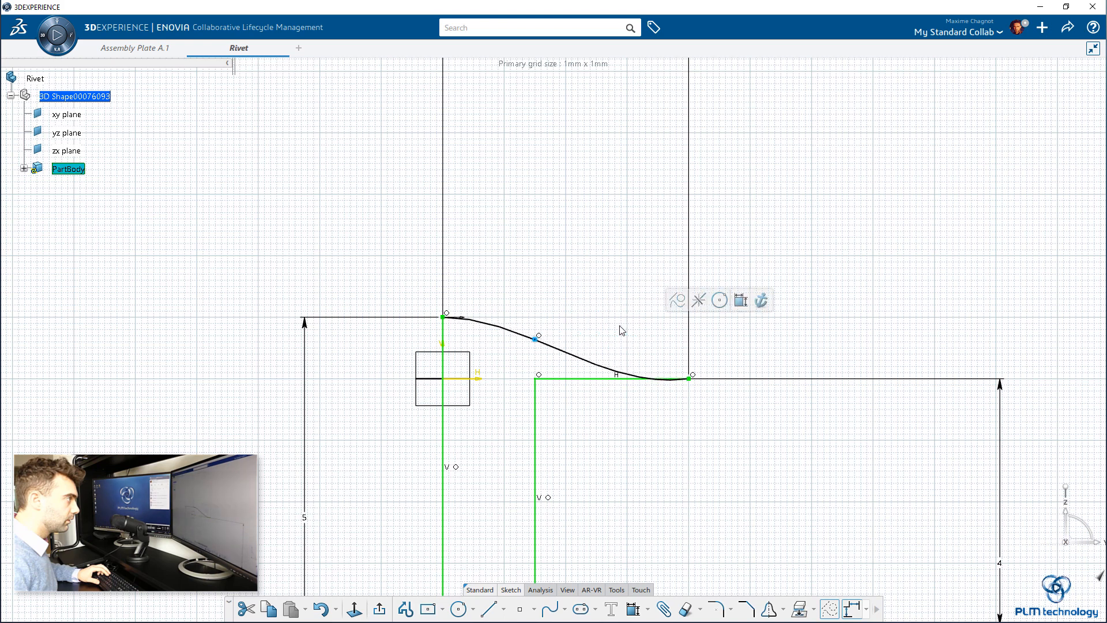
click(537, 337)
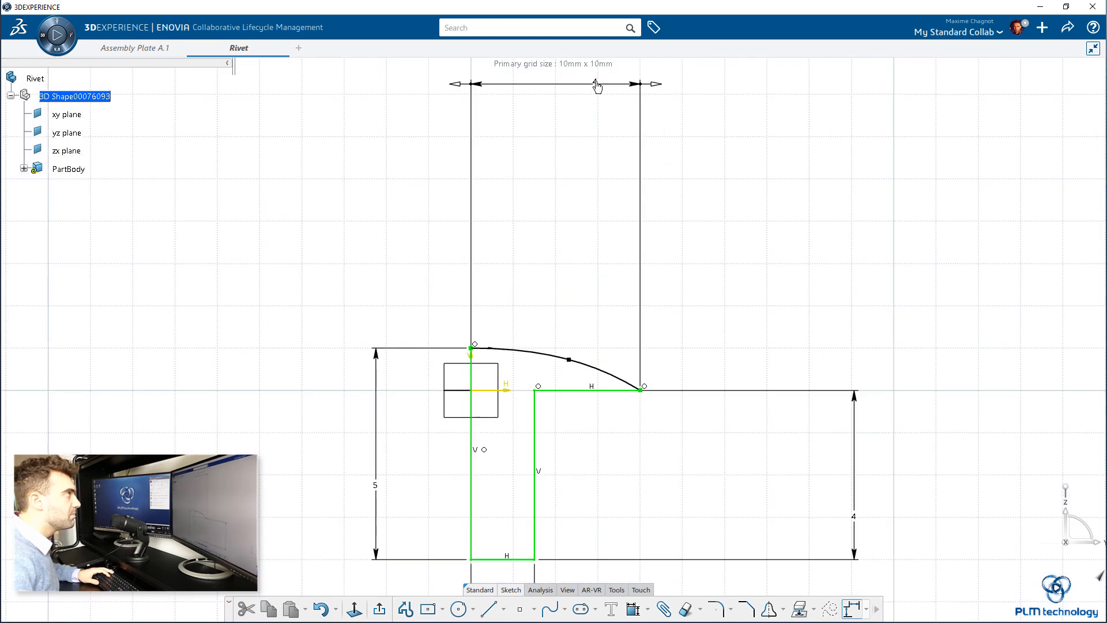
click(597, 83)
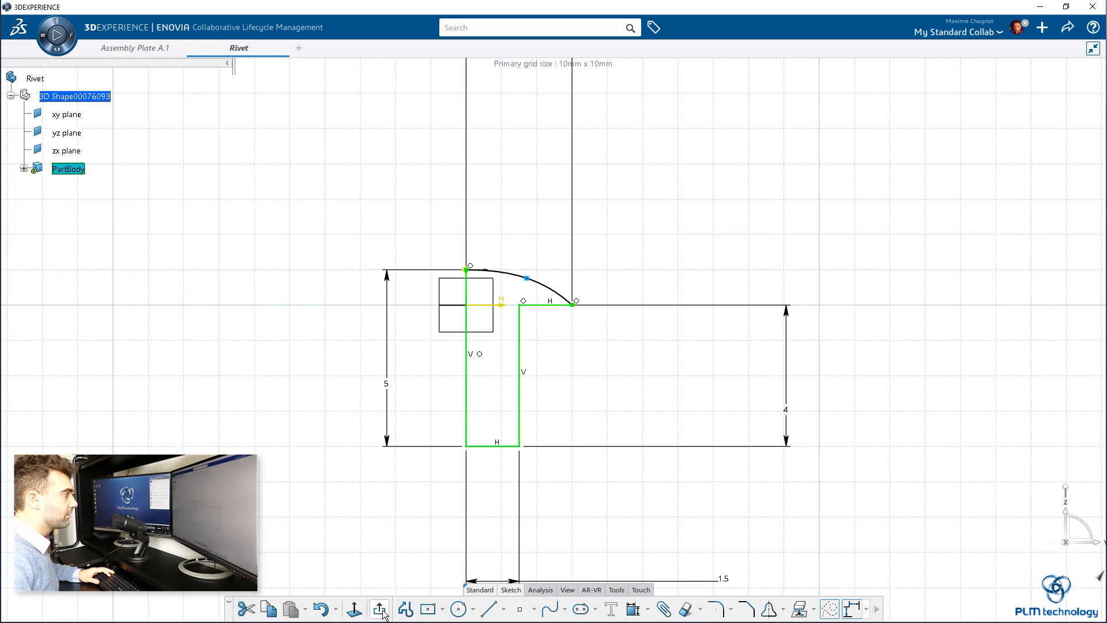
click(378, 609)
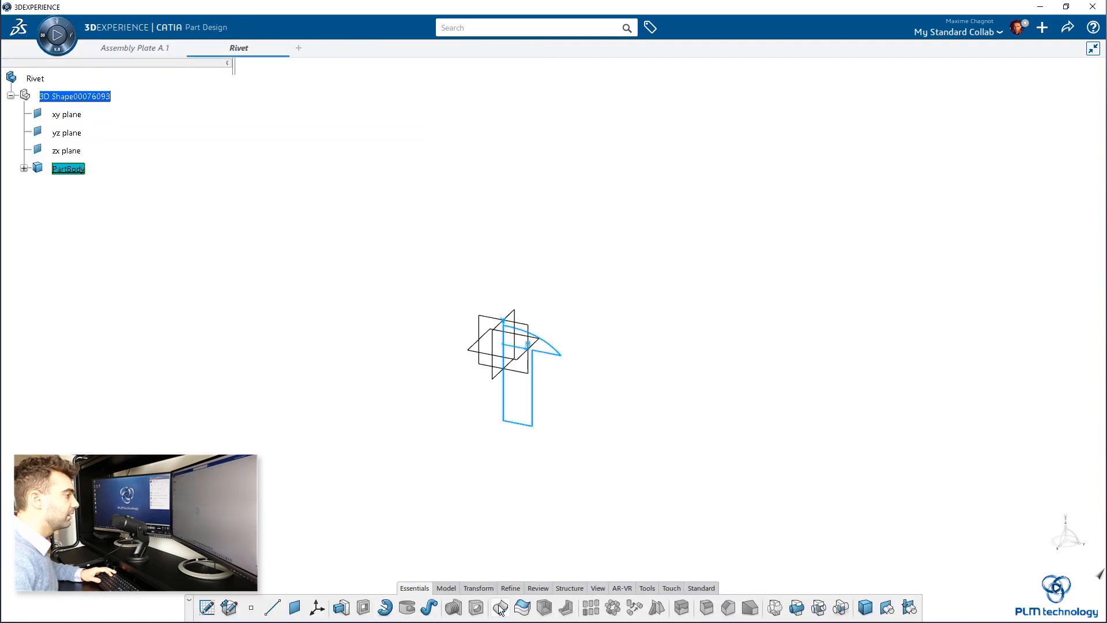
Revolve the rivet sketch 360° with Shaft about the Z axis into a domed-head solid.
click(385, 608)
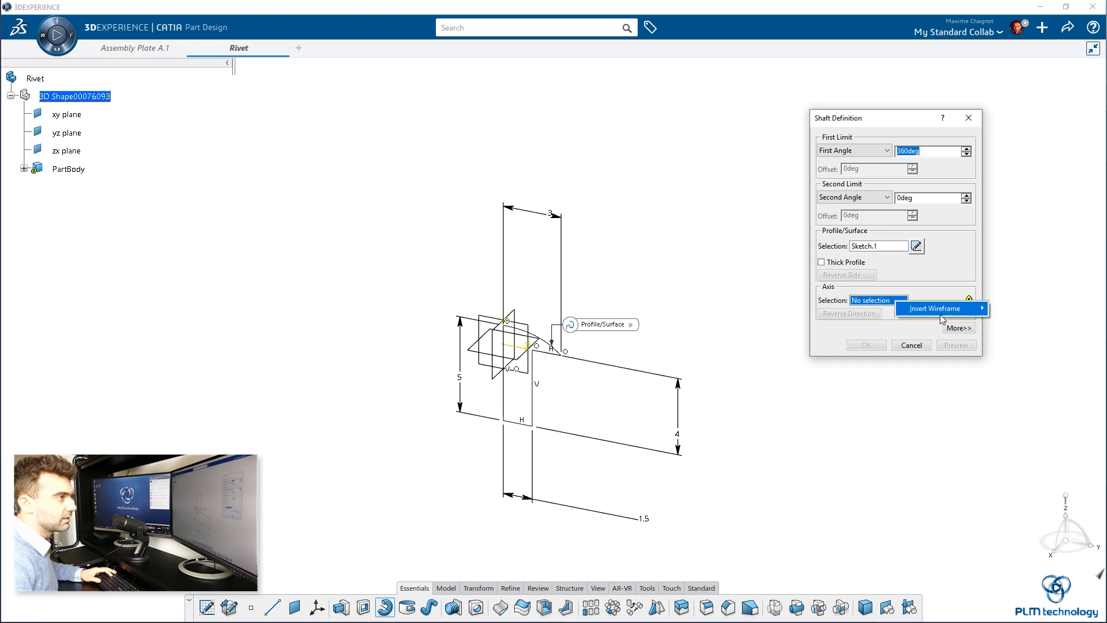
click(935, 309)
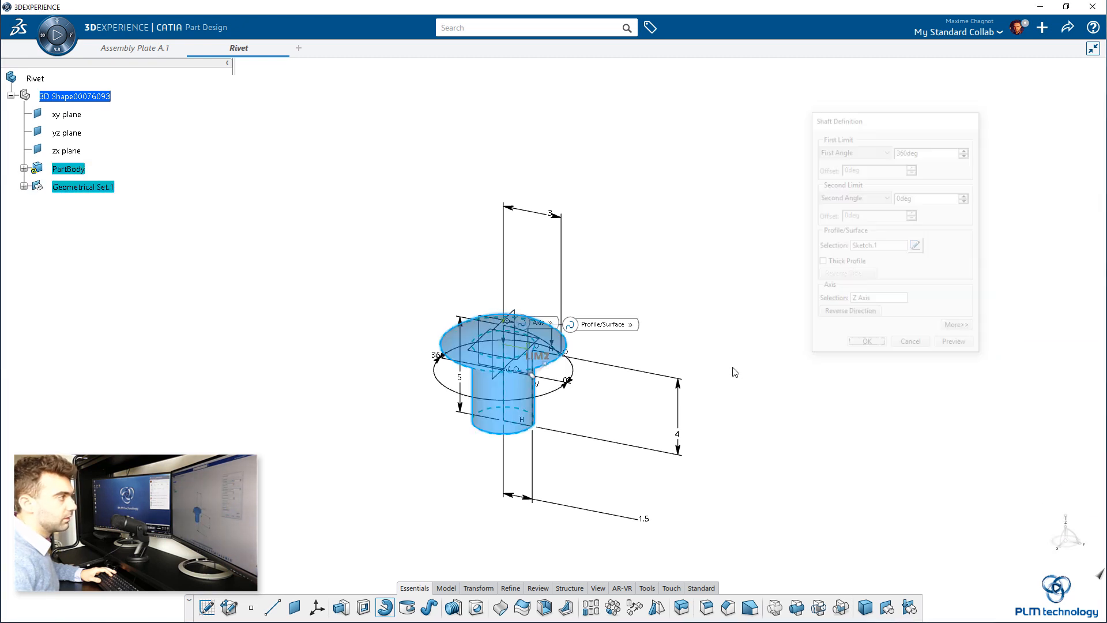
click(866, 341)
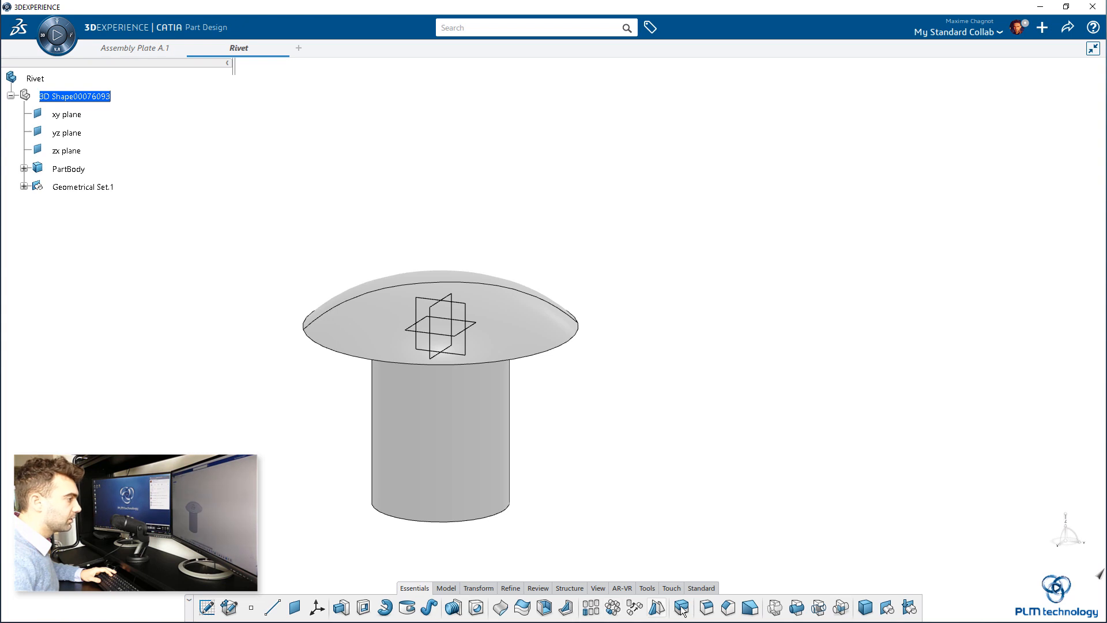
click(681, 606)
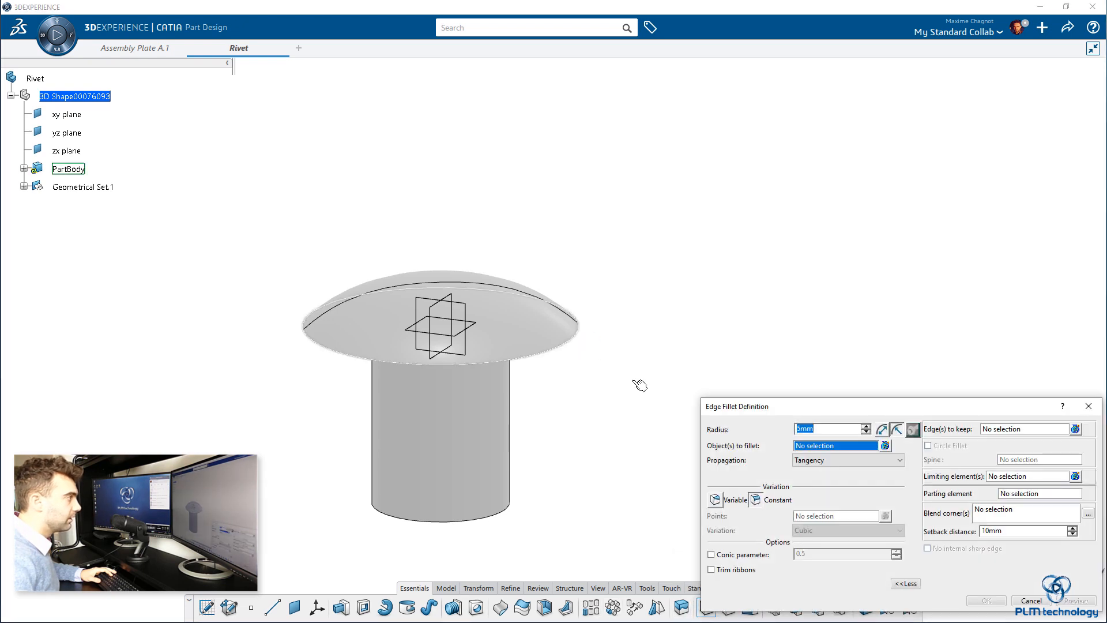
click(576, 325)
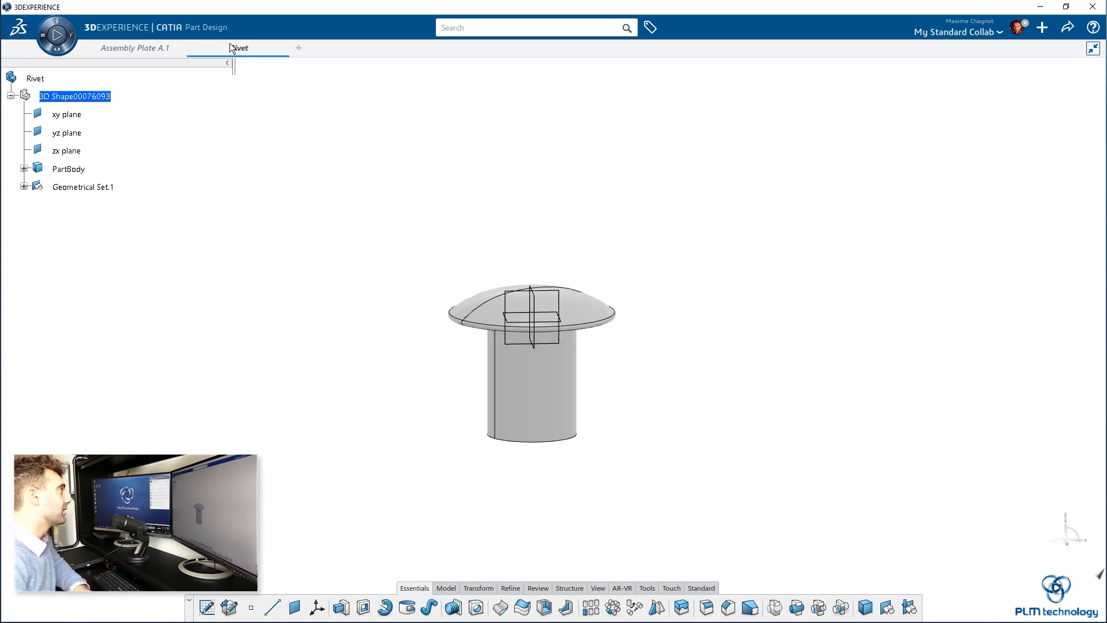
In Assembly Plate A.1, view and close the Rivet and Rectangular profile Properties.
click(34, 78)
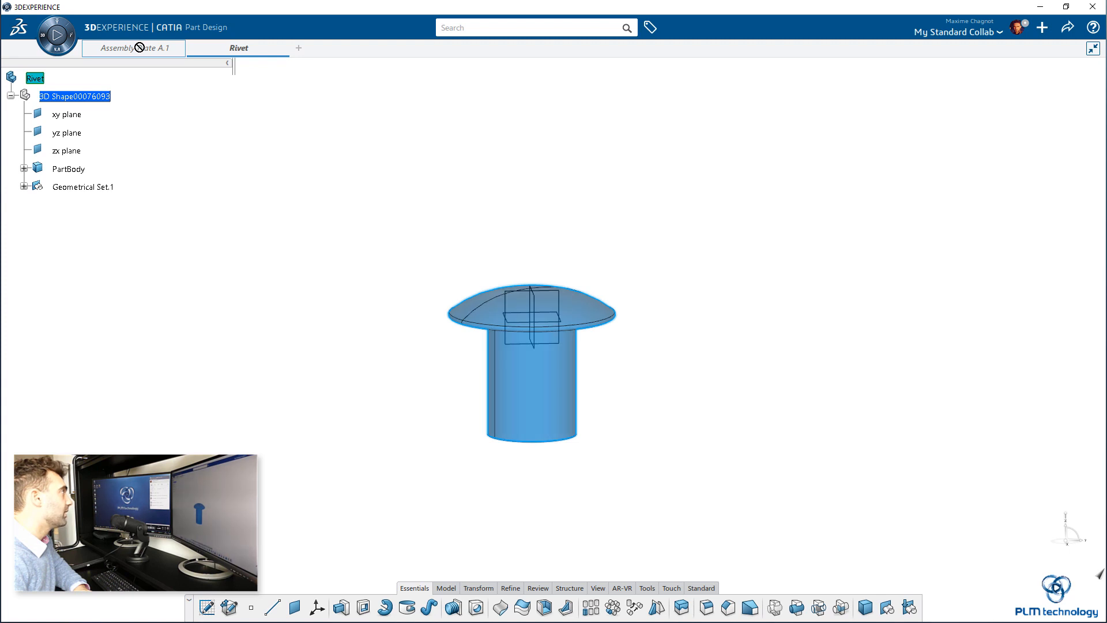
click(134, 47)
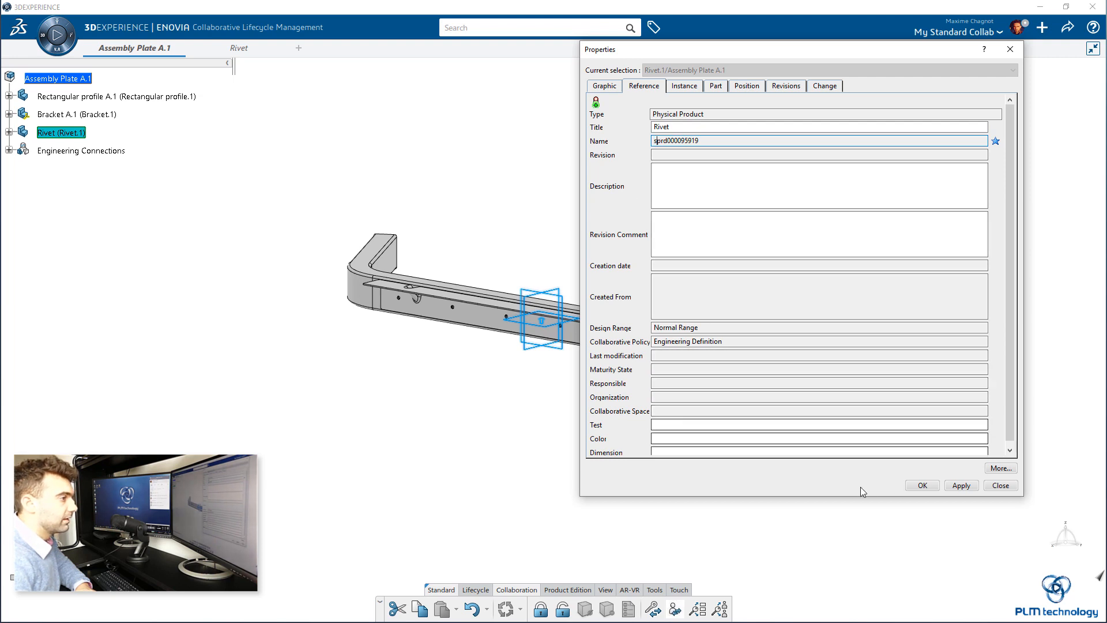
click(999, 485)
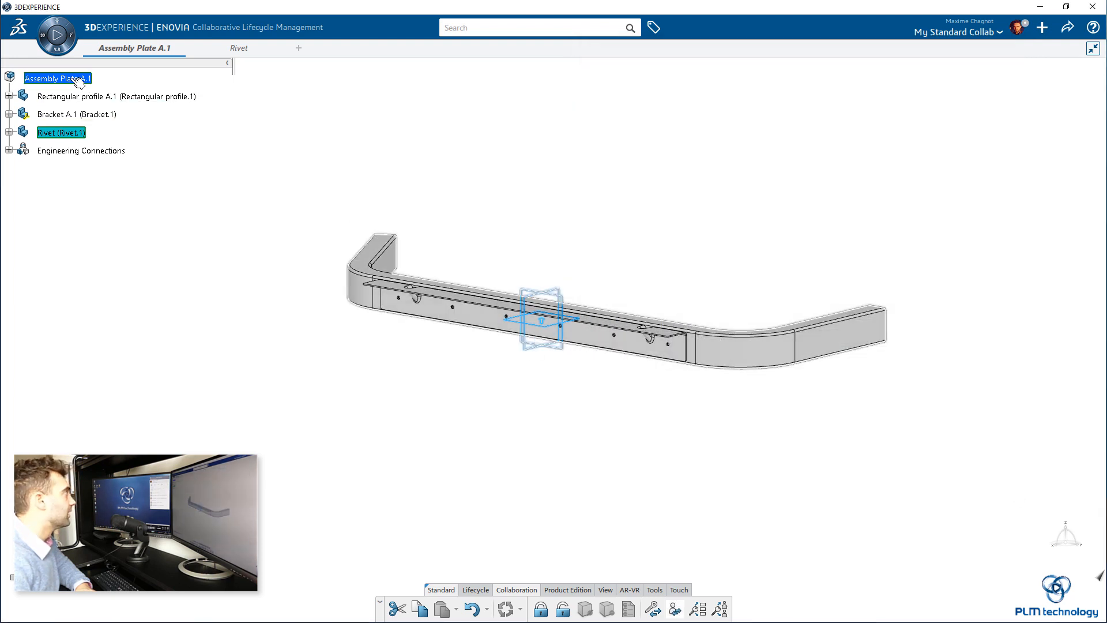
right_click(116, 97)
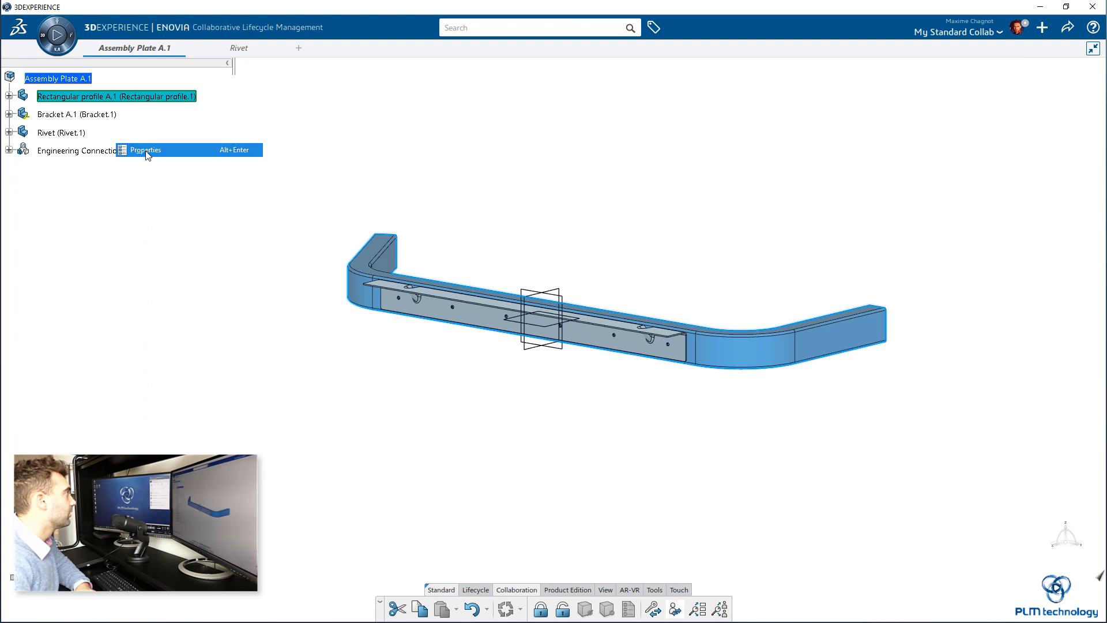
click(145, 150)
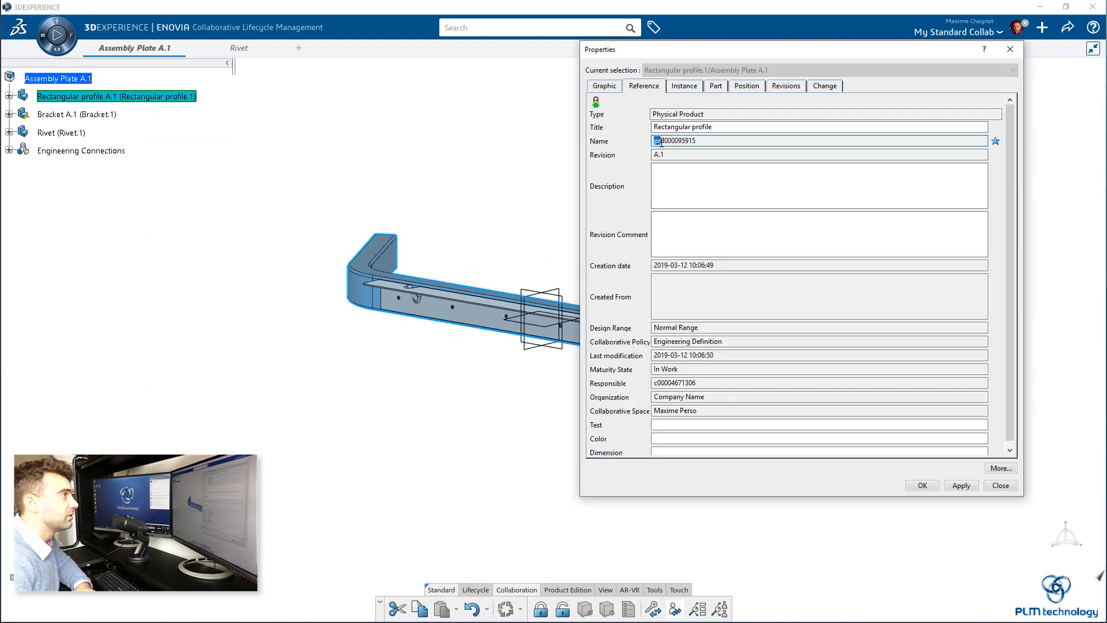
click(1000, 485)
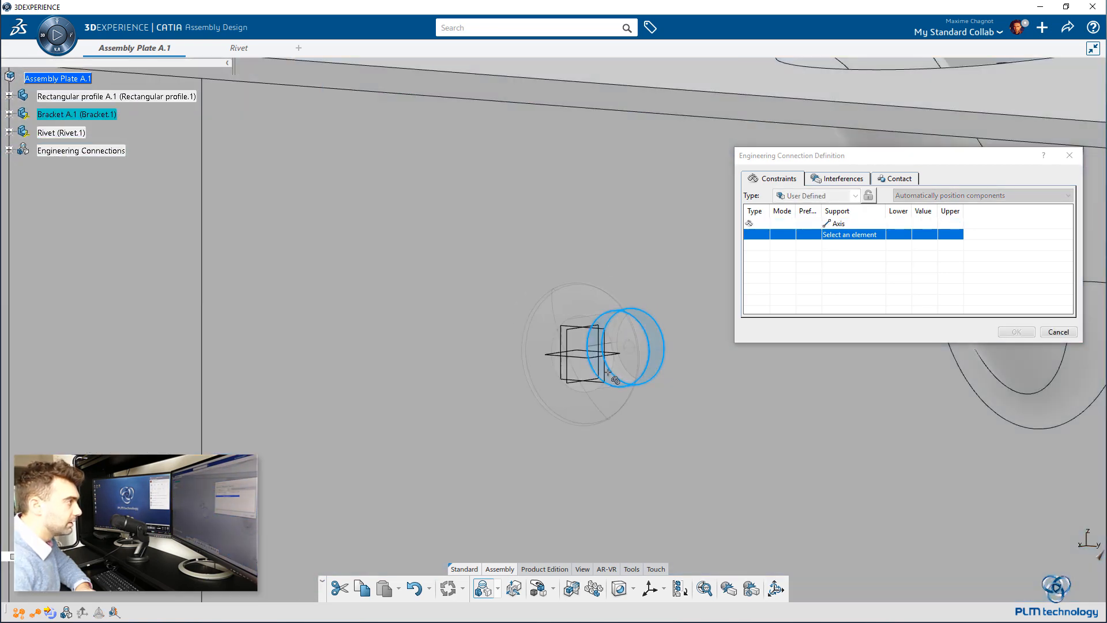
Connect the rivet to the hole axis with a Revolute engineering connection.
click(627, 346)
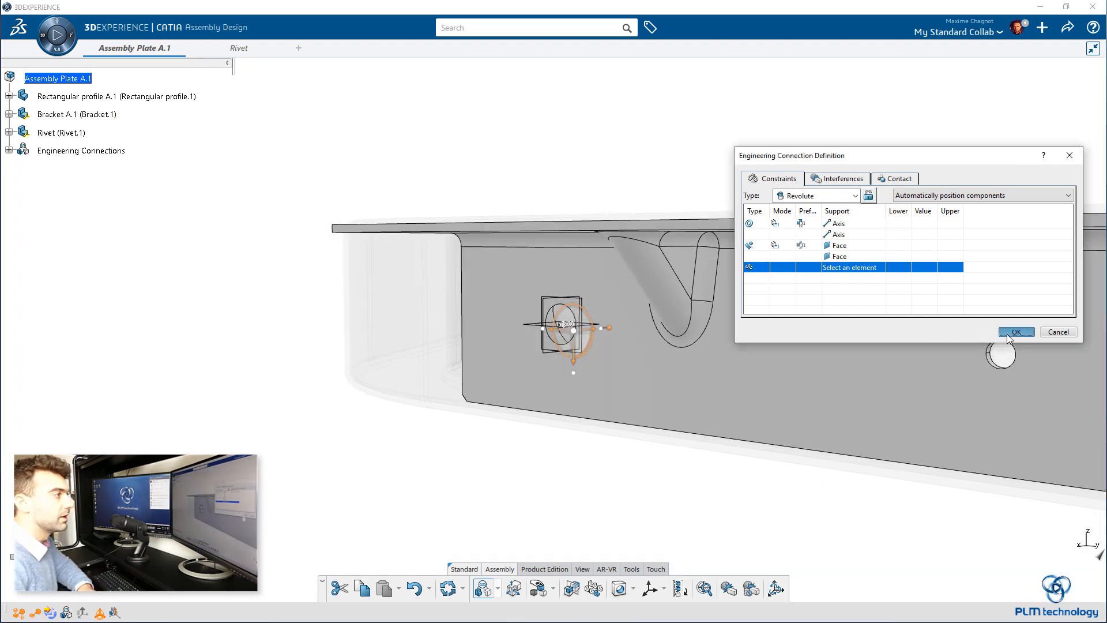
click(1016, 332)
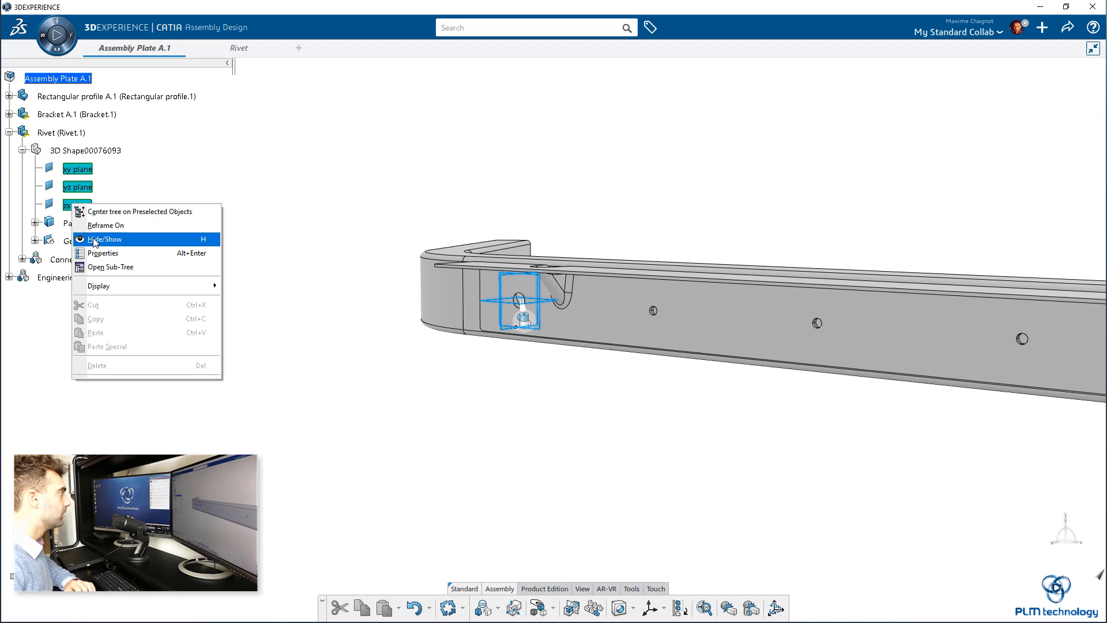
Hide the Rivet's reference planes.
click(104, 238)
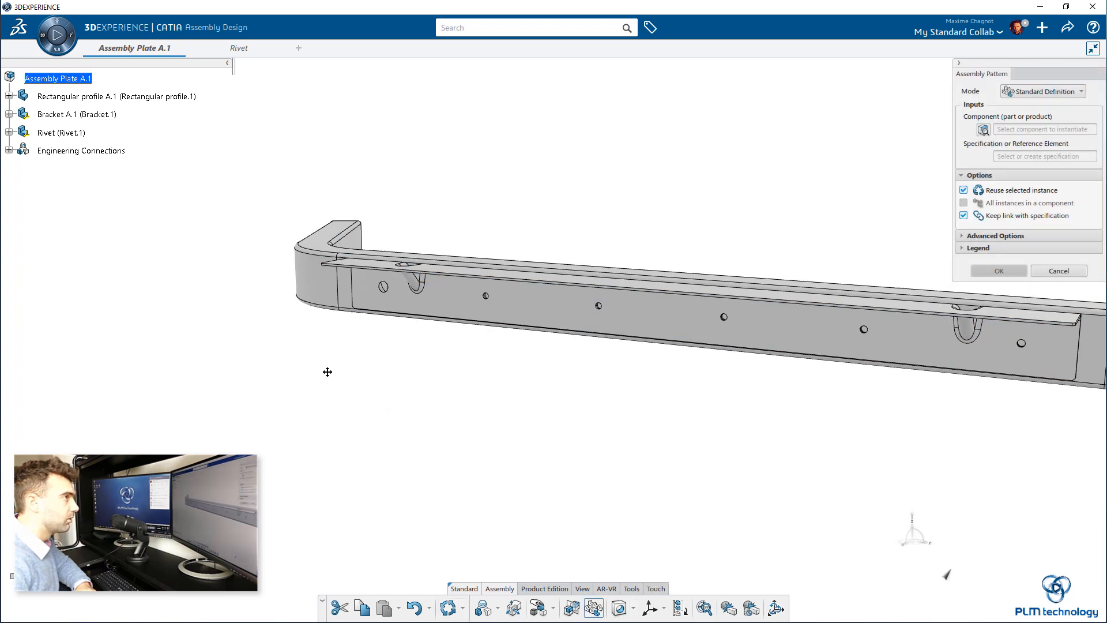
Pattern Rivet.1 along Rectangular pattern.1 to fill six bracket holes.
click(62, 133)
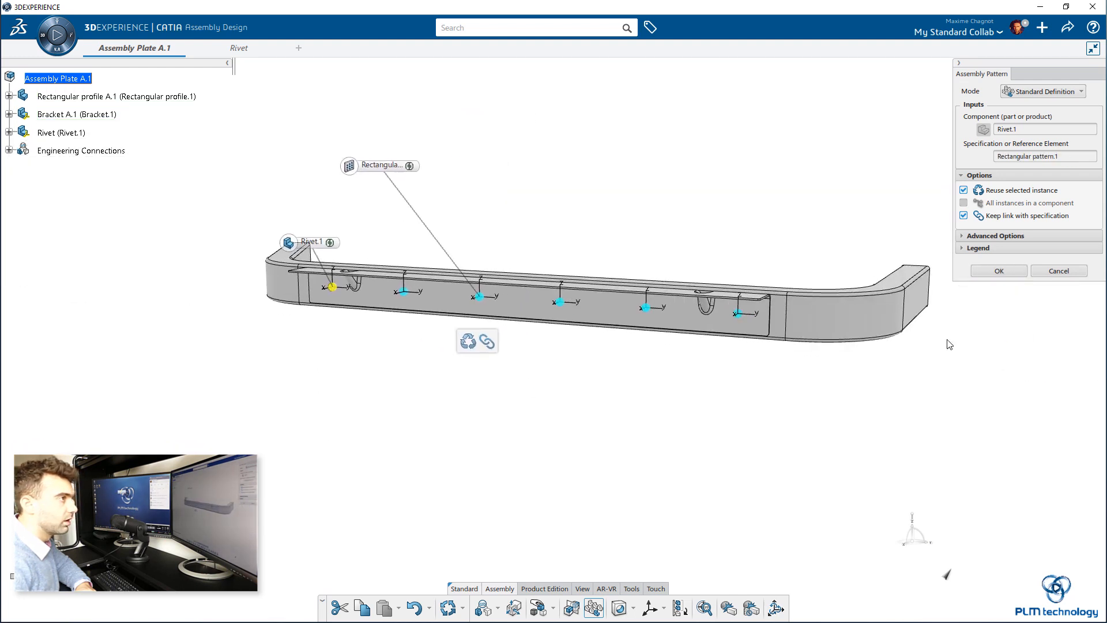
click(998, 270)
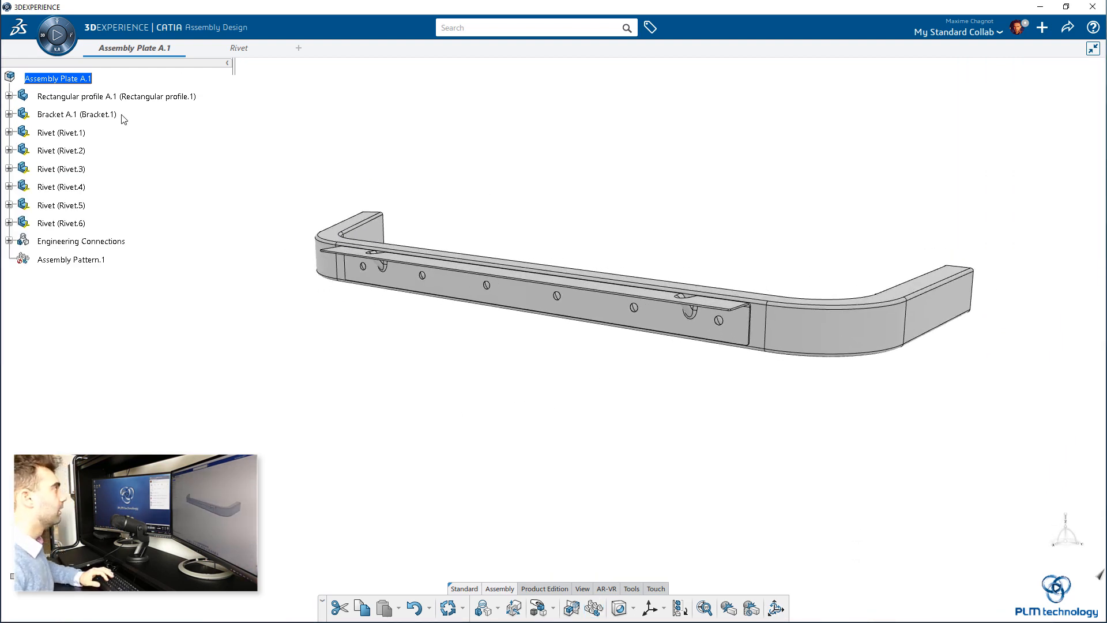
Give the Rivet PartBody a dark grey fill colour and return to Assembly Plate A.1.
click(8, 150)
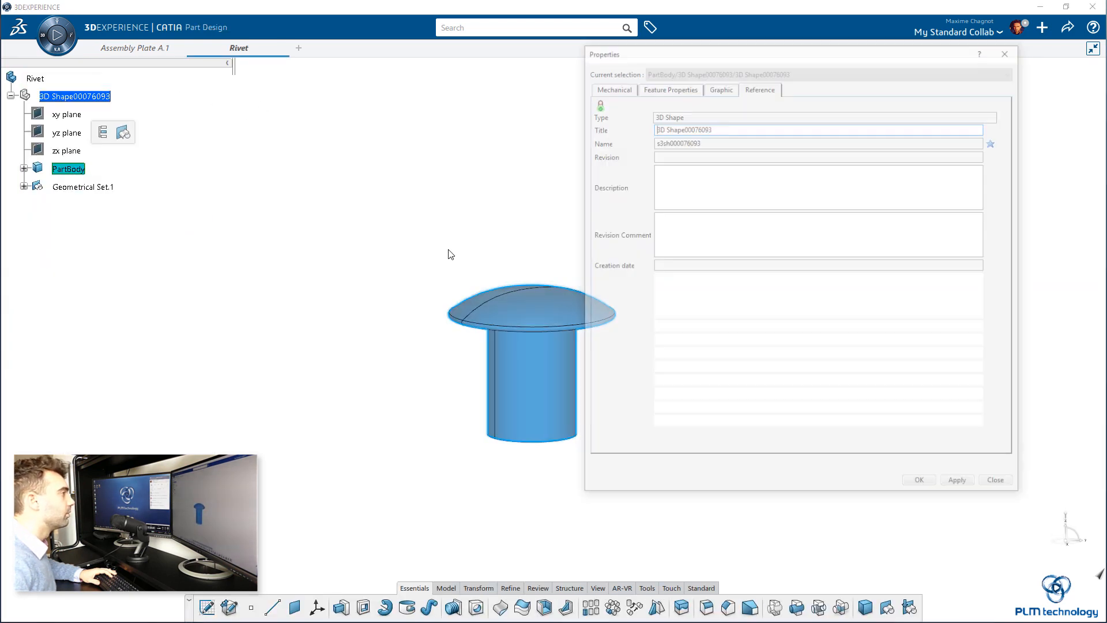
click(720, 86)
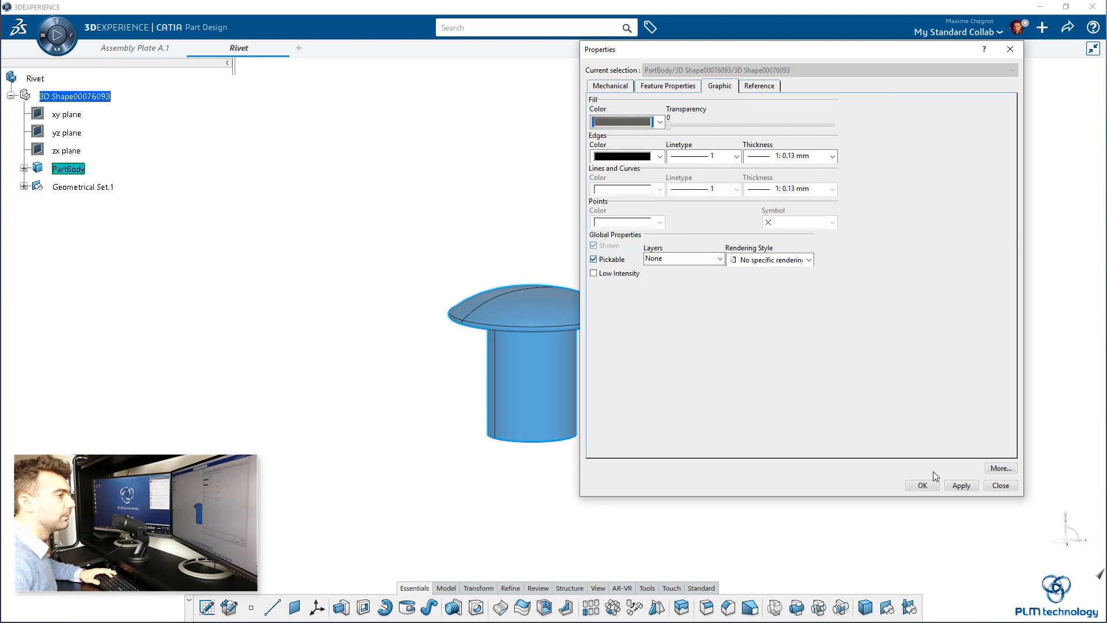
click(922, 485)
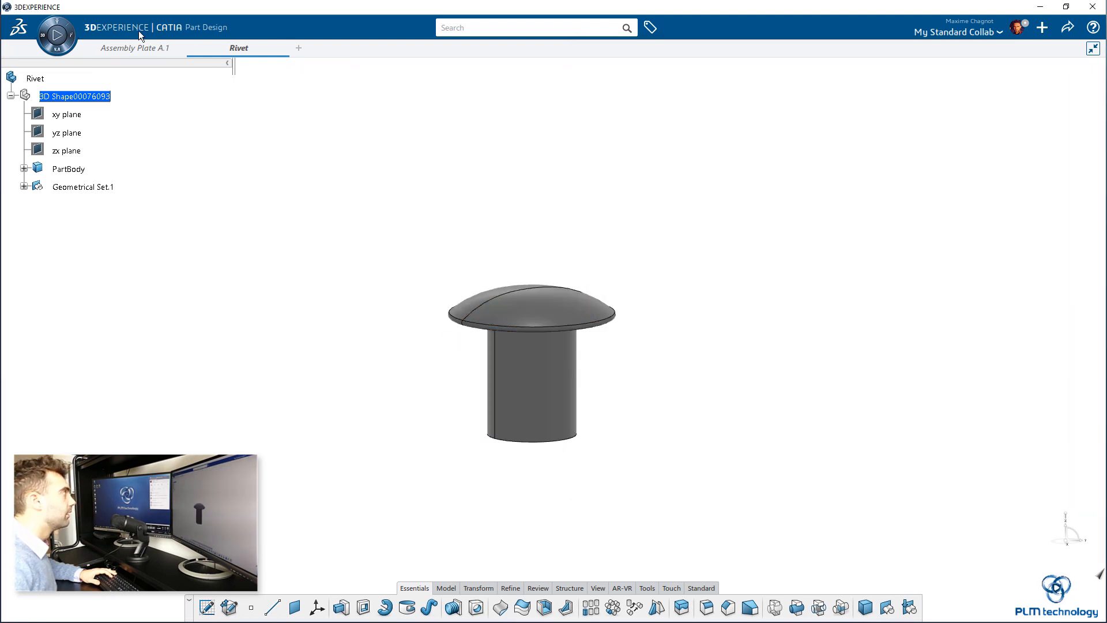
click(134, 47)
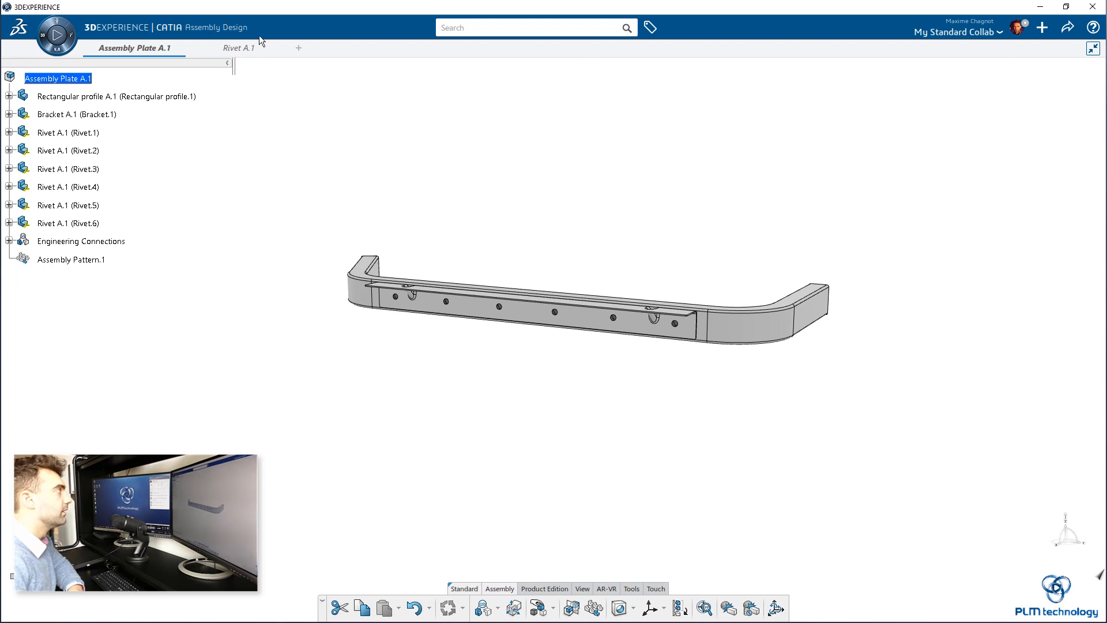
Close Rivet A.1 and switch the collaborative space to Maxime Perso.
click(239, 47)
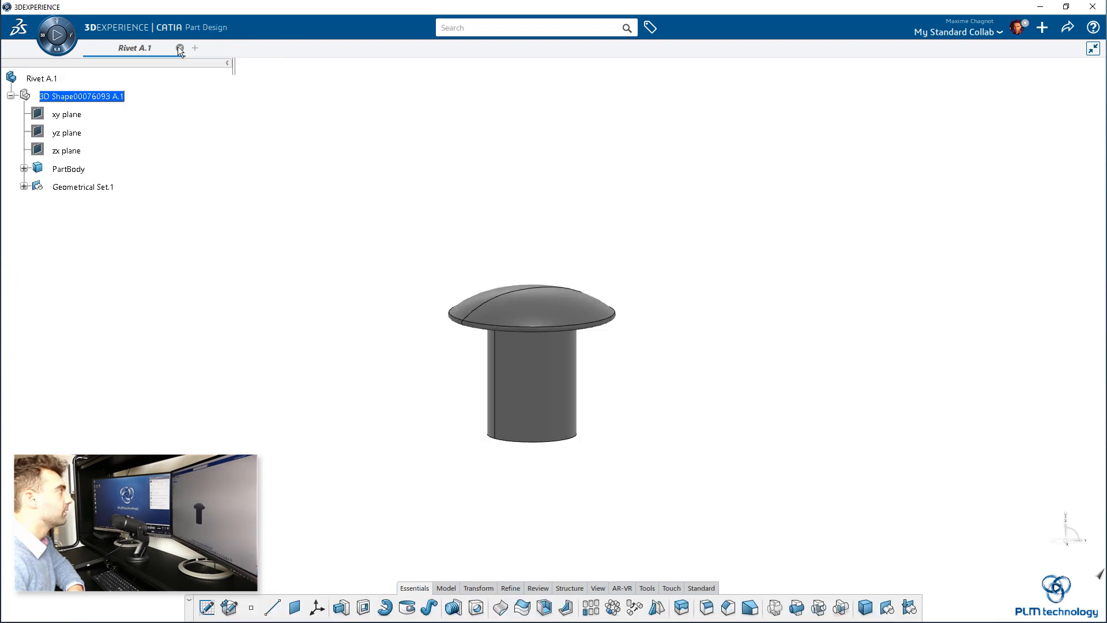
mouse_move(202, 46)
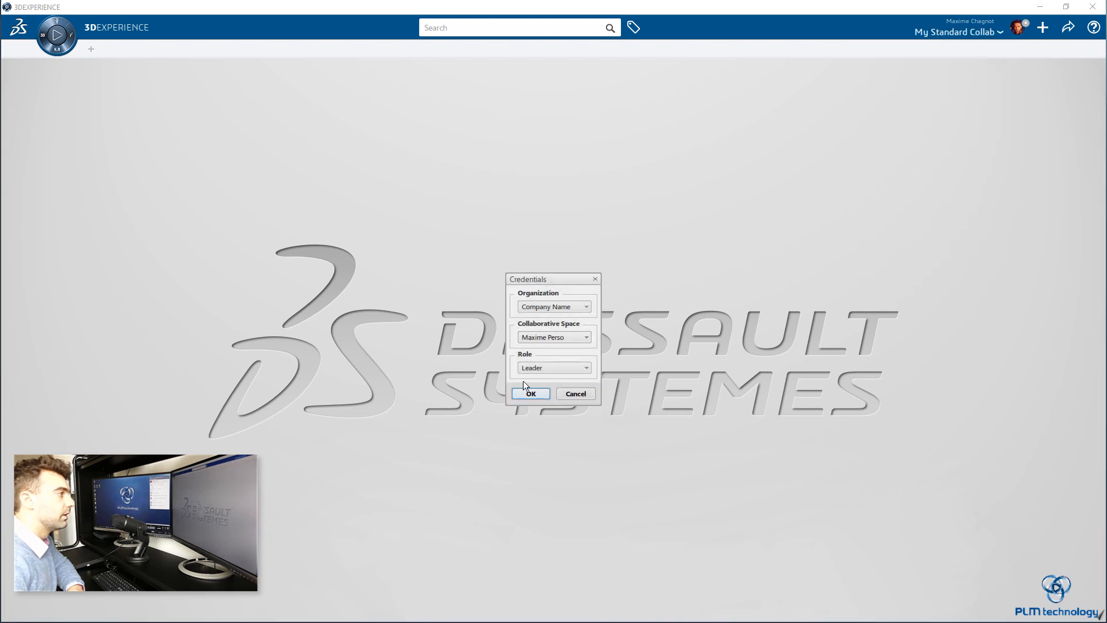
click(531, 394)
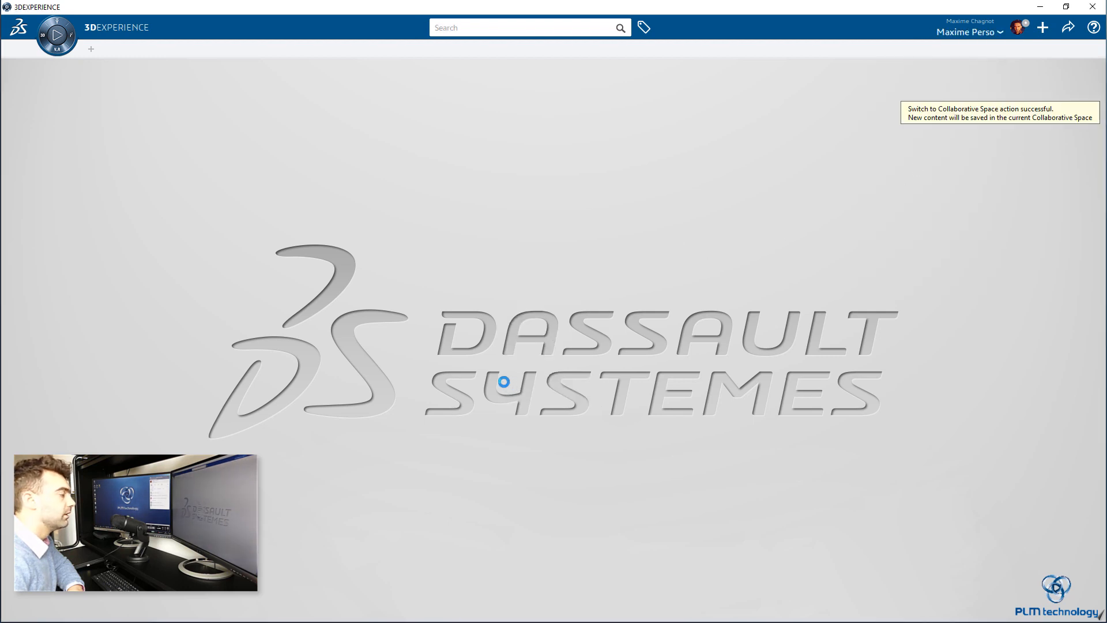
click(526, 28)
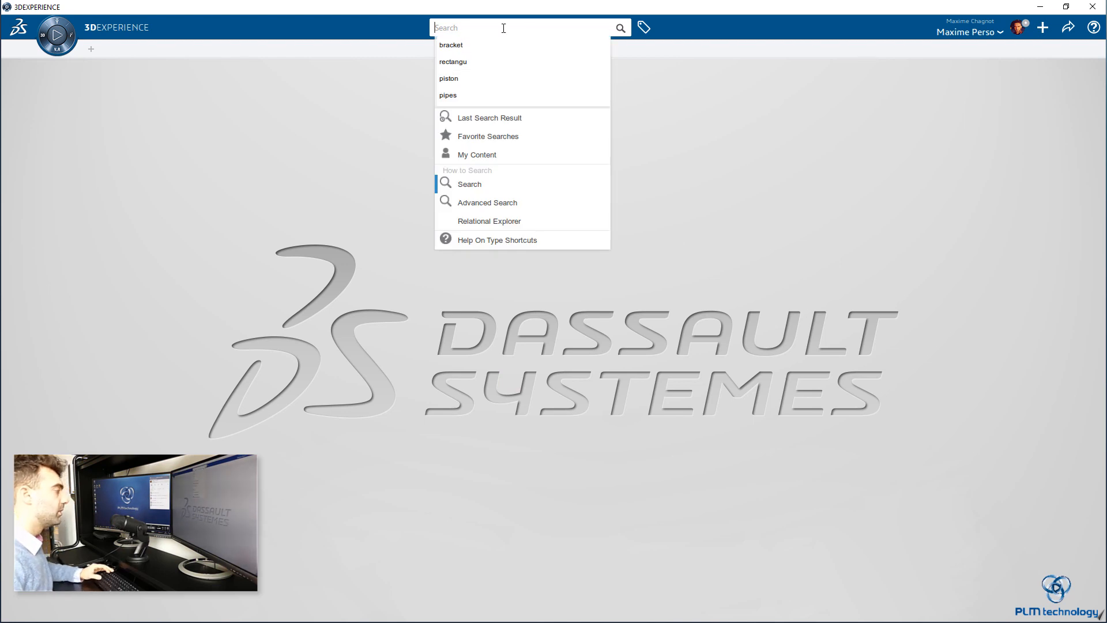
Search 'assembly plate' and open the Assembly Plate A.1 result.
text(assembly plate)
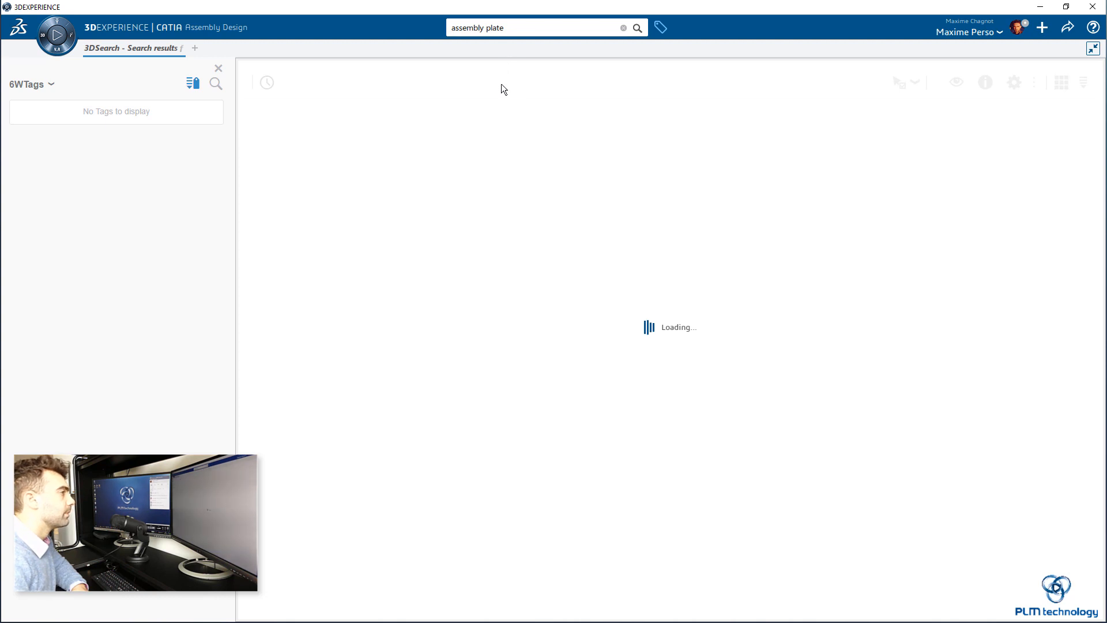
mouse_move(497, 108)
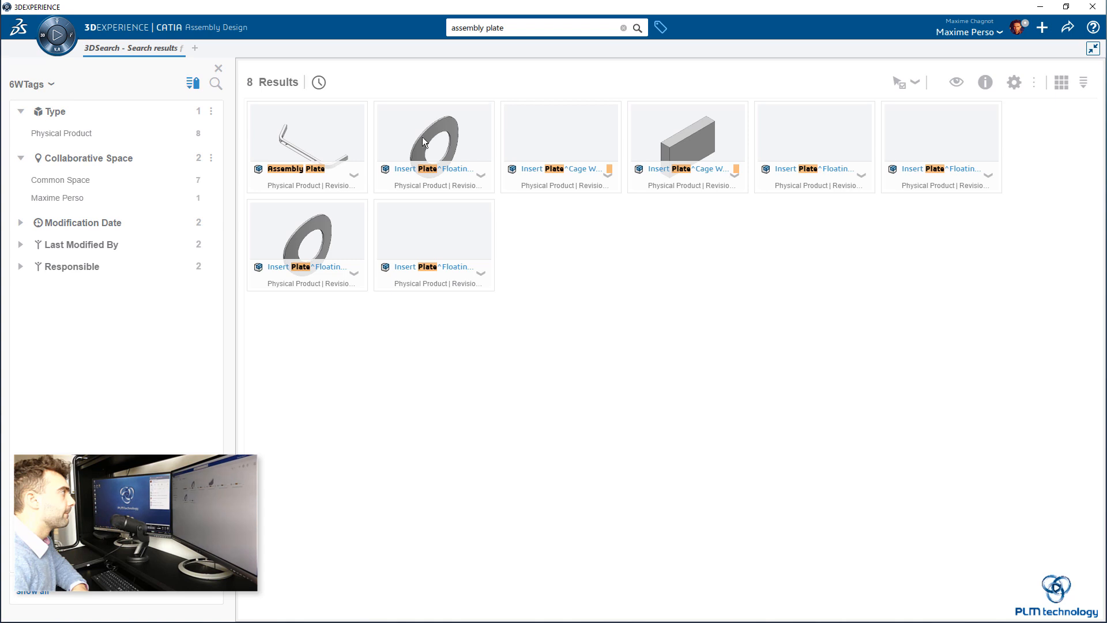
right_click(306, 141)
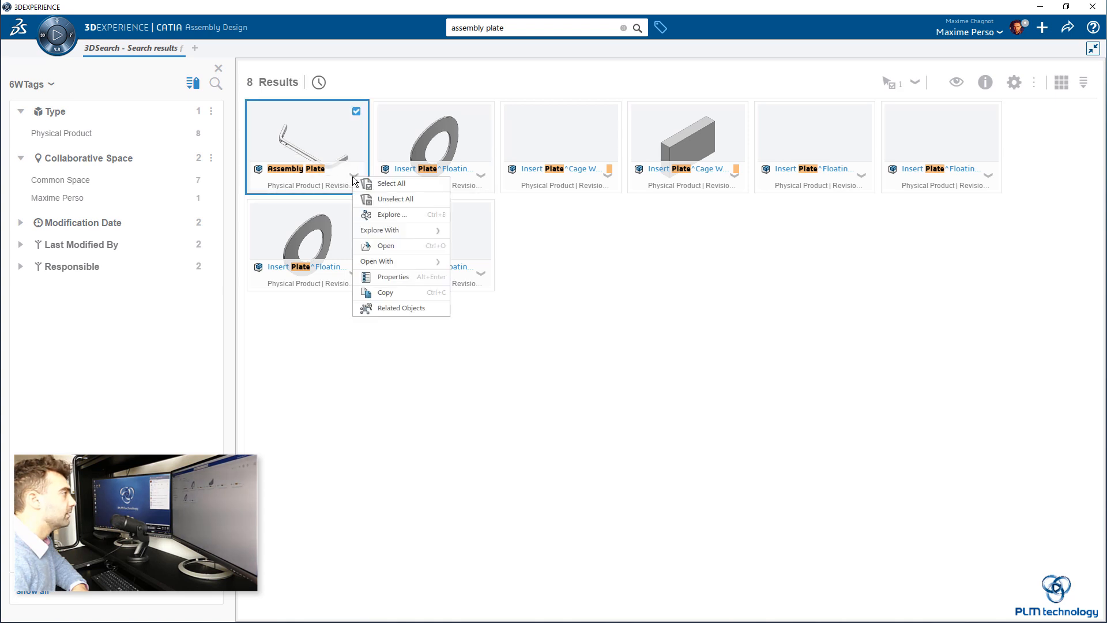
click(386, 245)
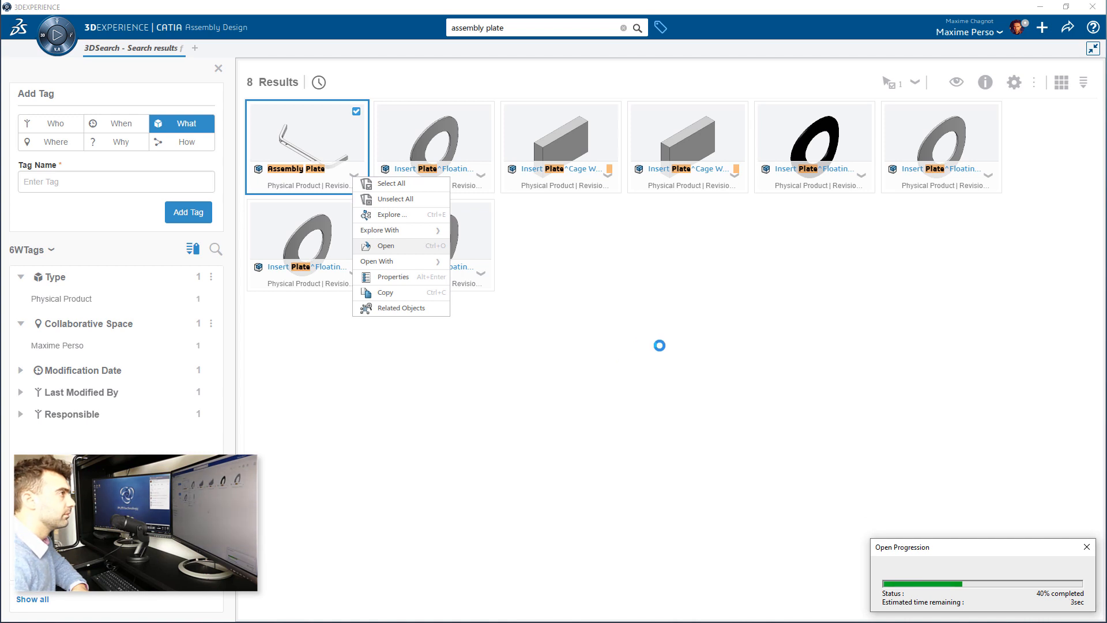
click(386, 246)
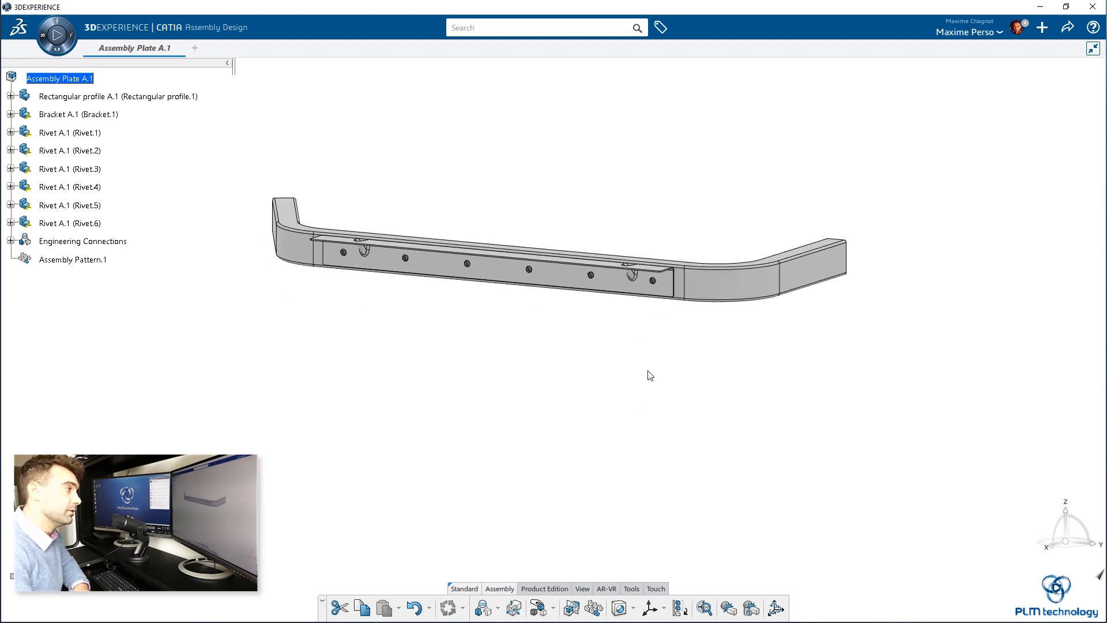
mouse_move(651, 388)
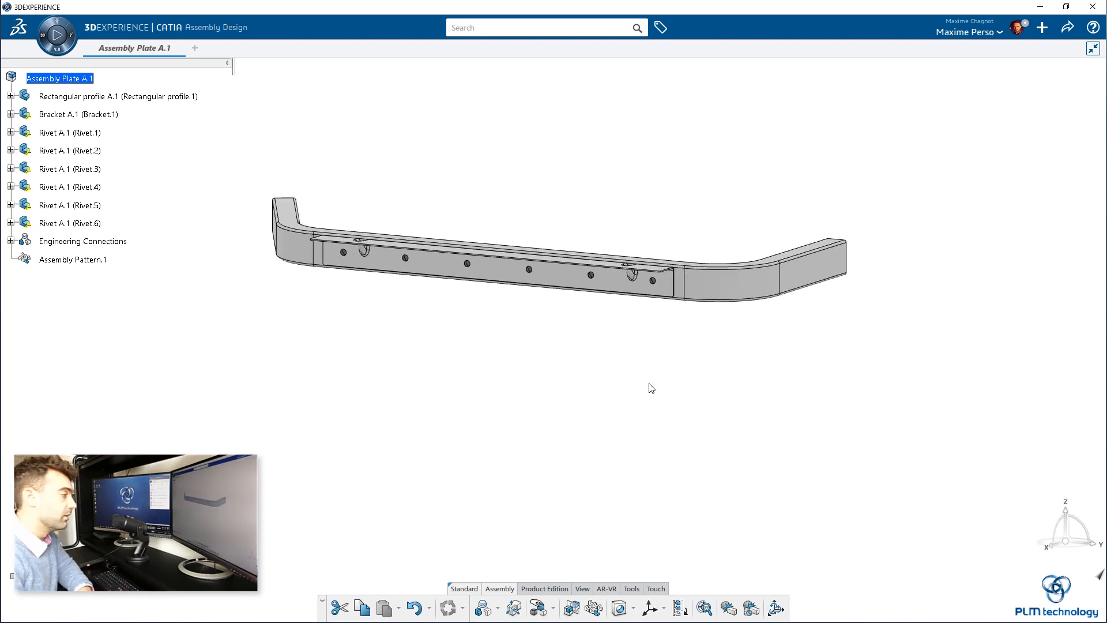
mouse_move(625, 602)
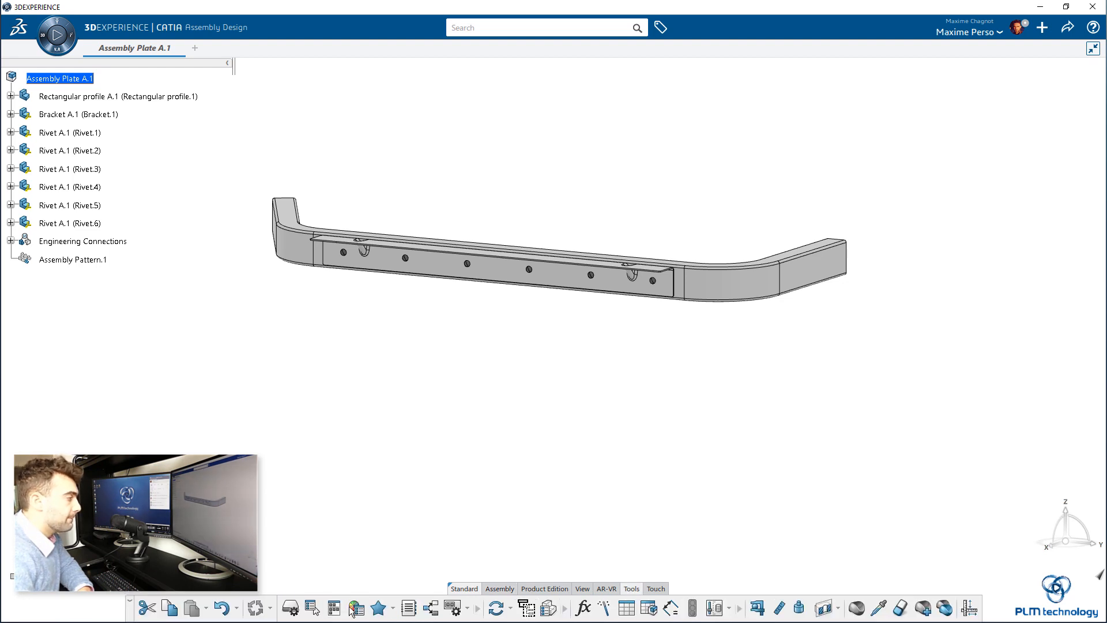
Colour the assembly by Collaborative Space Allocation in B.I. Essentials, then close the panel.
click(356, 608)
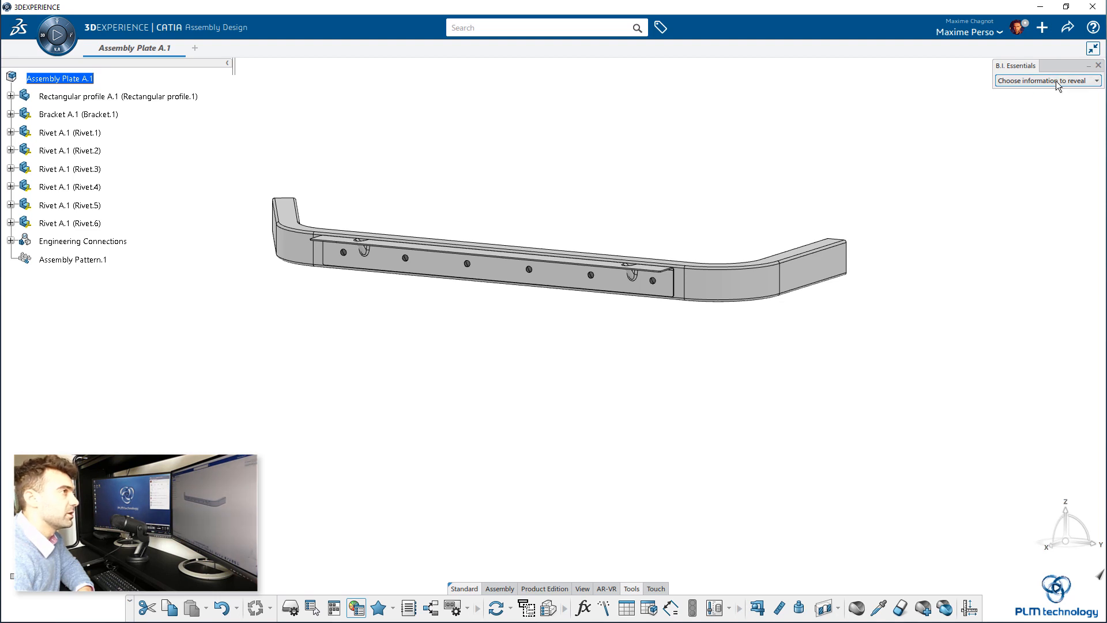
click(60, 79)
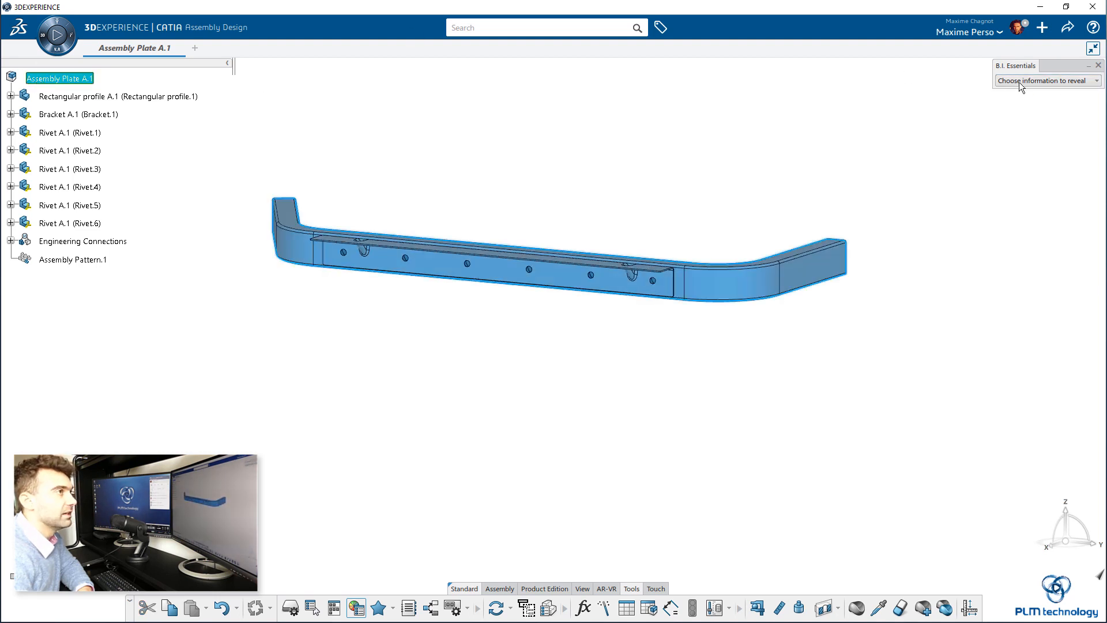
click(1097, 81)
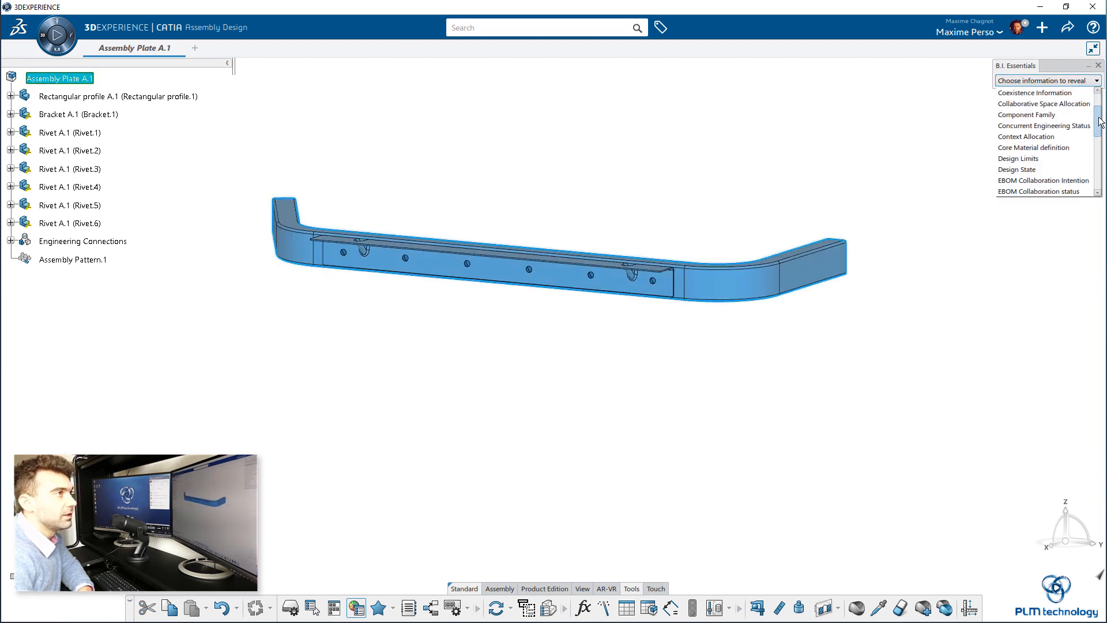
scroll(down, 3)
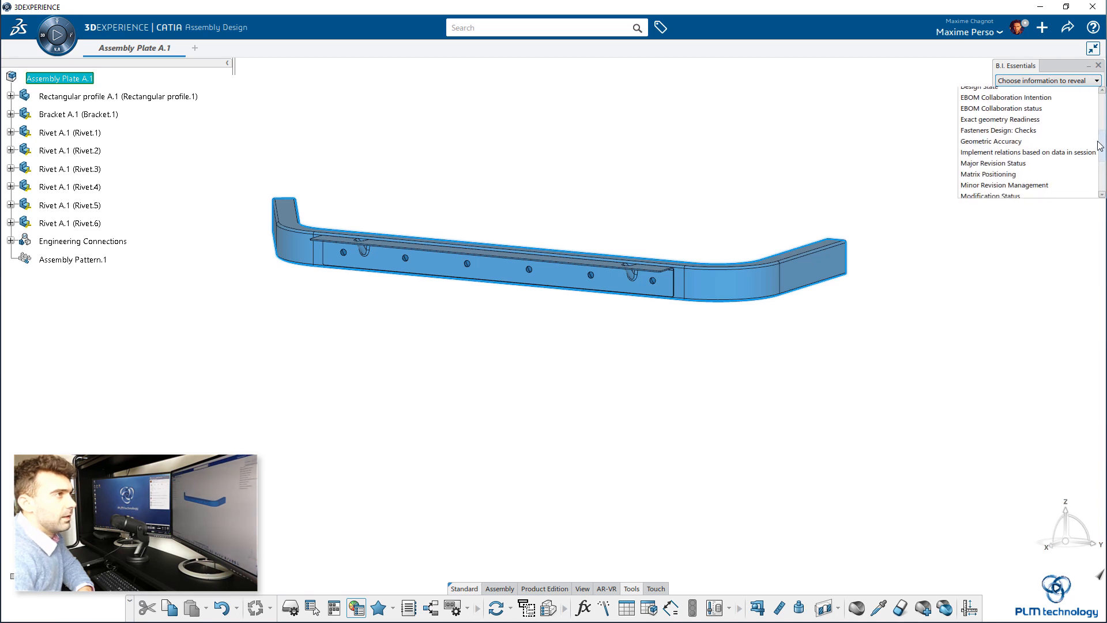
scroll(up, 3)
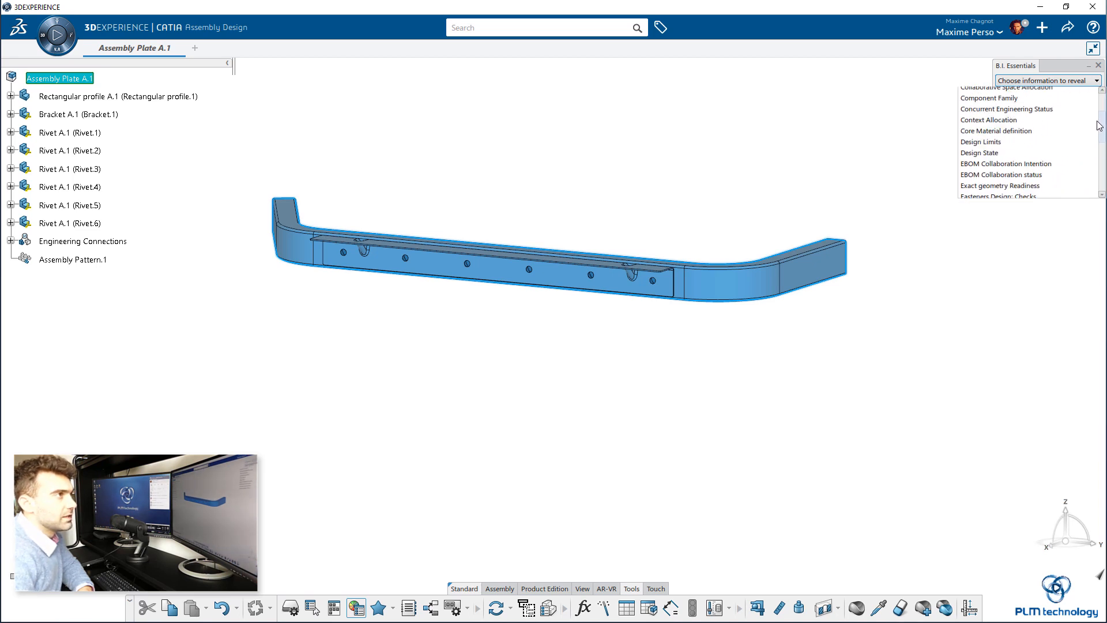
scroll(up, 3)
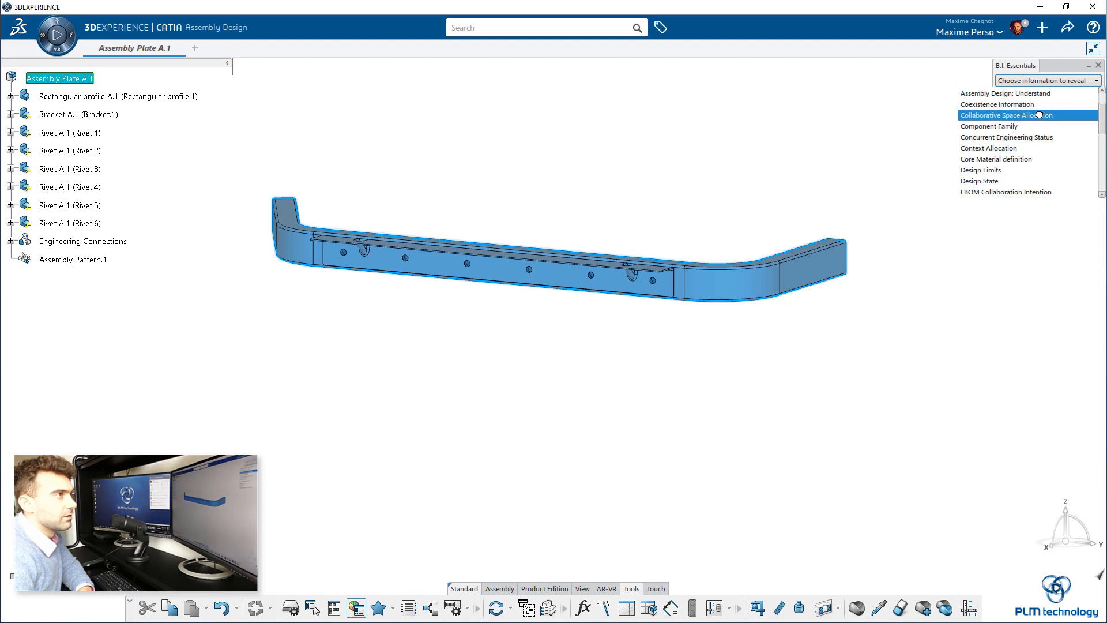
click(1006, 115)
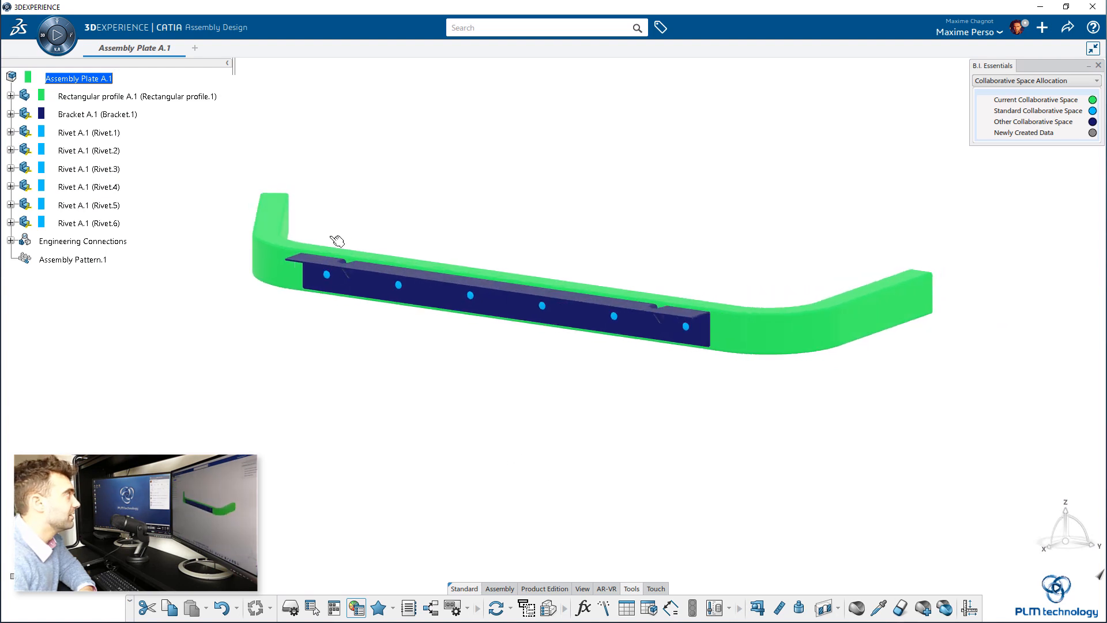
mouse_move(689, 334)
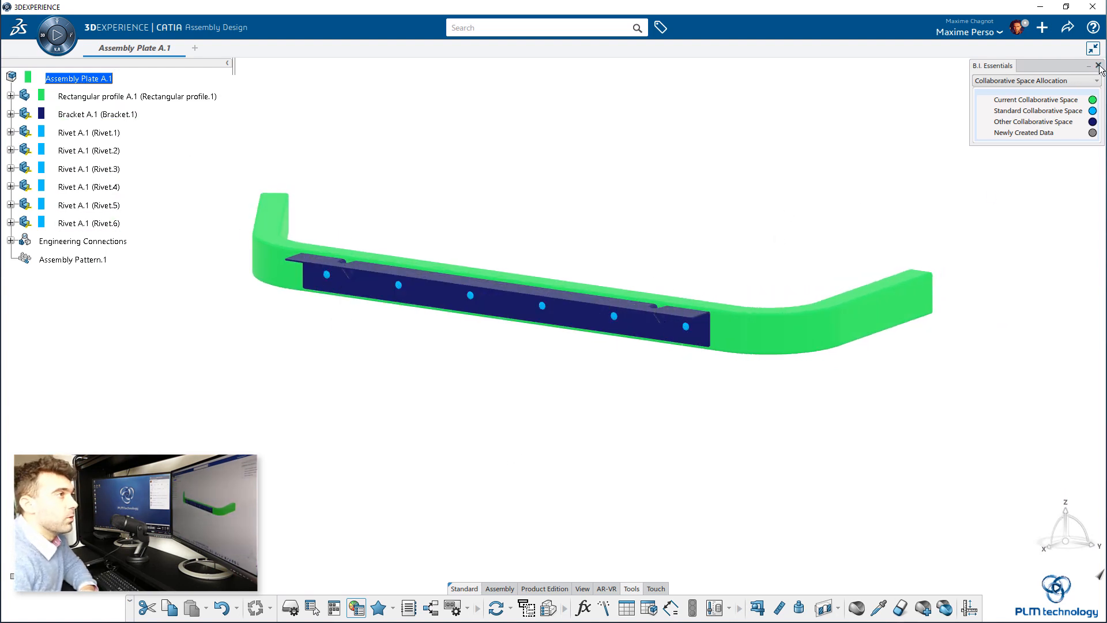
click(1100, 65)
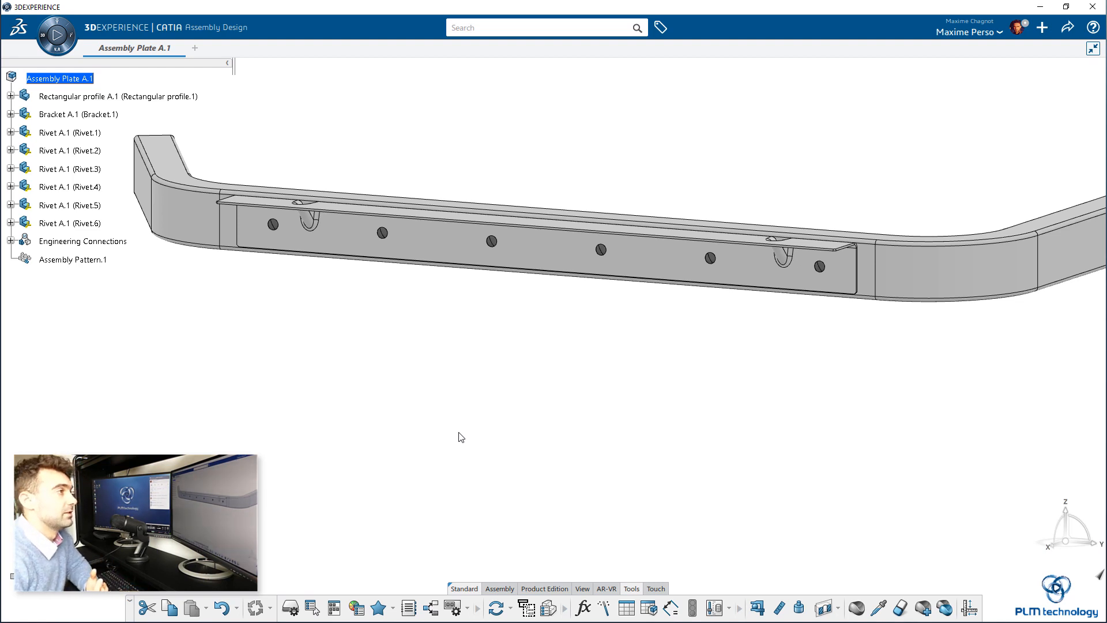
mouse_move(628, 364)
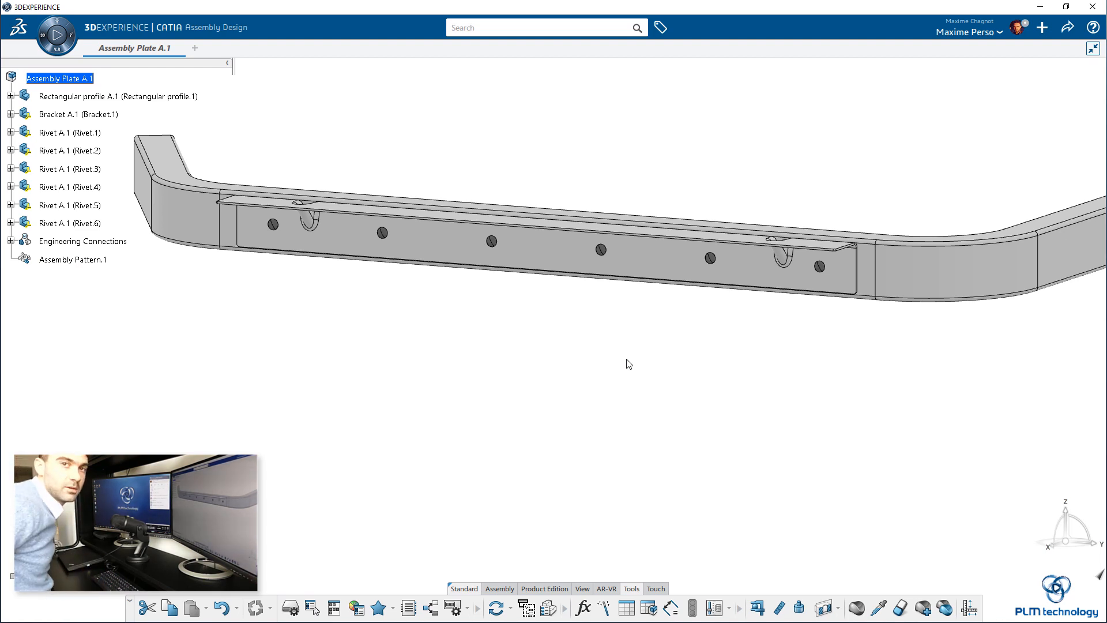
mouse_move(754, 242)
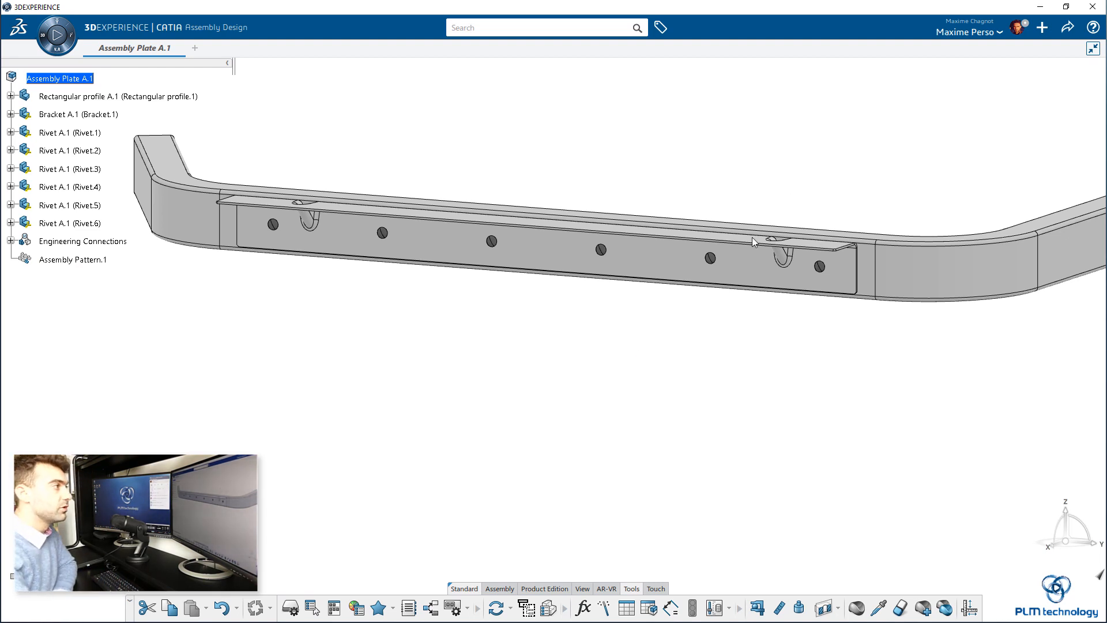
mouse_move(715, 400)
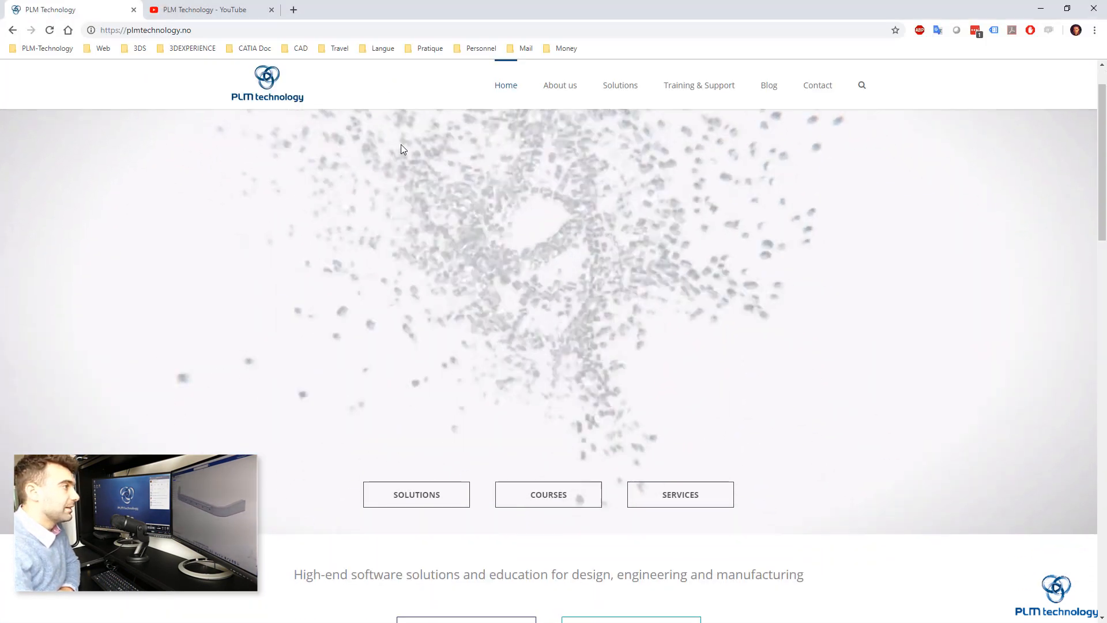
Browse PLM Technology's Training & Support and Blog pages, then its YouTube VIDÉOS list.
scroll(down, 3)
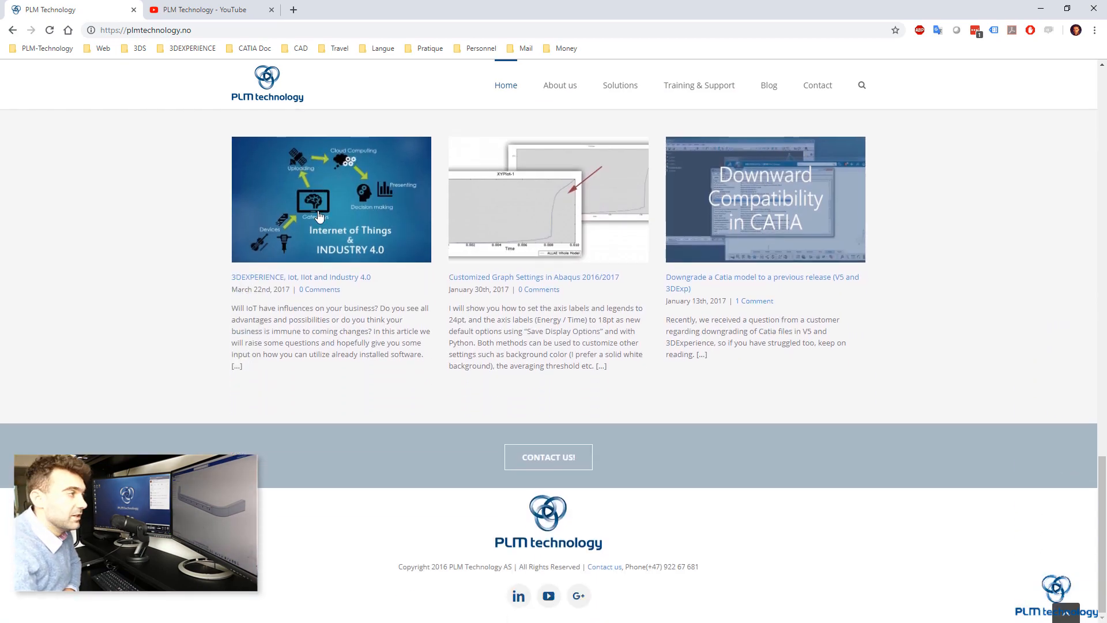
click(698, 85)
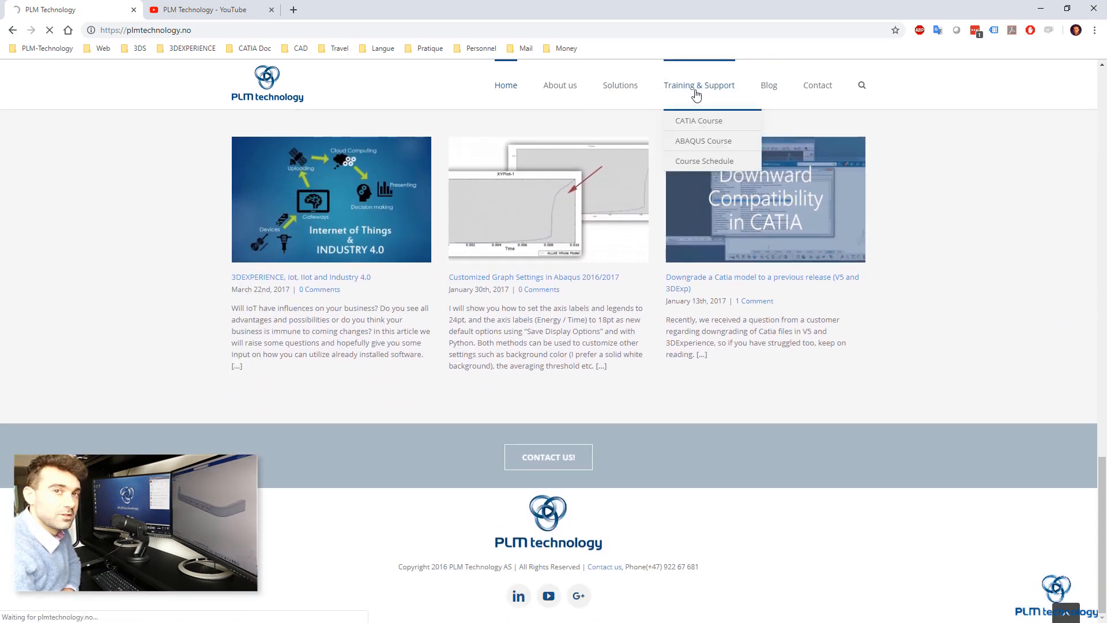
click(698, 85)
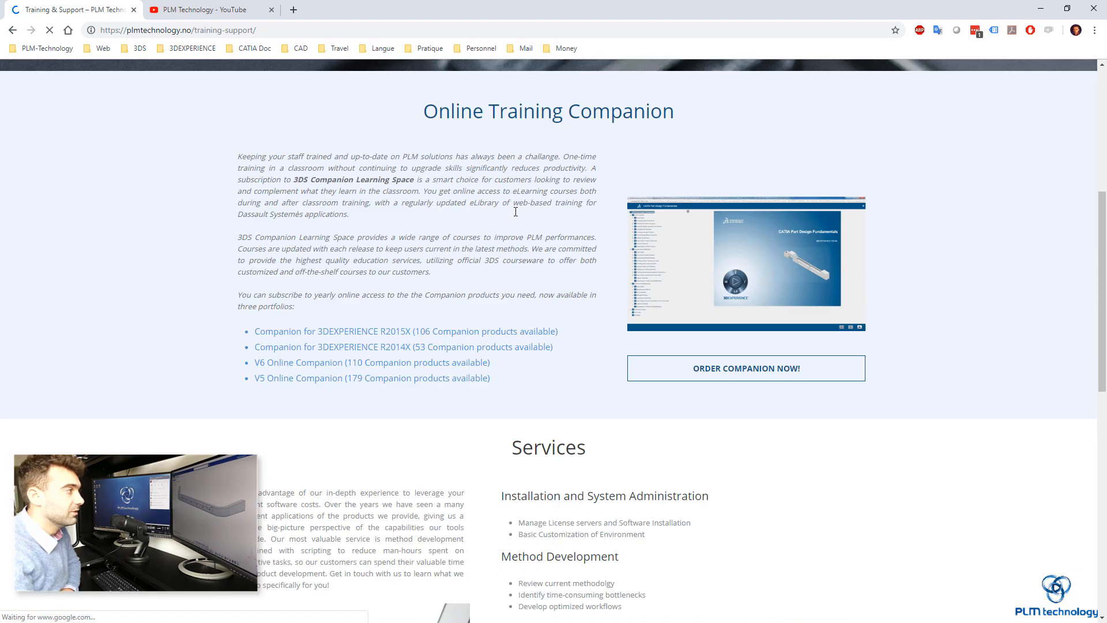
click(768, 85)
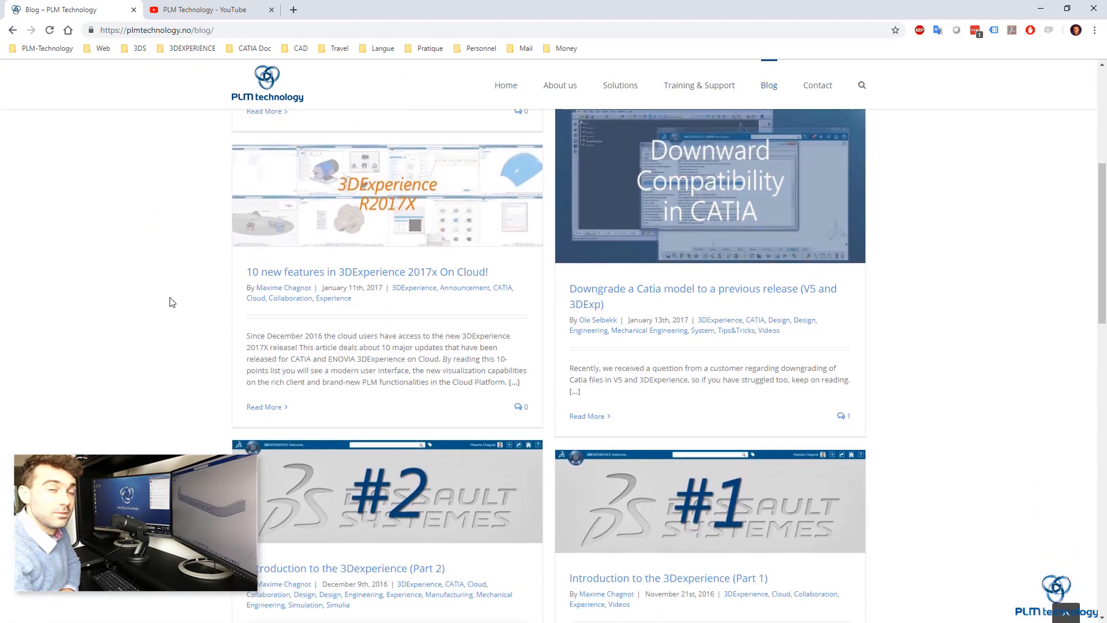
click(205, 9)
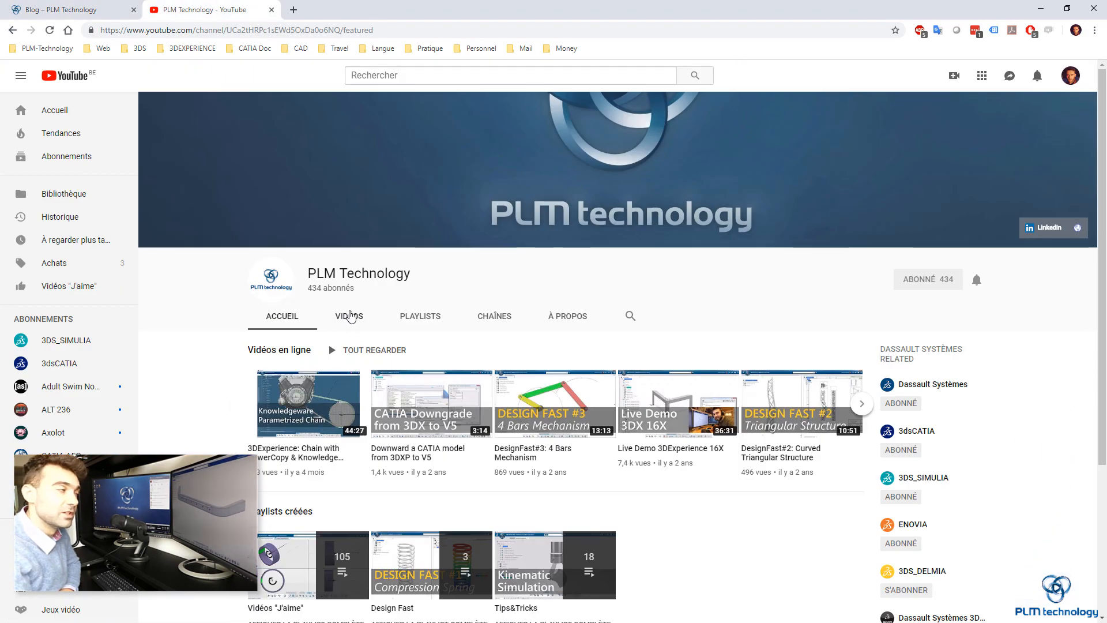
click(348, 315)
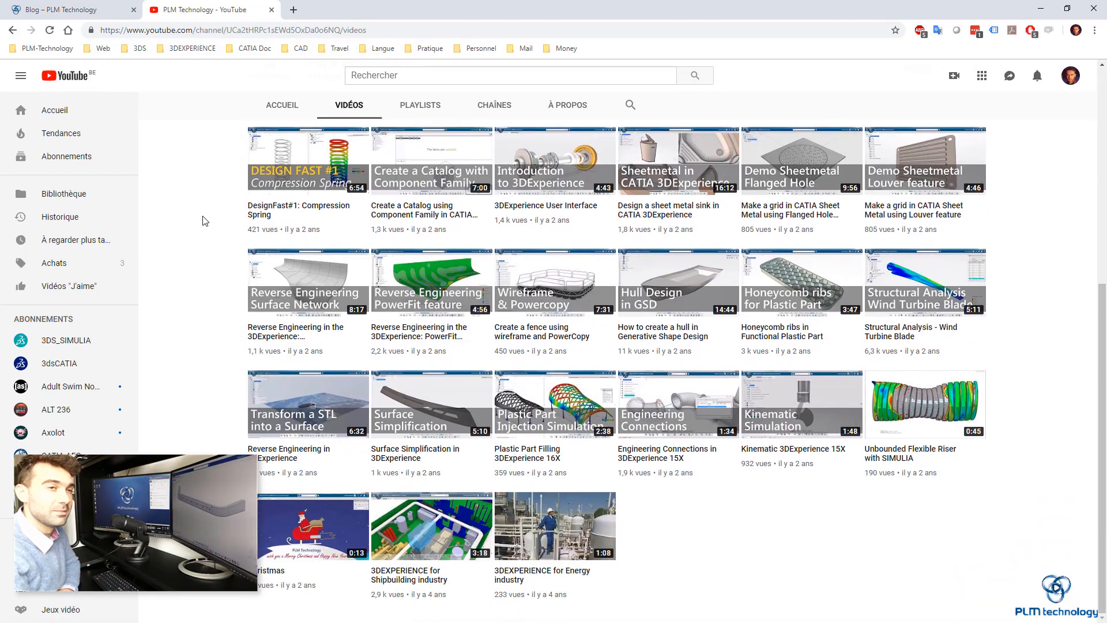